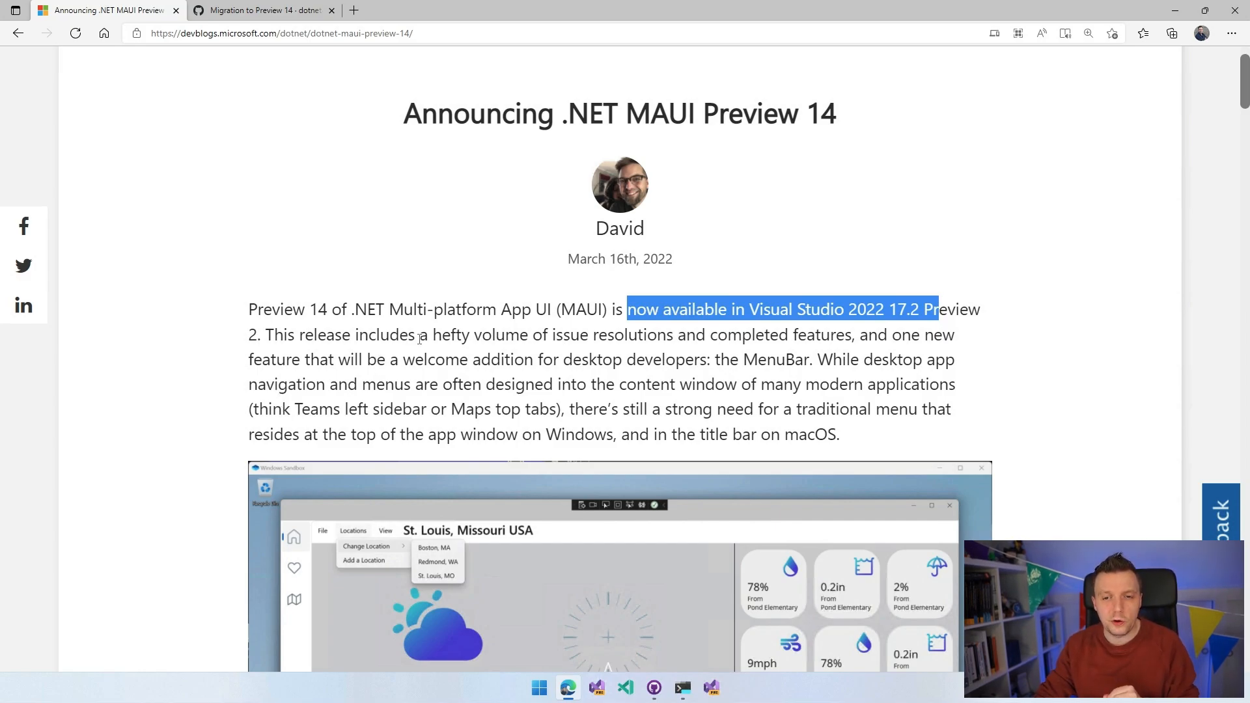
# Step: Highlight the Visual Studio 2022 availability phrase, then scroll to the XAML sample and highlight MenuBarItem Text
pyautogui.moveTo(409, 334); pyautogui.dragTo(845, 335)
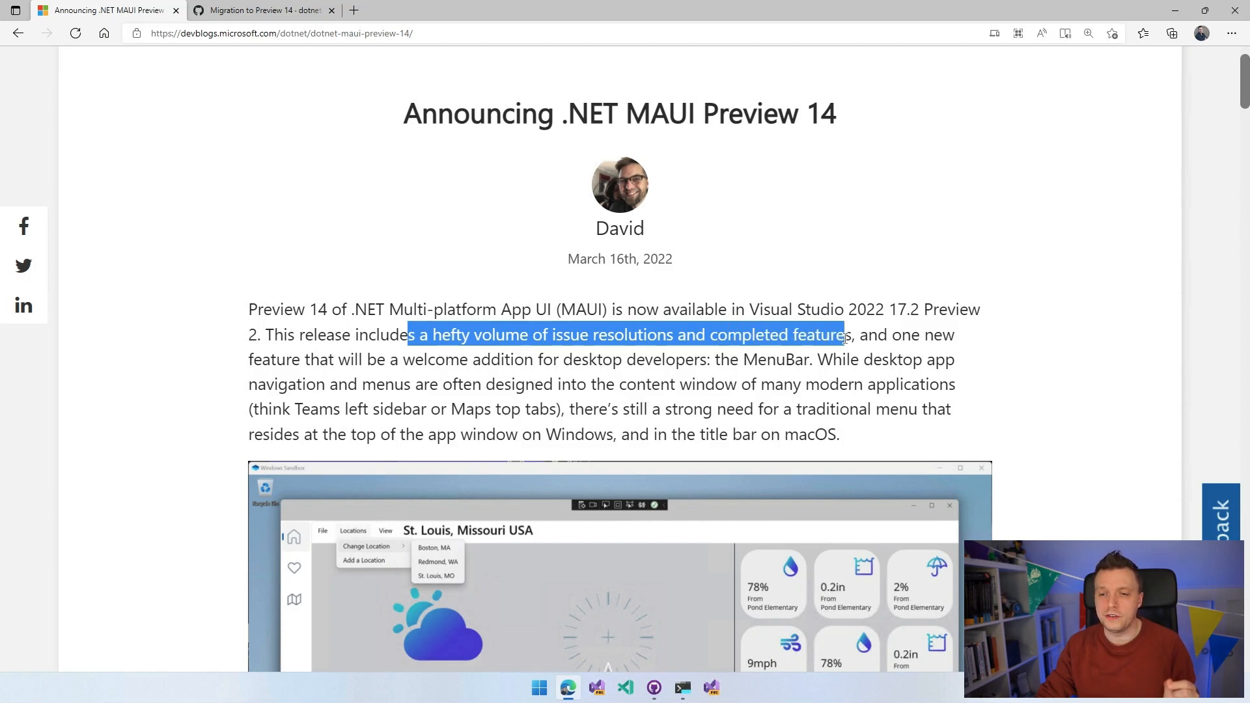
pyautogui.moveTo(844, 335); pyautogui.dragTo(856, 335)
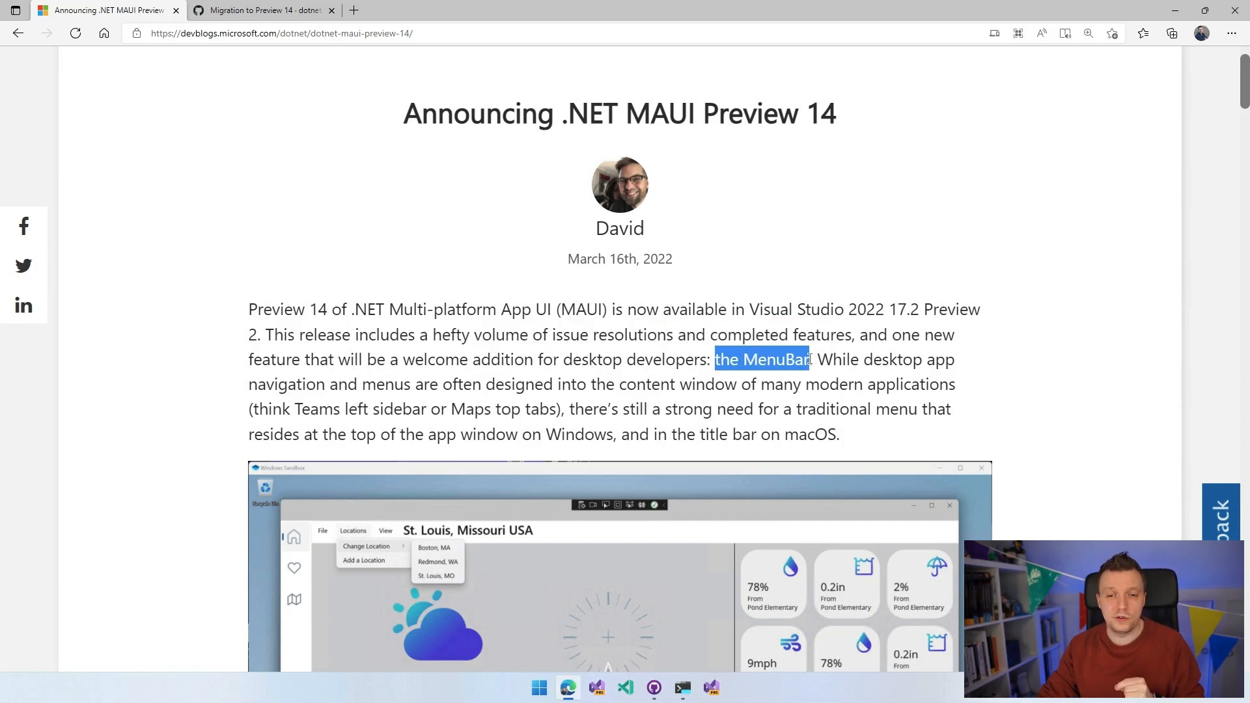
pyautogui.scroll(-3)
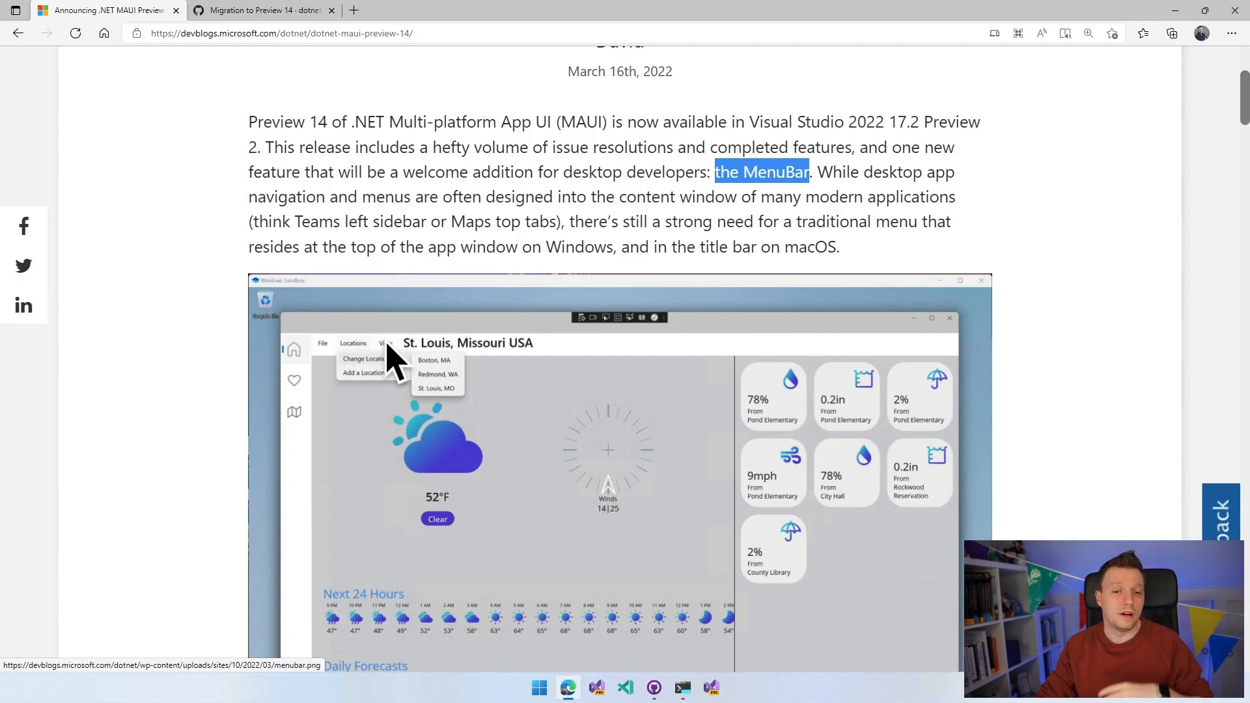
pyautogui.moveTo(375, 359)
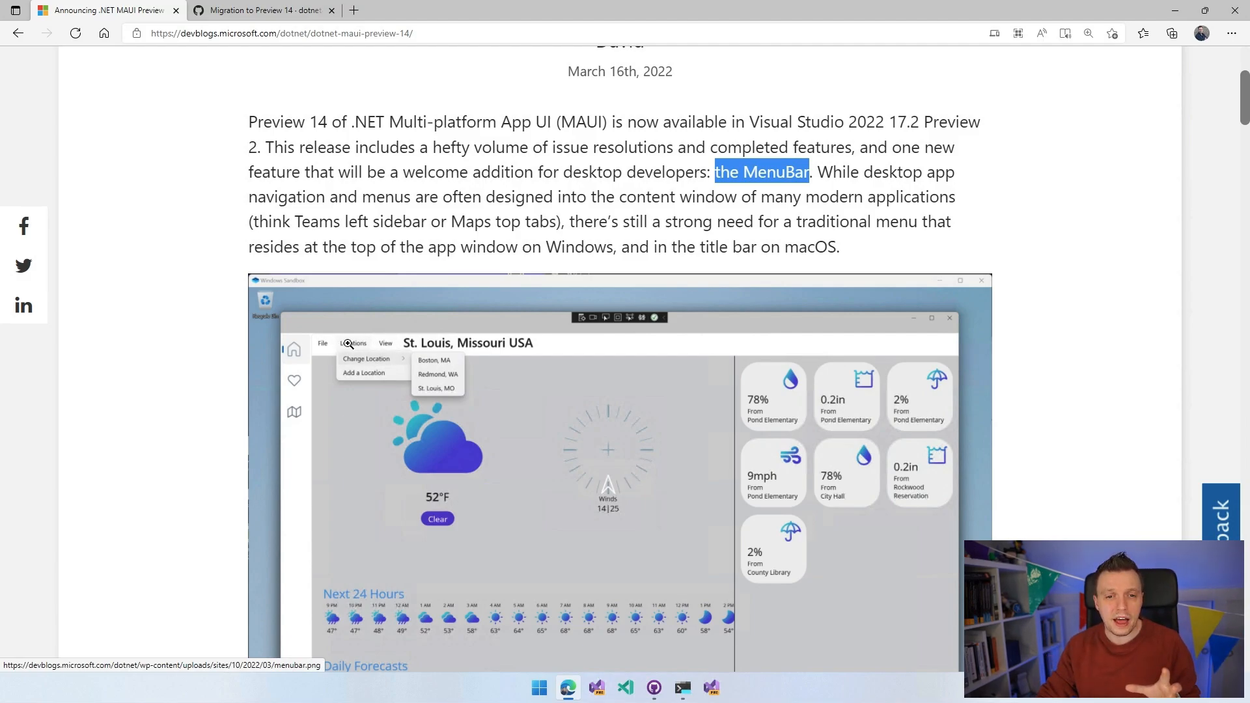
pyautogui.scroll(-3)
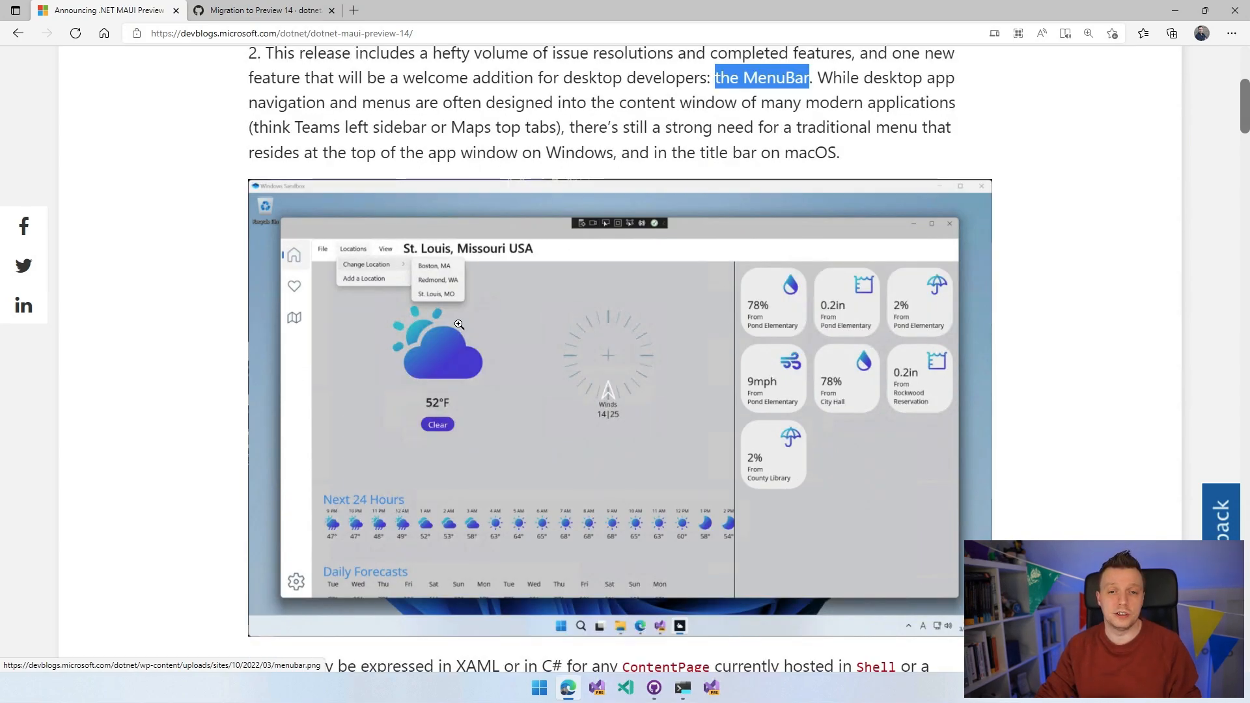
pyautogui.moveTo(507, 244)
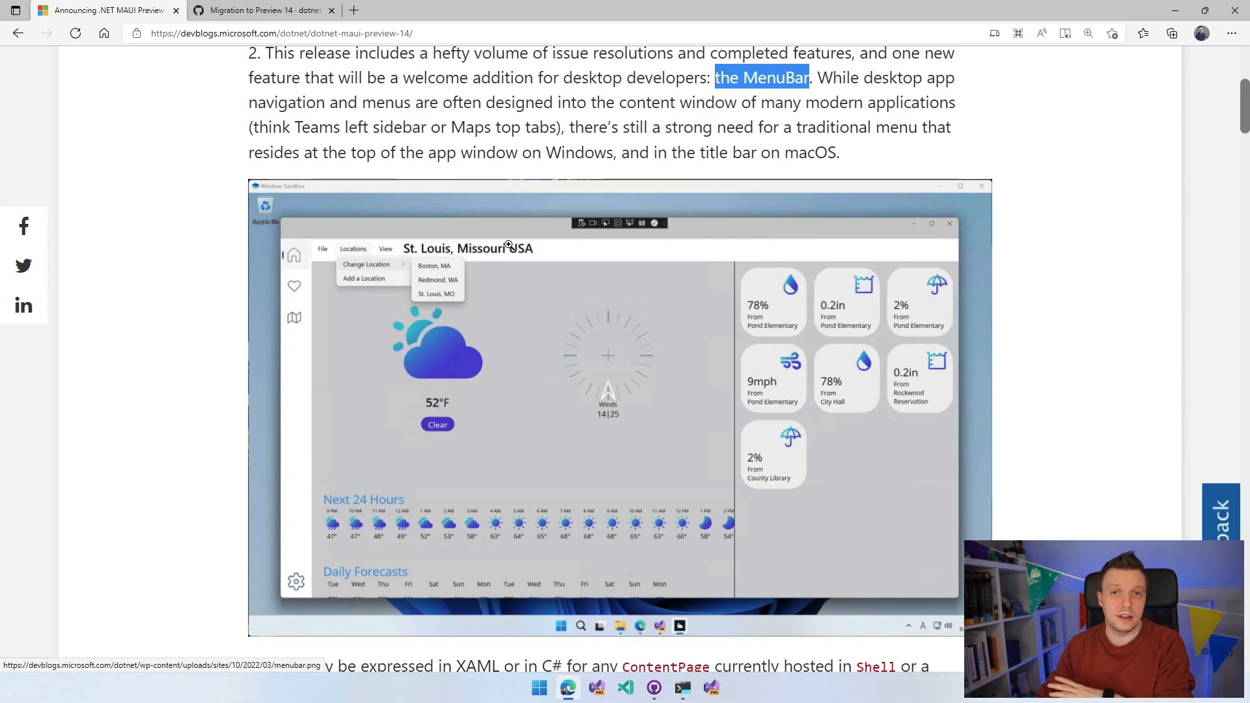
pyautogui.moveTo(538, 240)
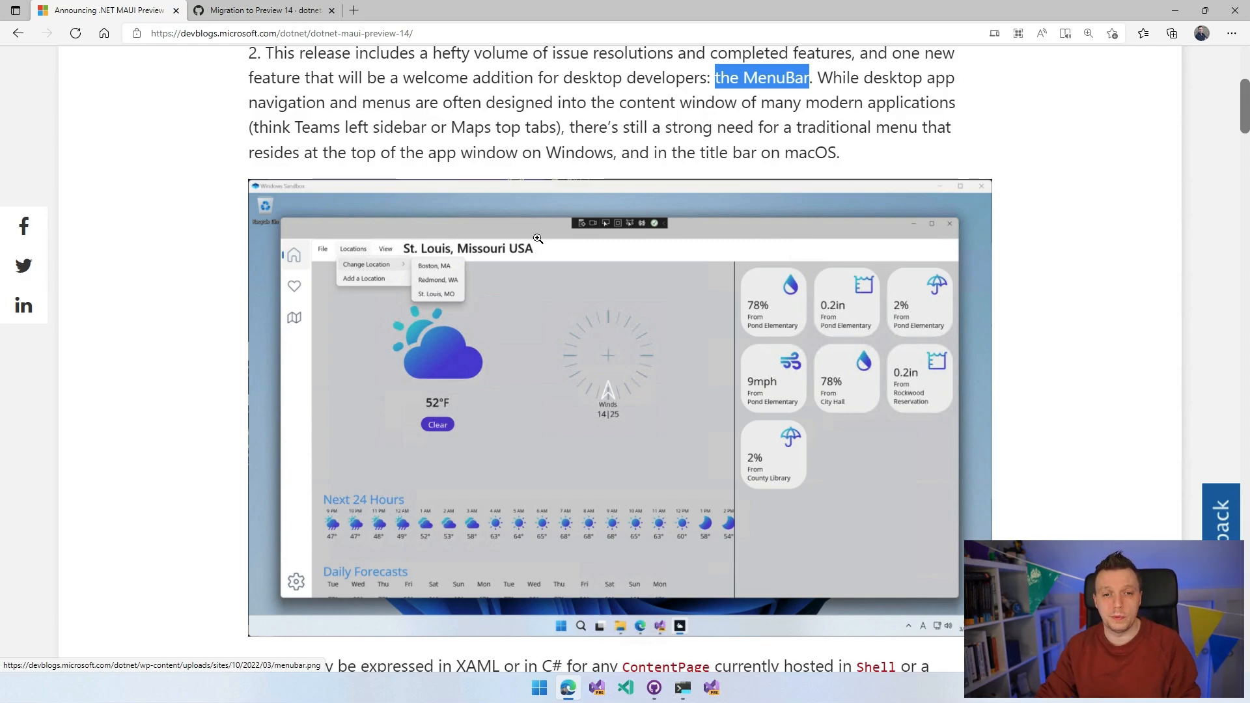
pyautogui.scroll(-3)
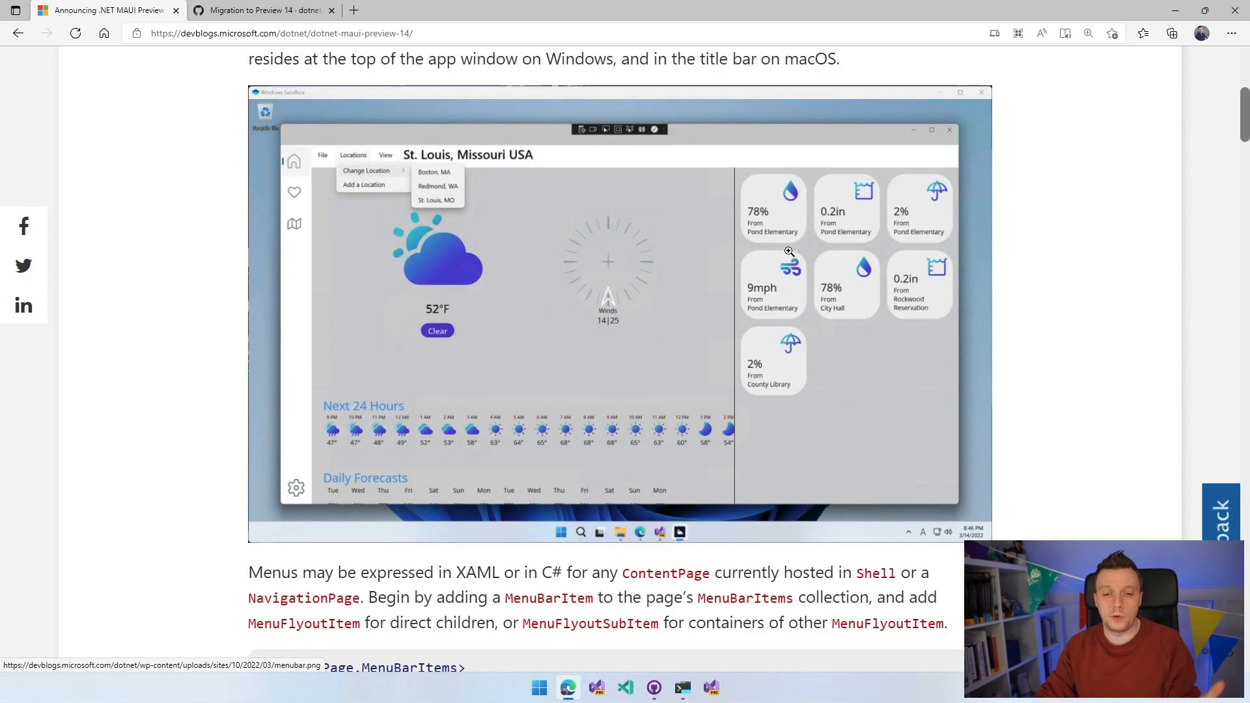
pyautogui.moveTo(809, 242)
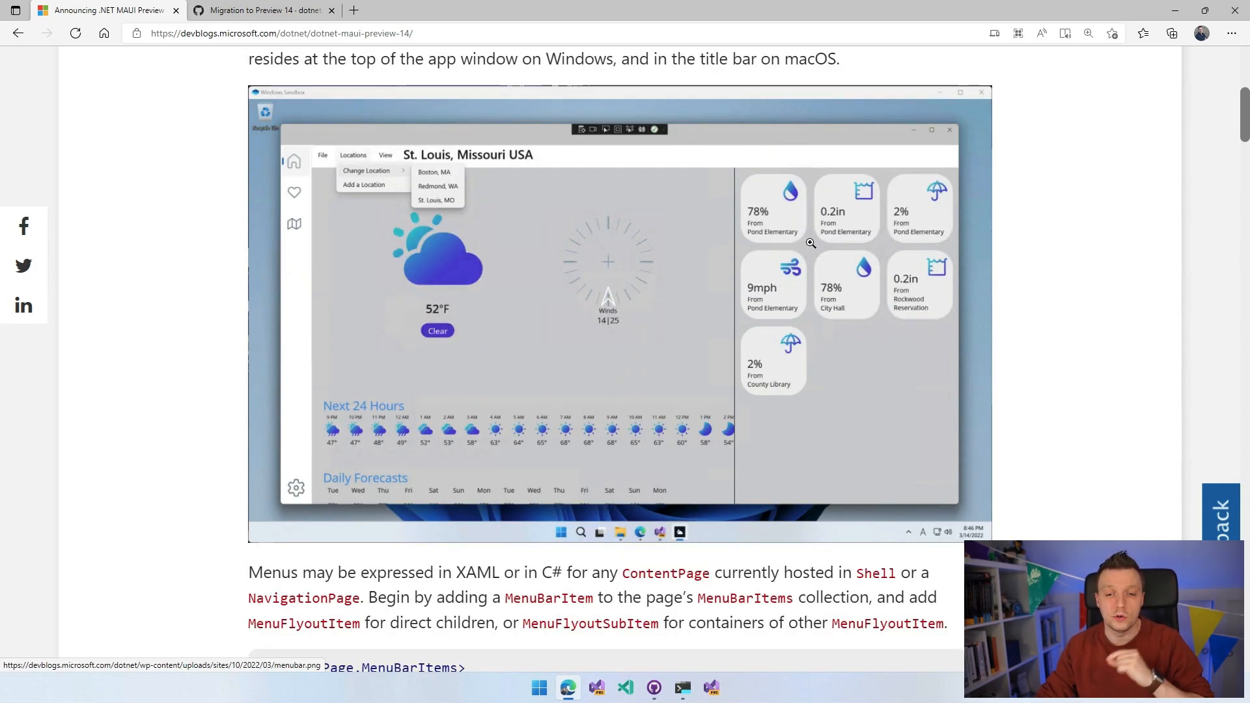
pyautogui.moveTo(892, 290)
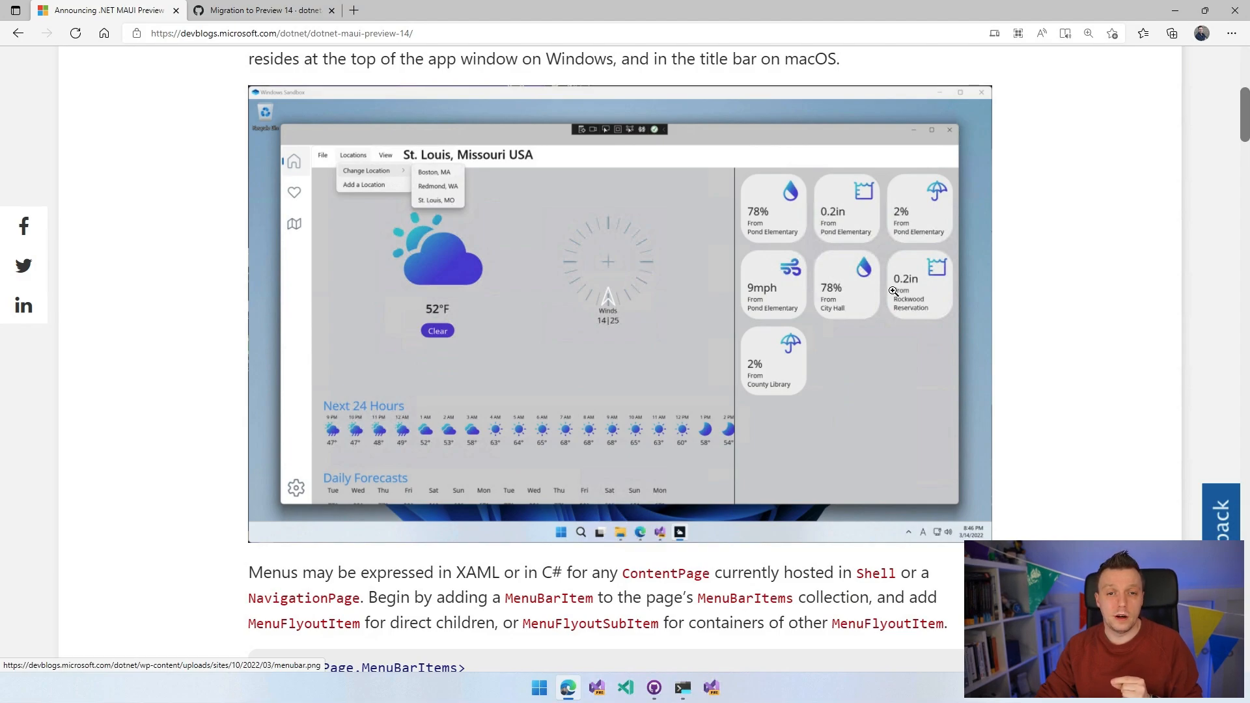
pyautogui.scroll(-3)
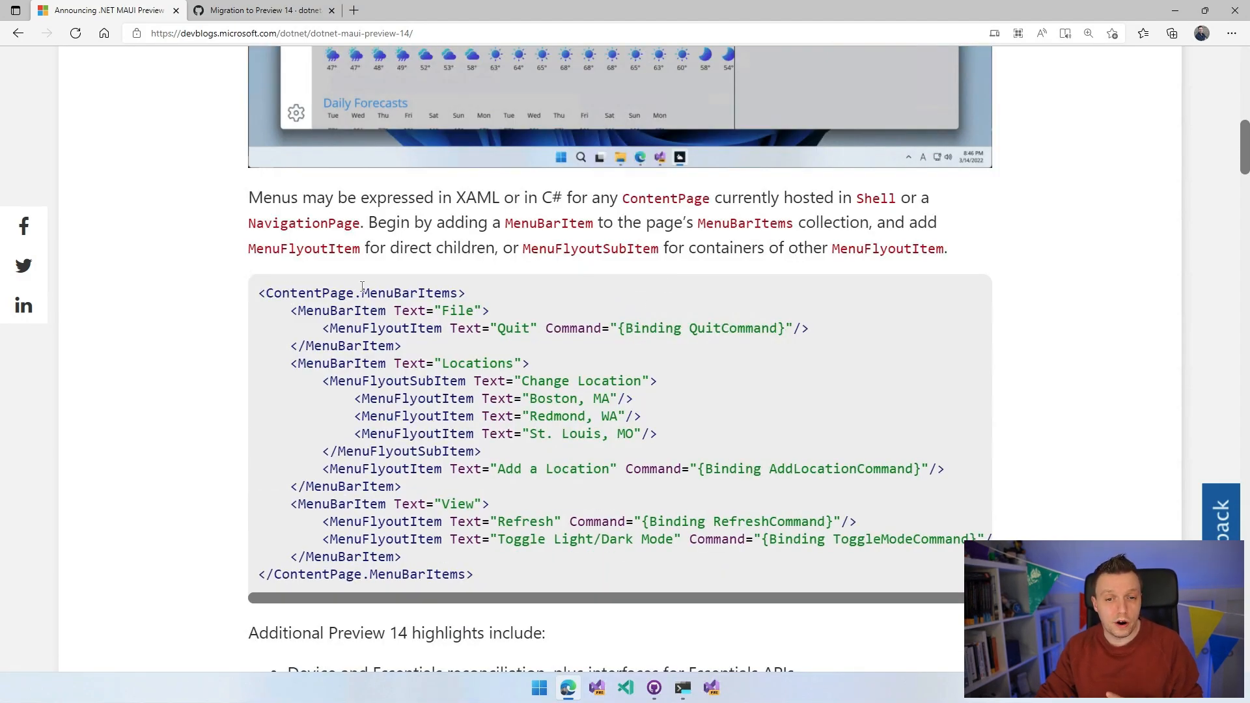
pyautogui.moveTo(300, 310); pyautogui.dragTo(433, 310)
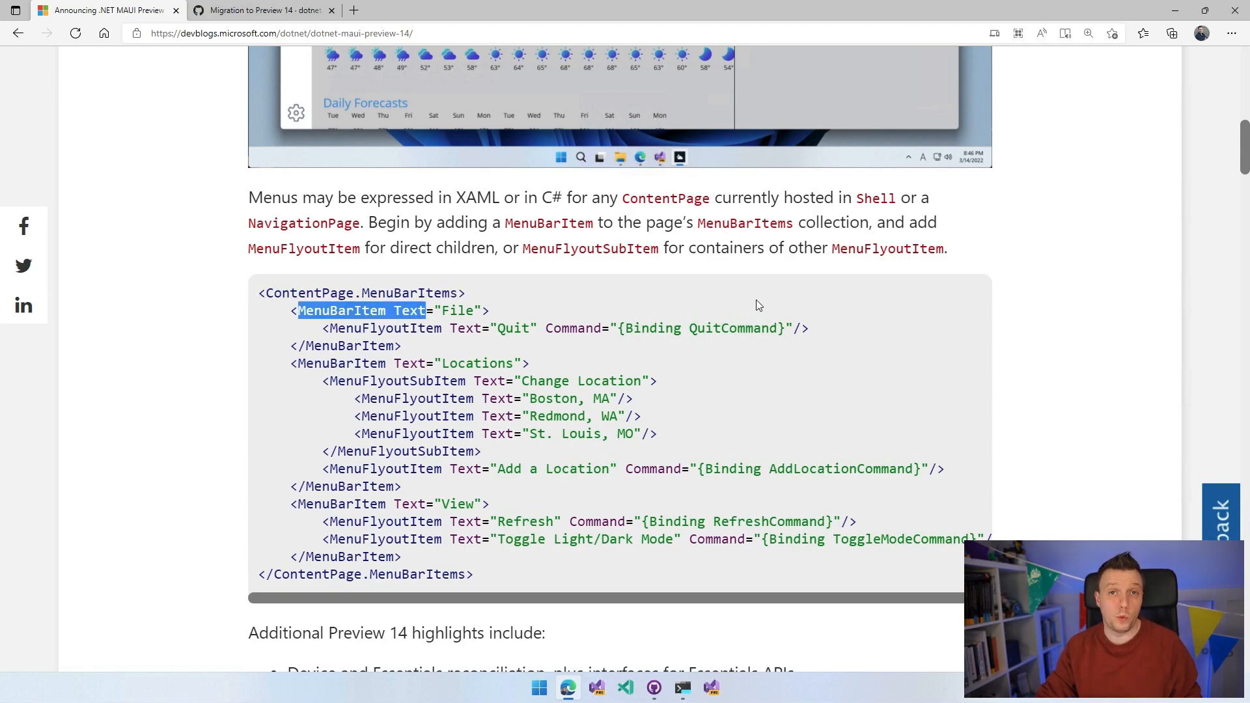
pyautogui.scroll(-3)
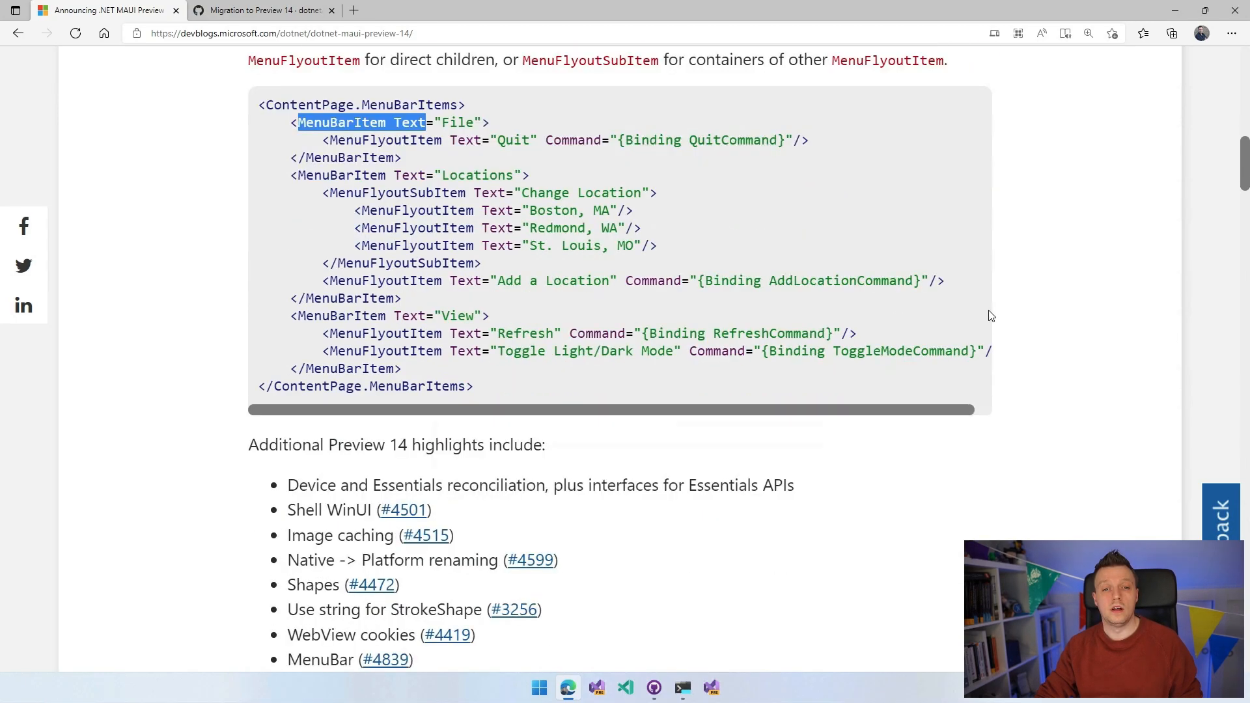
# Step: Highlight the release notes sentence and the Essentials APIs interfaces phrase in the highlights list
pyautogui.scroll(-3)
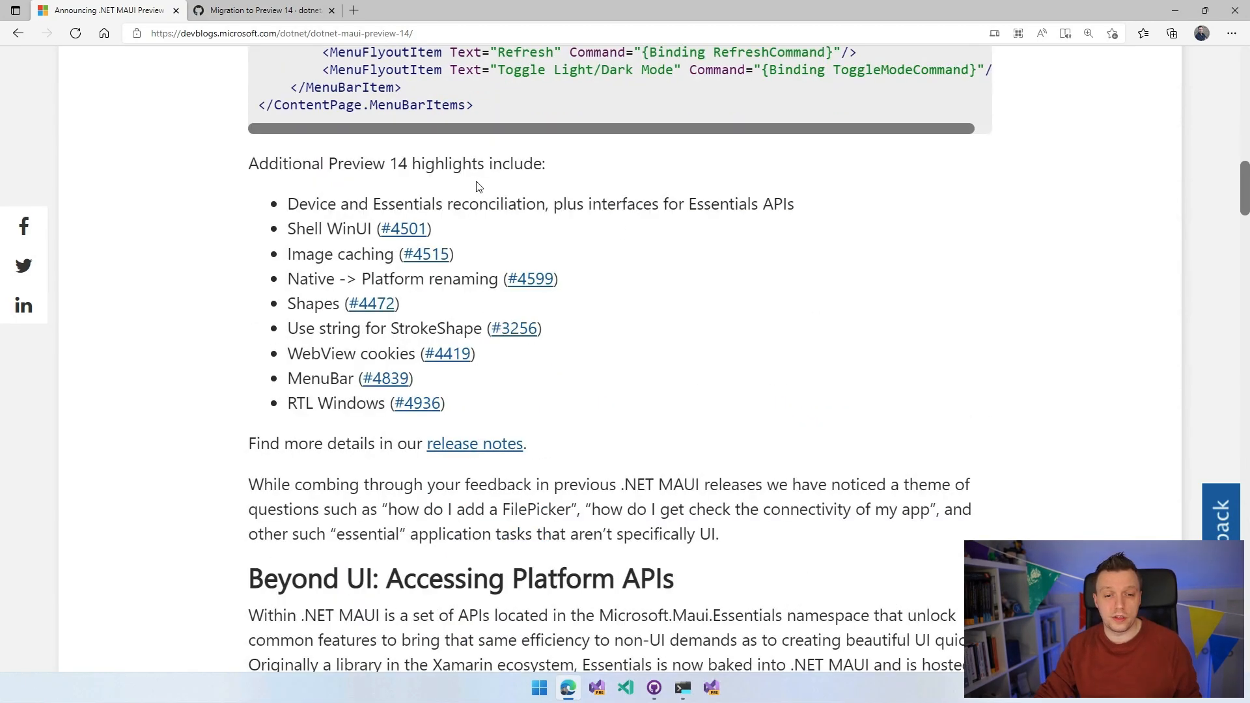
pyautogui.moveTo(247, 442); pyautogui.dragTo(453, 443)
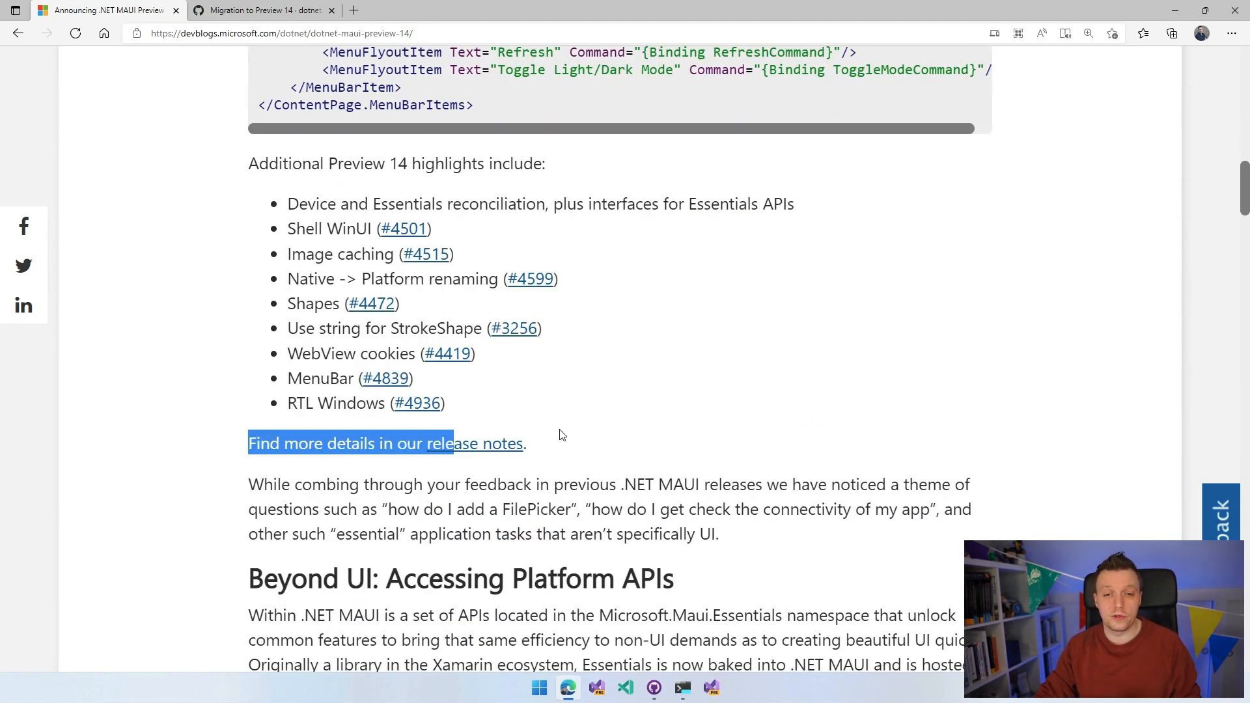
pyautogui.moveTo(452, 443); pyautogui.dragTo(526, 442)
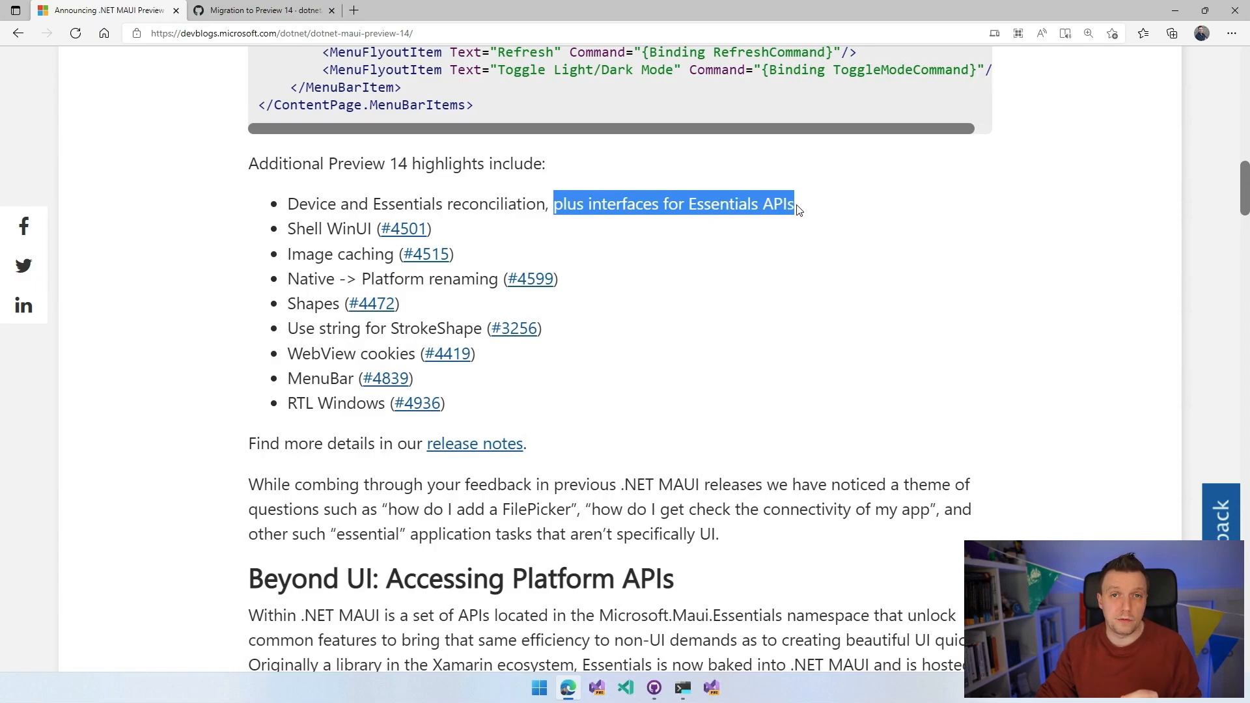
pyautogui.moveTo(831, 207)
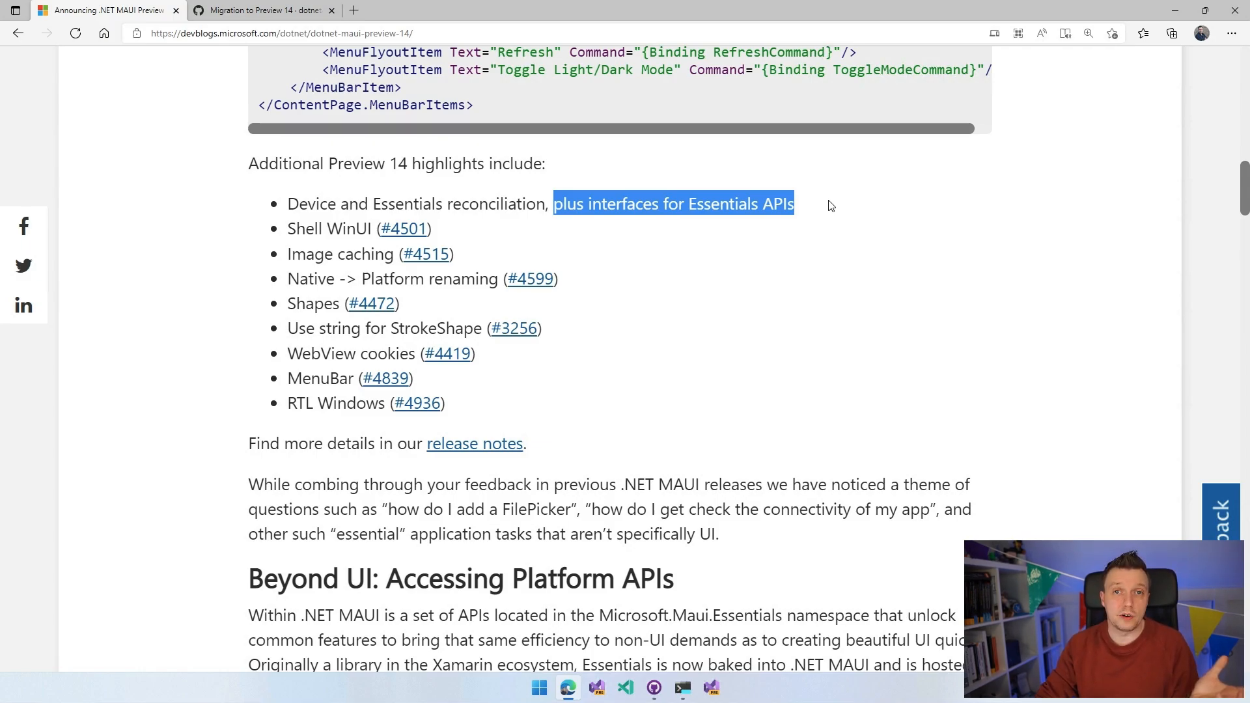
pyautogui.moveTo(867, 207)
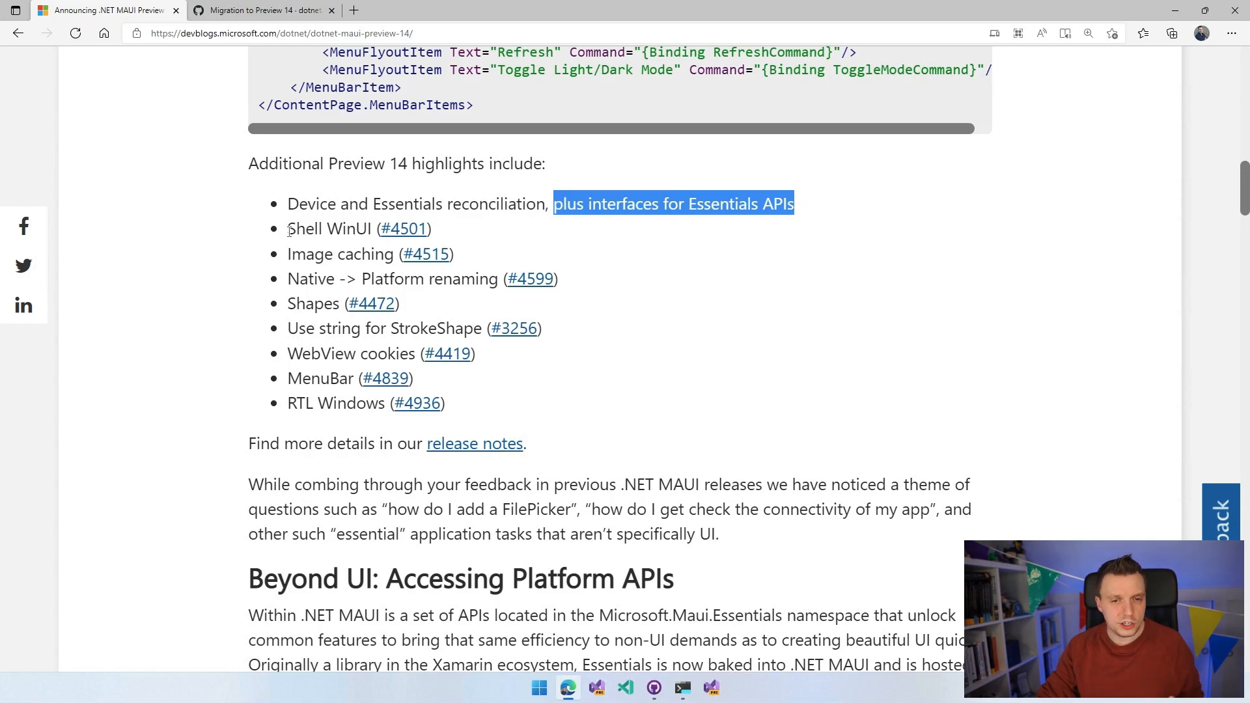
pyautogui.moveTo(289, 233)
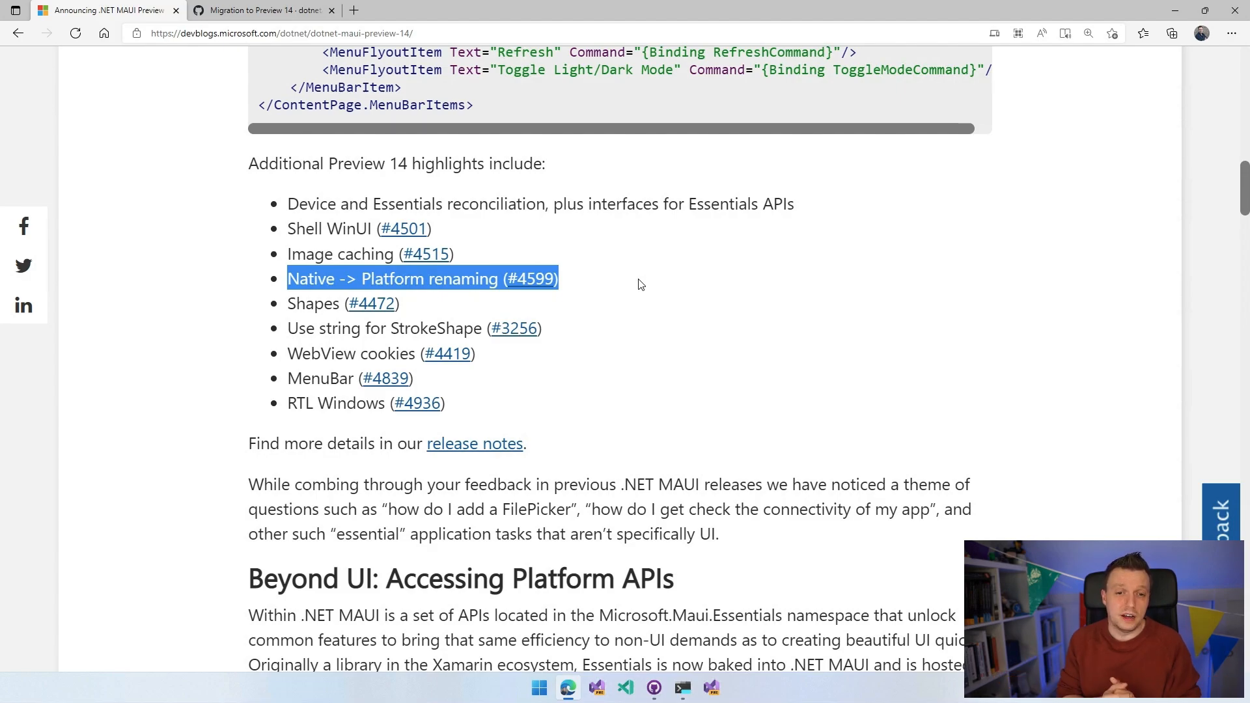
pyautogui.moveTo(621, 296)
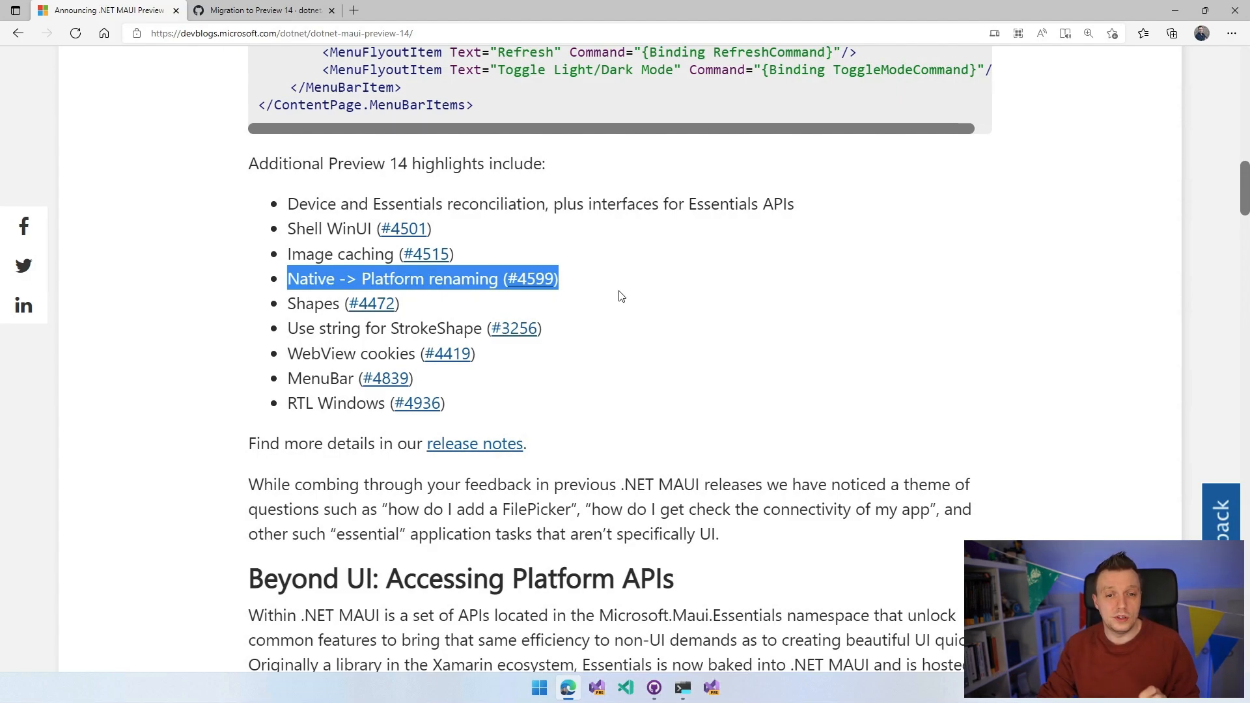
pyautogui.moveTo(289, 304)
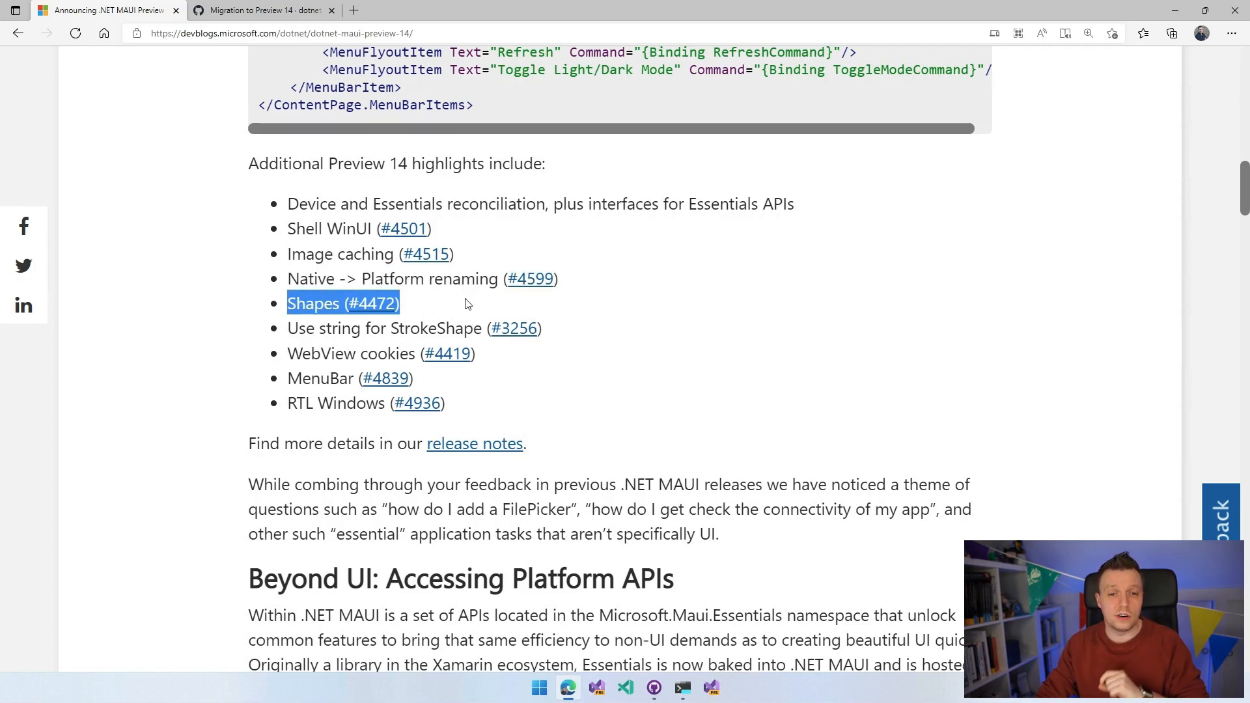
pyautogui.moveTo(477, 303)
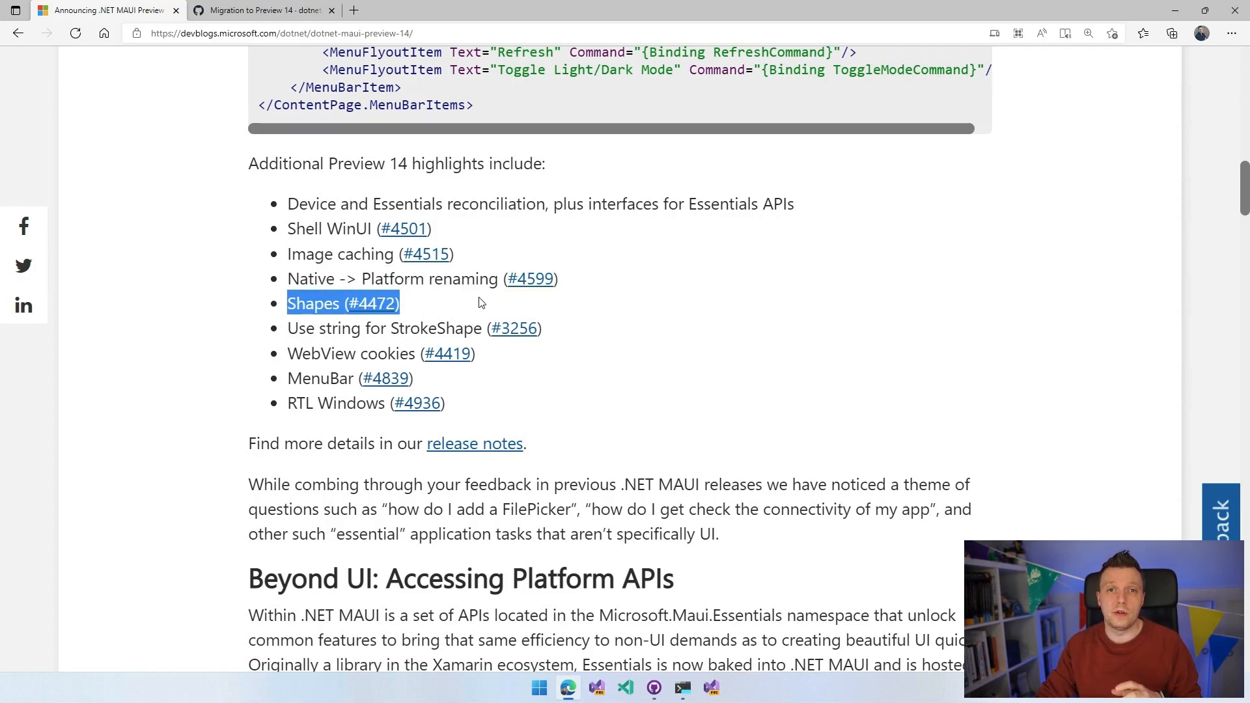
# Step: Scroll to the Beyond UI: Accessing Platform APIs heading
pyautogui.scroll(-3)
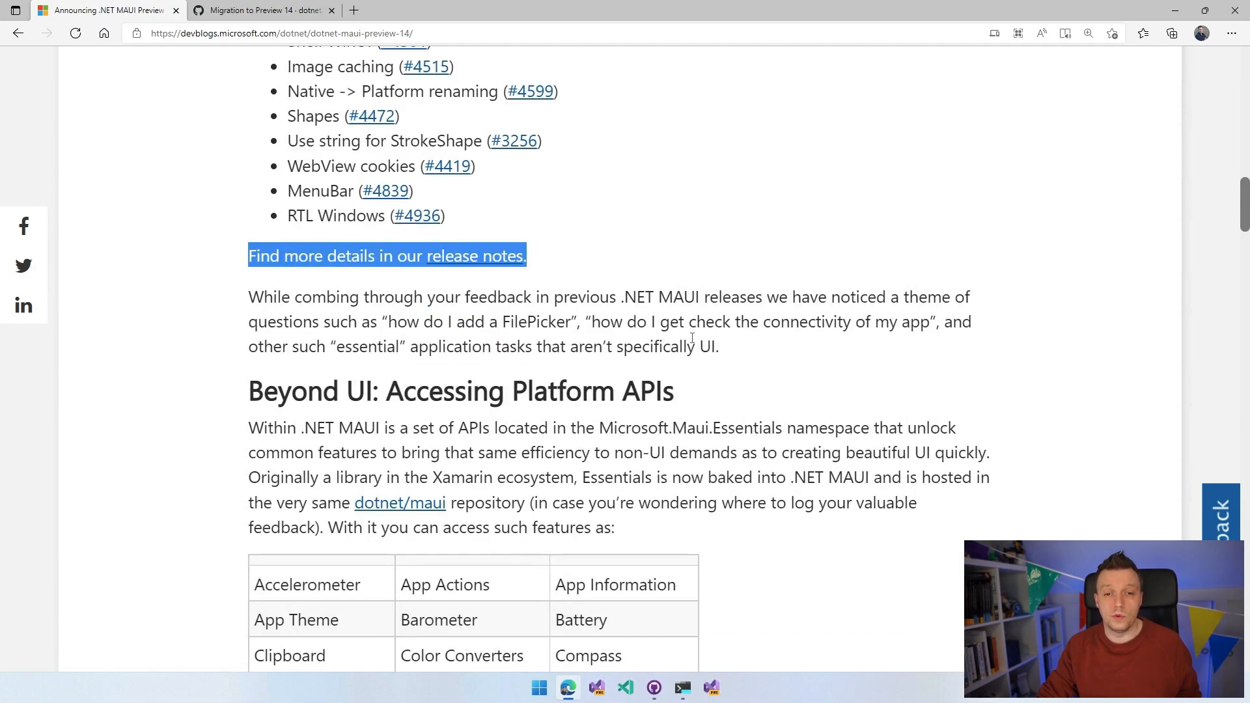
# Step: Highlight the app connectivity question and scroll to the Essentials features table
pyautogui.scroll(-3)
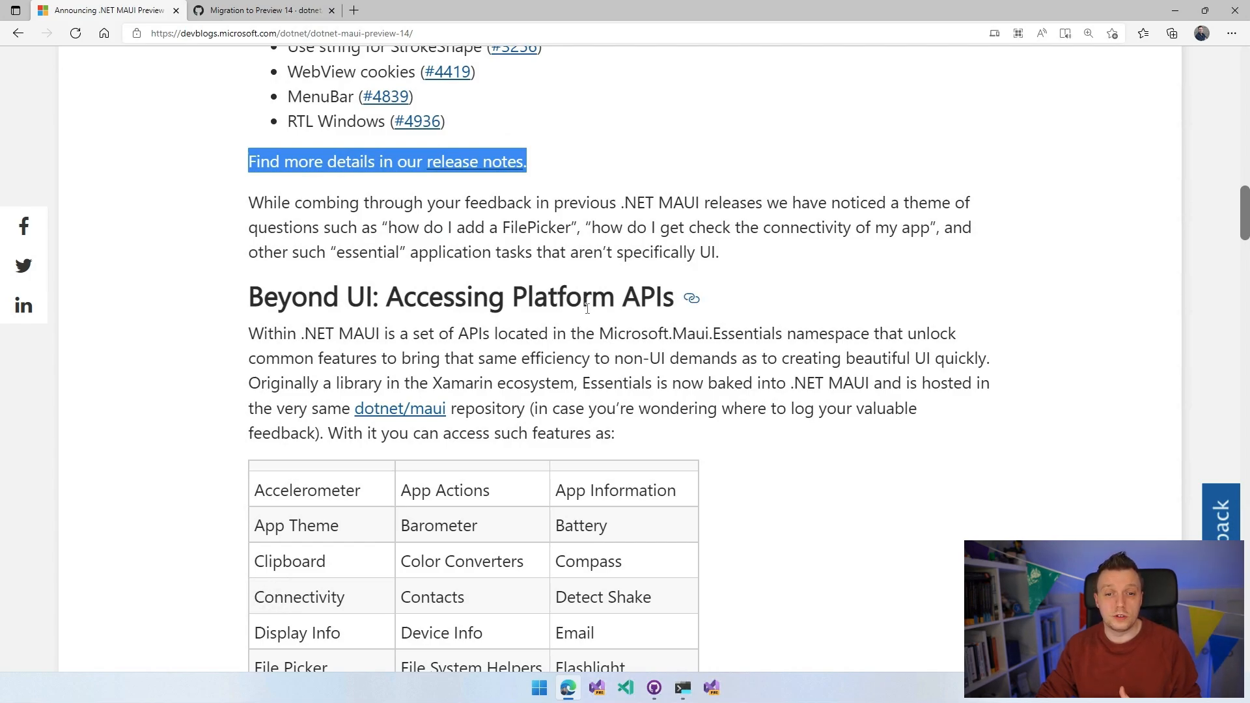
pyautogui.moveTo(495, 319)
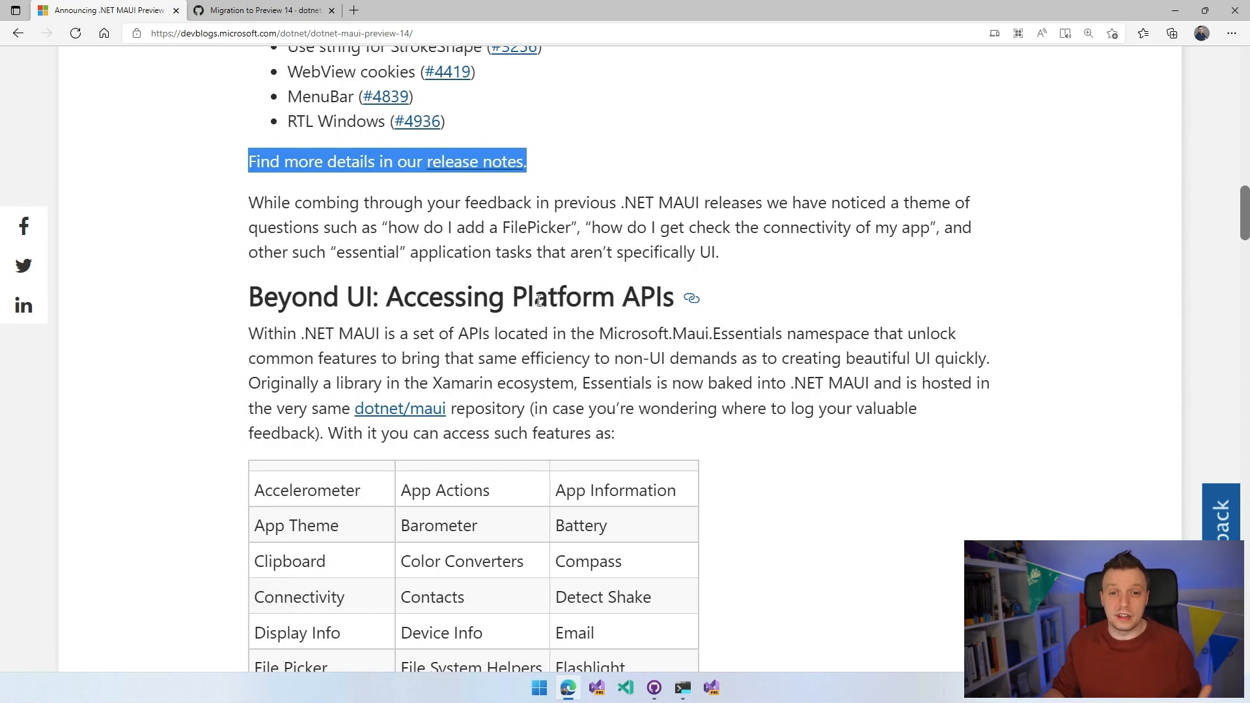
pyautogui.moveTo(388, 227); pyautogui.dragTo(539, 227)
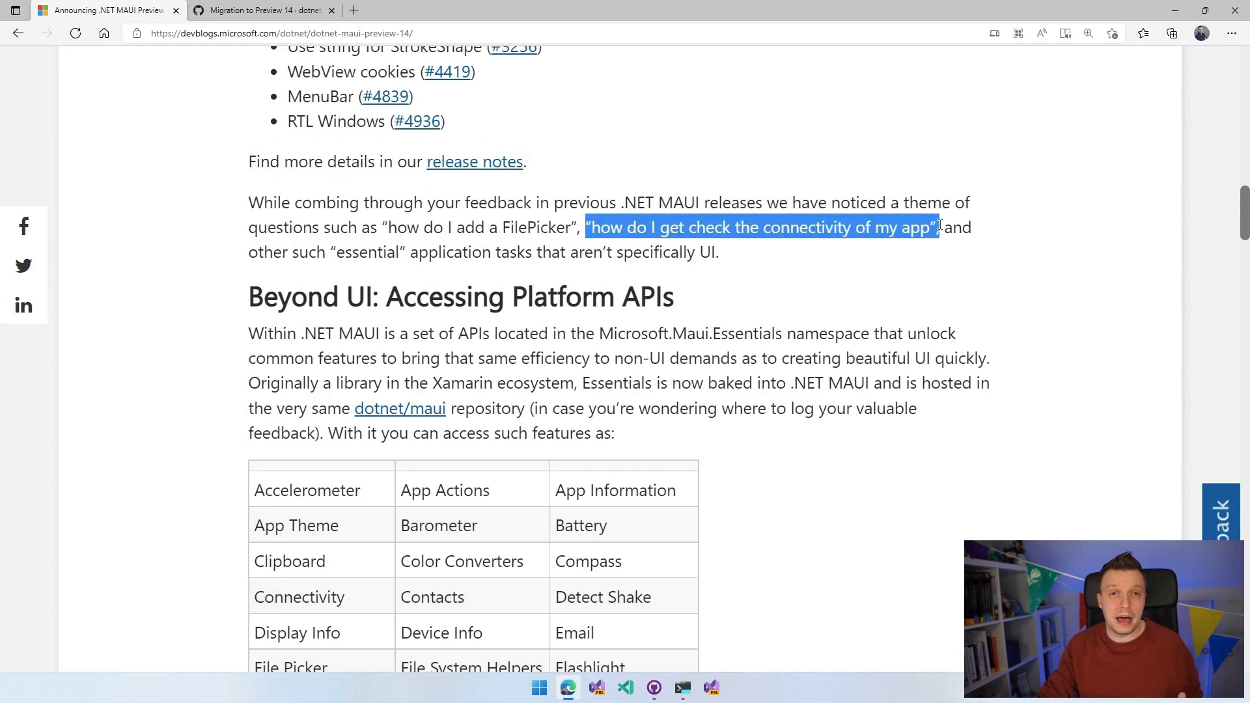
pyautogui.moveTo(903, 256)
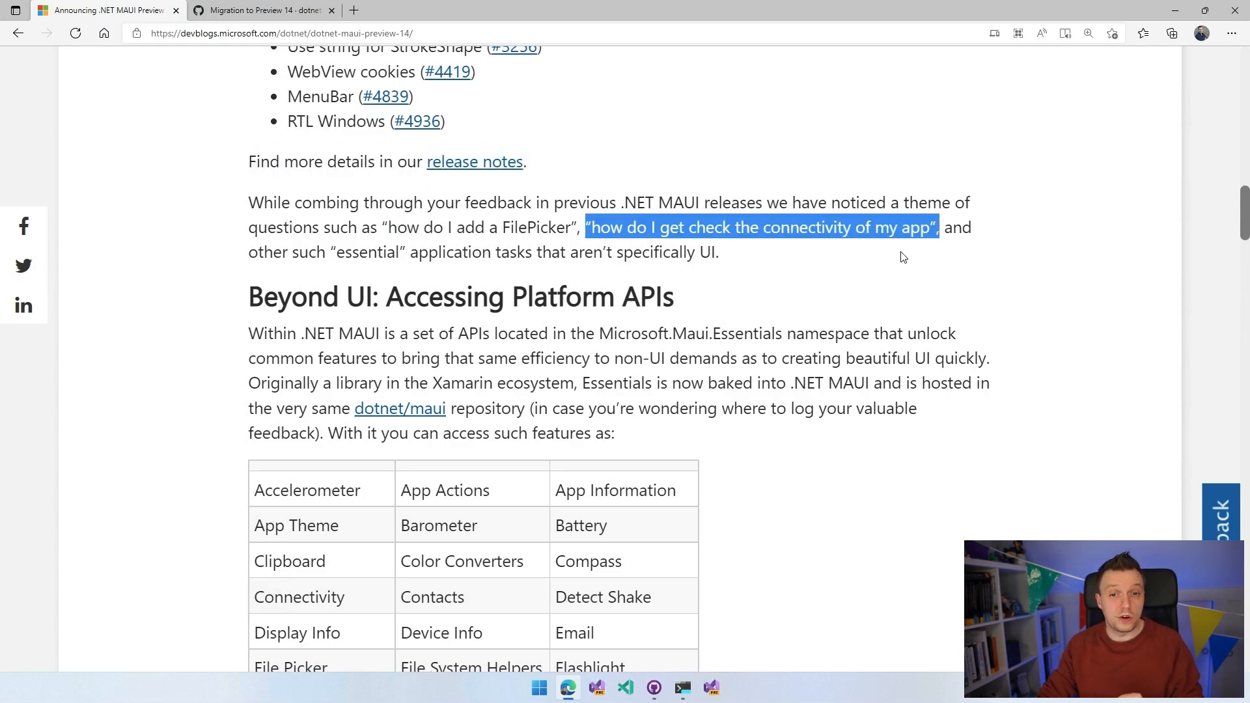
pyautogui.scroll(-3)
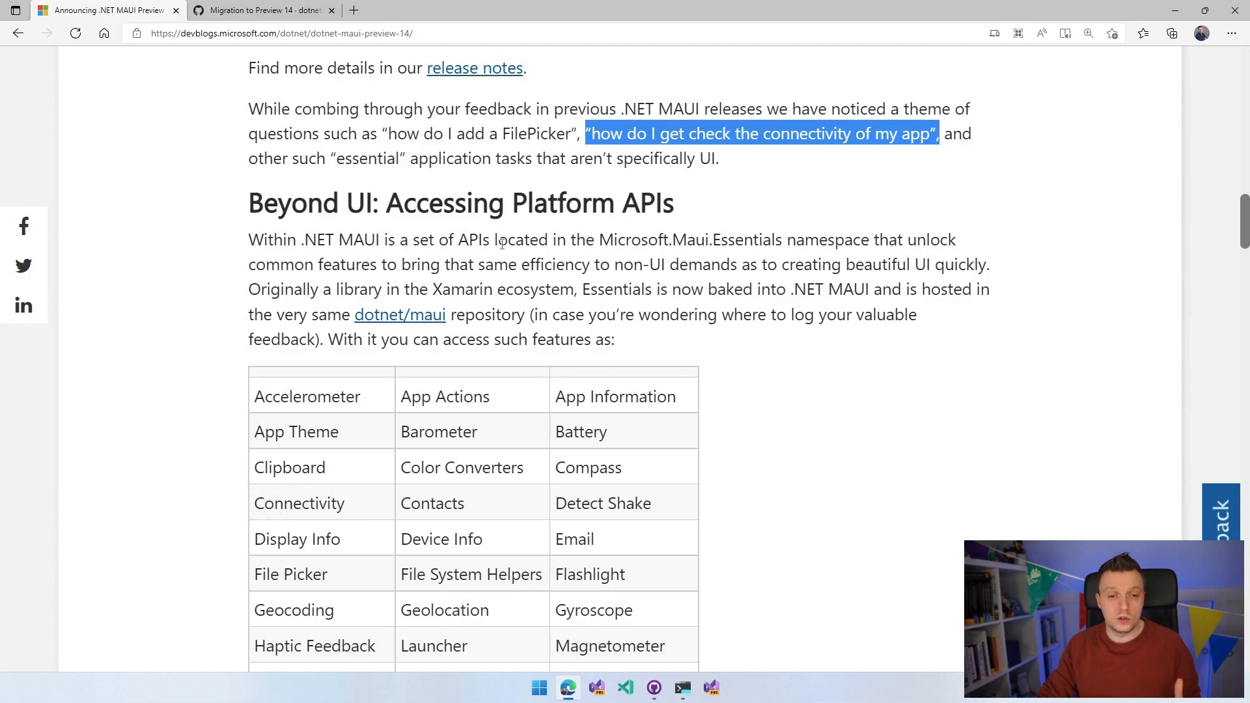
pyautogui.scroll(-3)
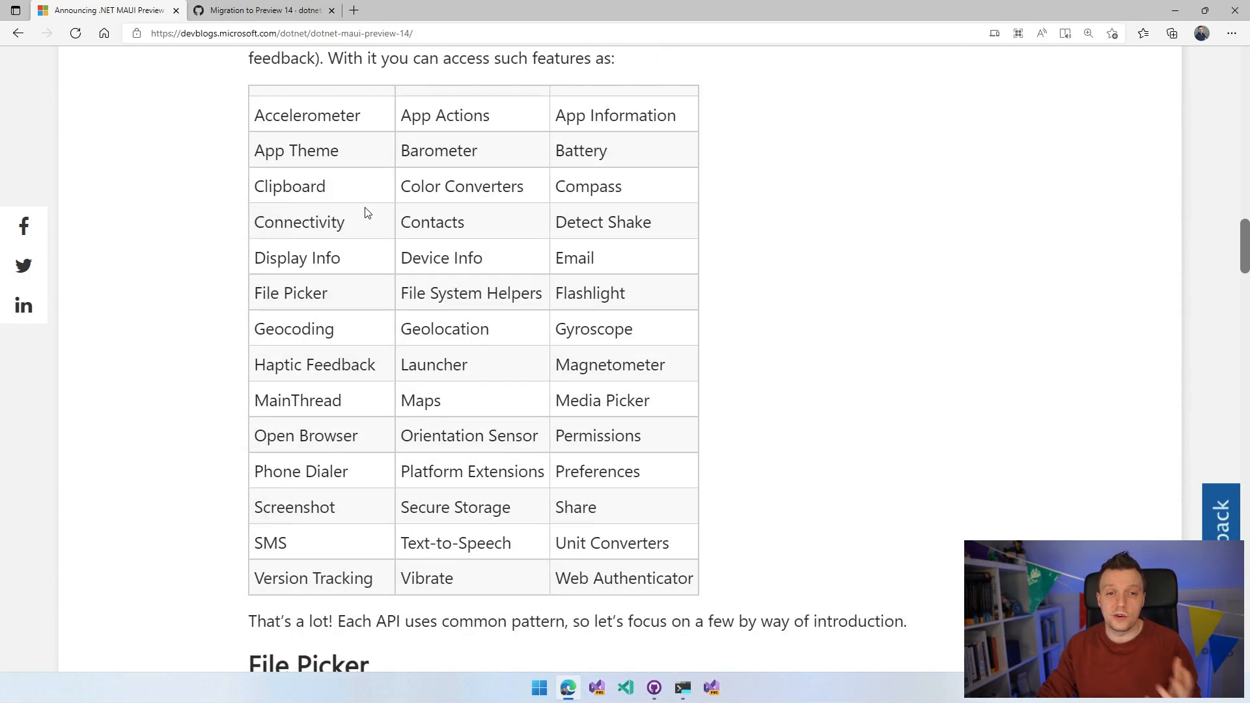
pyautogui.moveTo(300, 240)
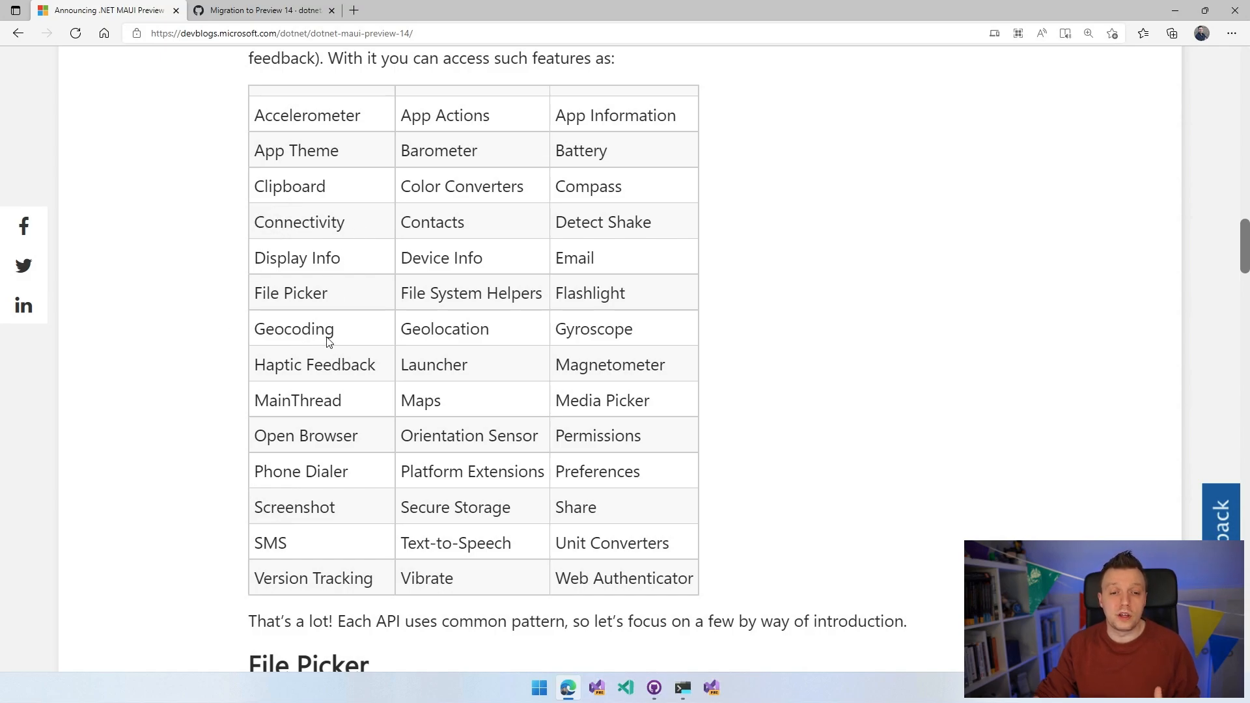
pyautogui.moveTo(335, 342)
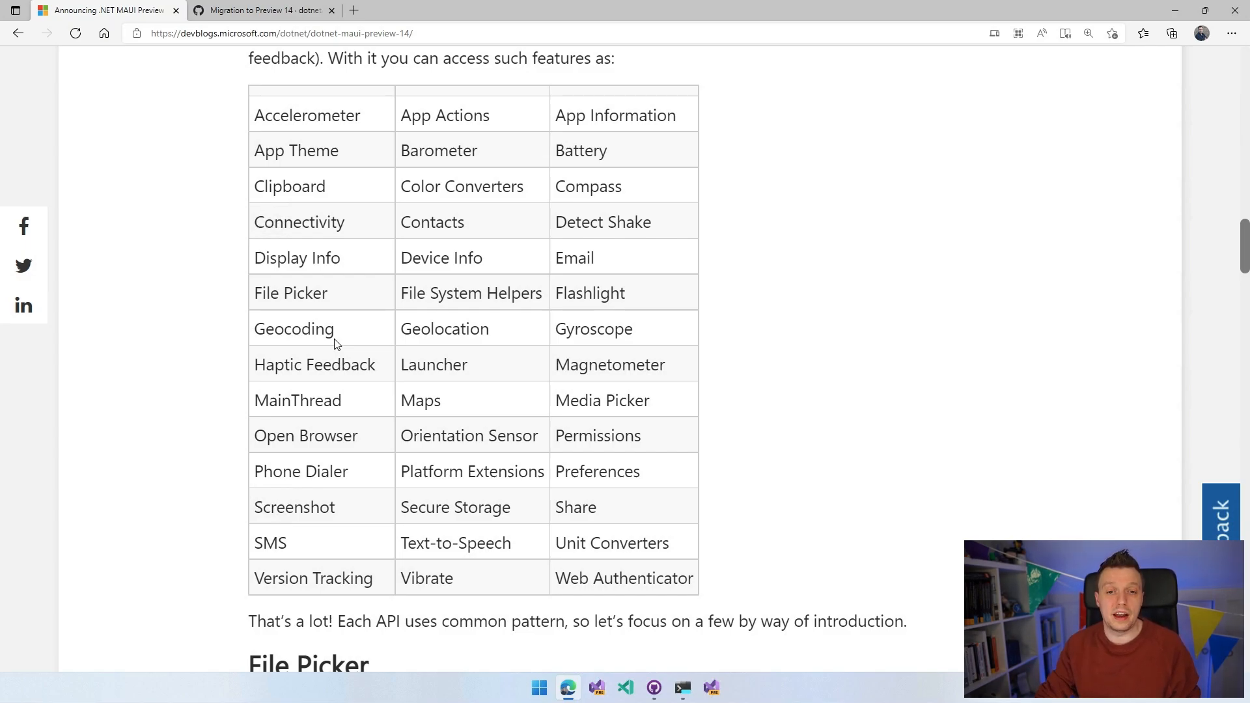
pyautogui.moveTo(548, 305)
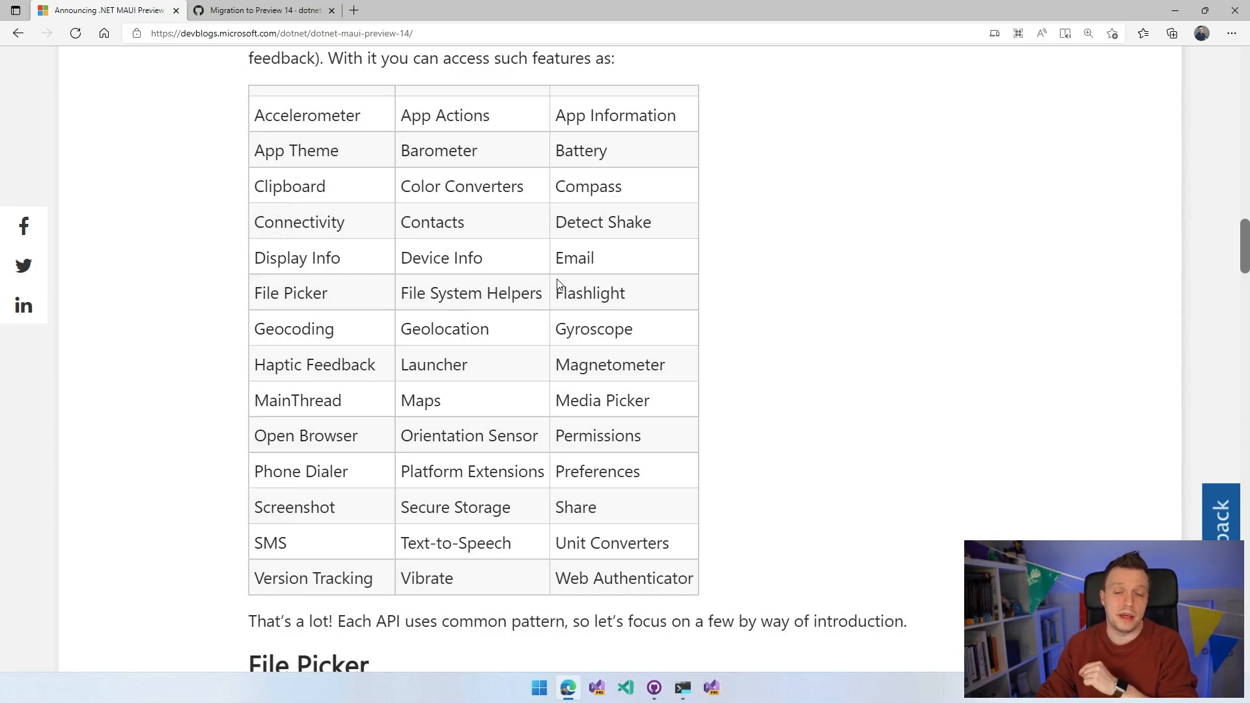
pyautogui.moveTo(872, 281)
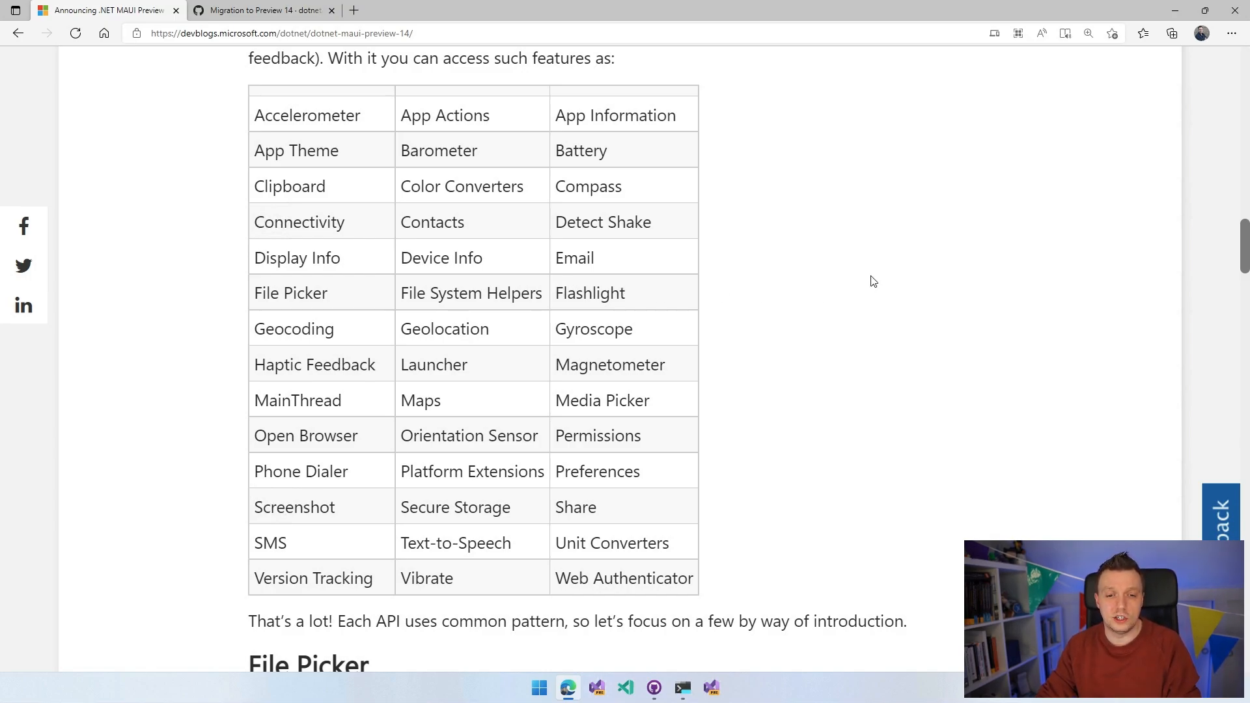
# Step: Scroll to Get Started Today and highlight the note about upgrading from earlier previews
pyautogui.scroll(-3)
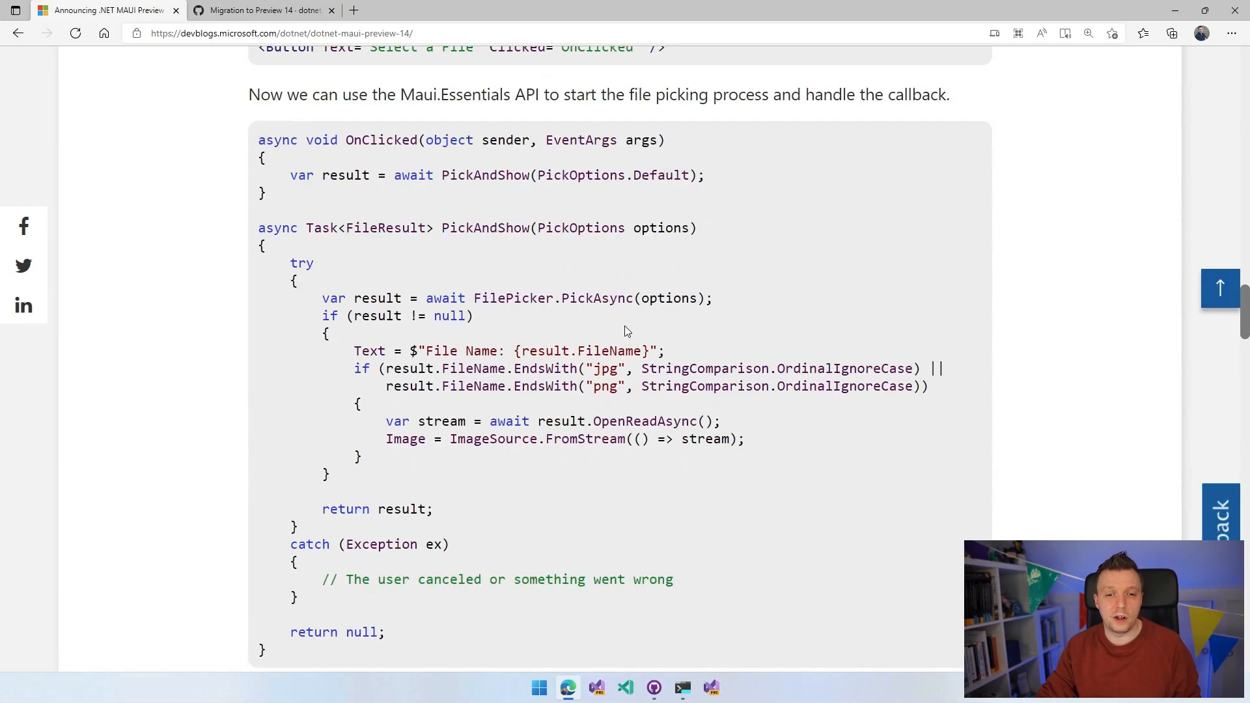
pyautogui.scroll(-3)
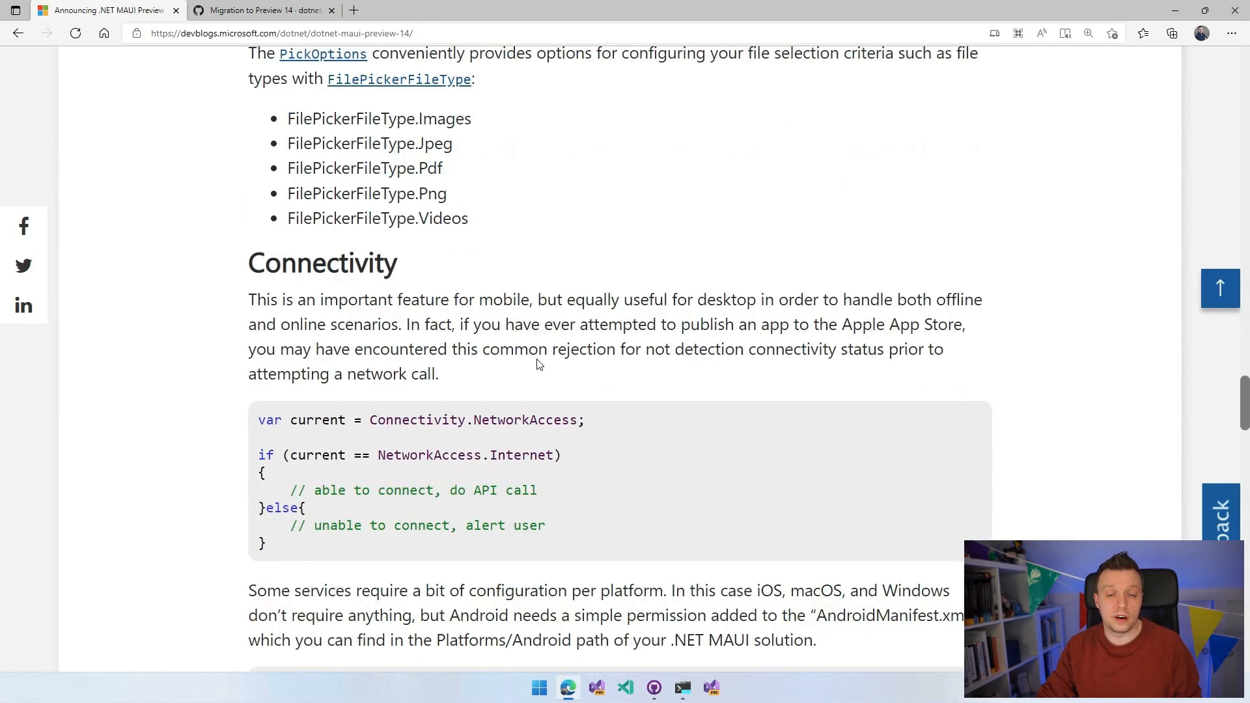
pyautogui.scroll(-3)
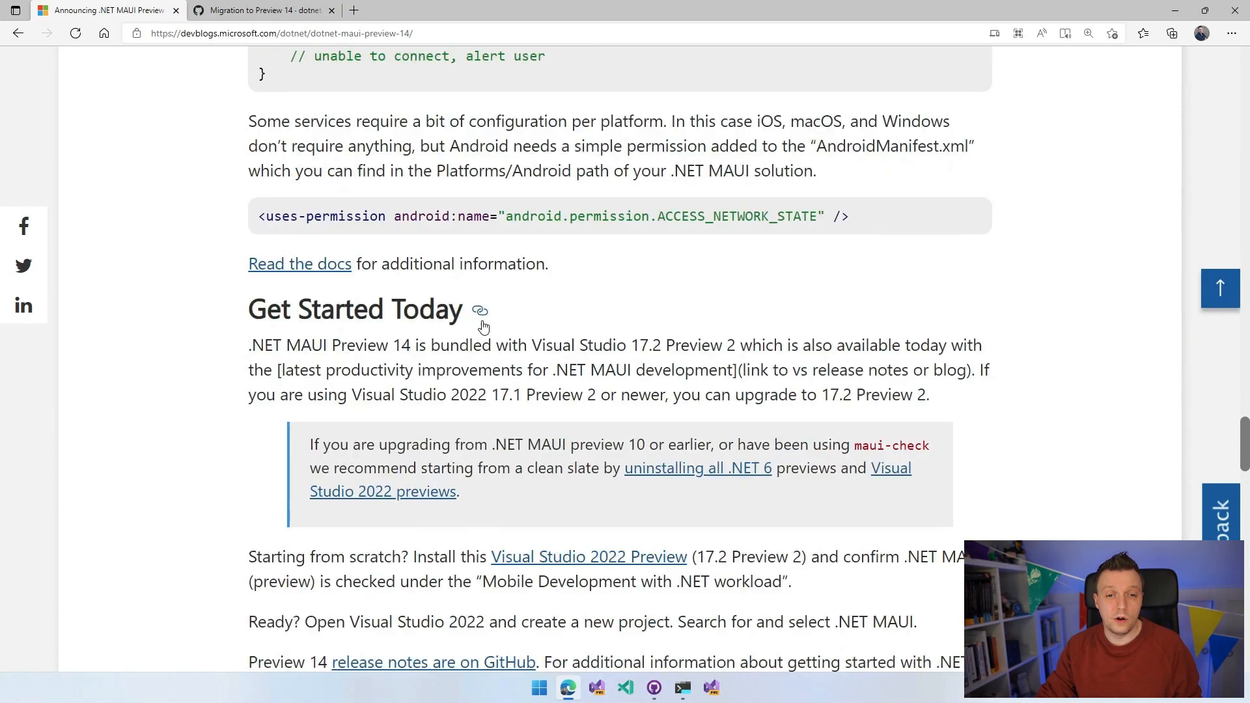
pyautogui.scroll(-3)
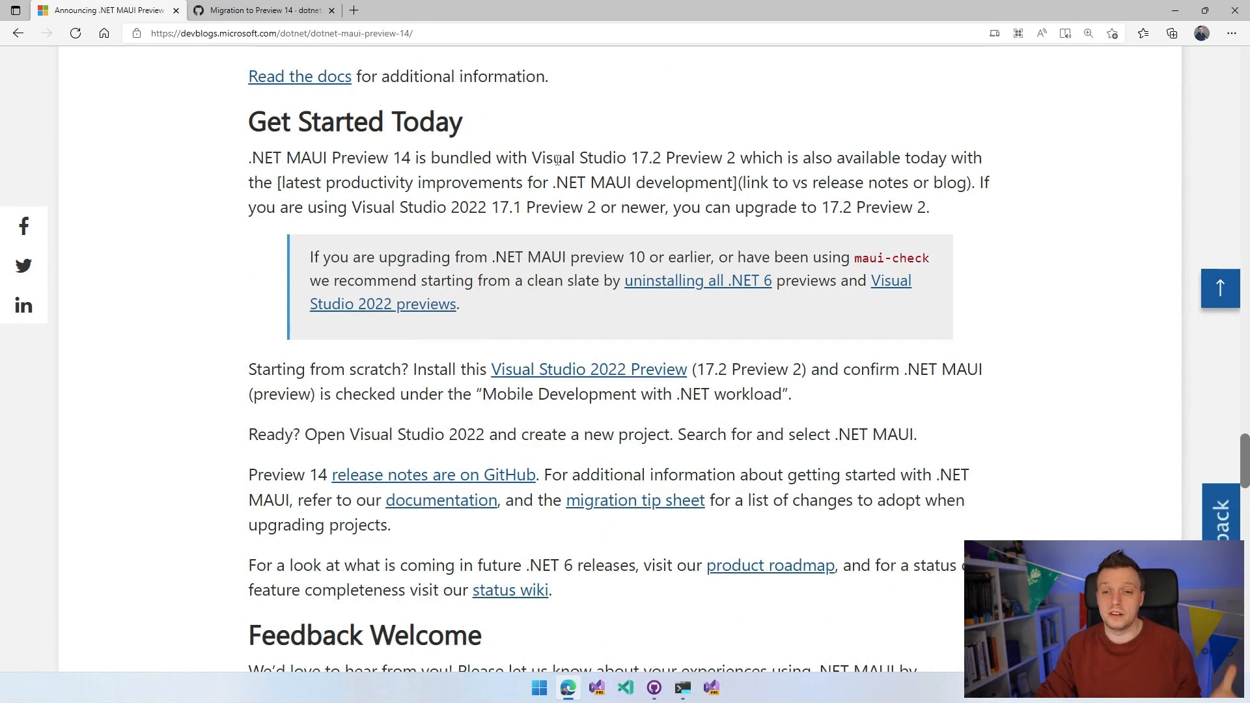
pyautogui.moveTo(554, 244)
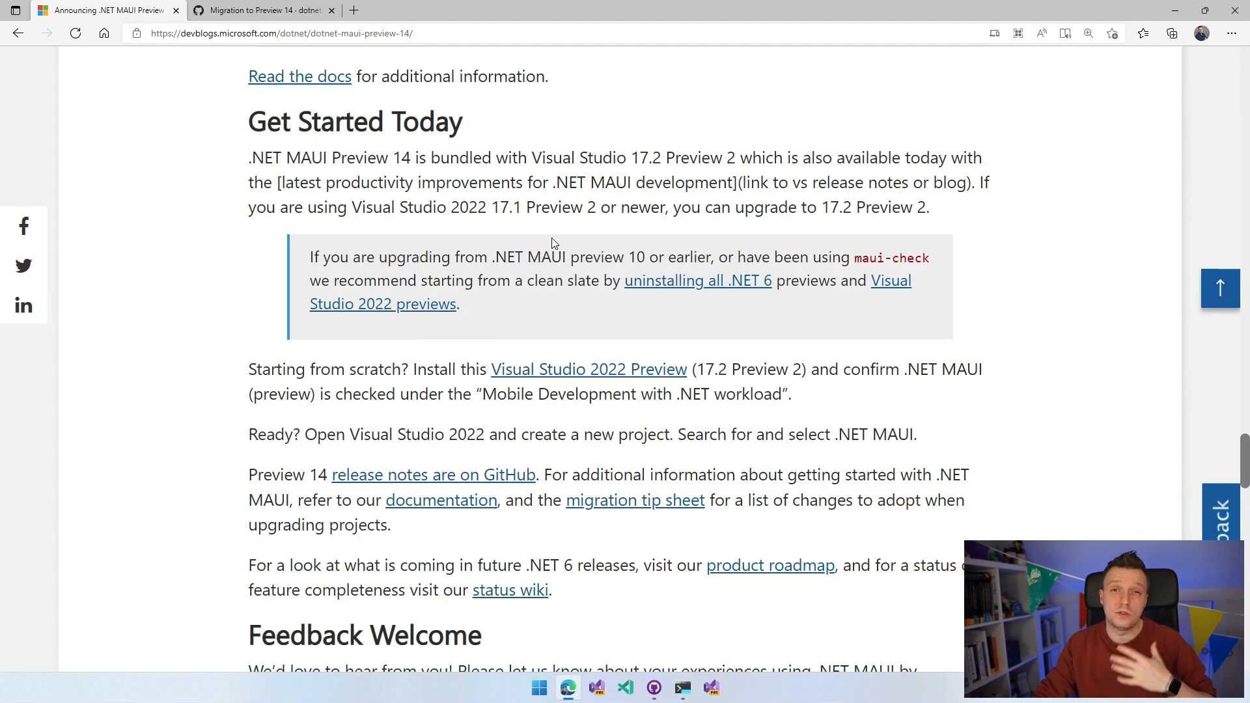
pyautogui.moveTo(703, 191)
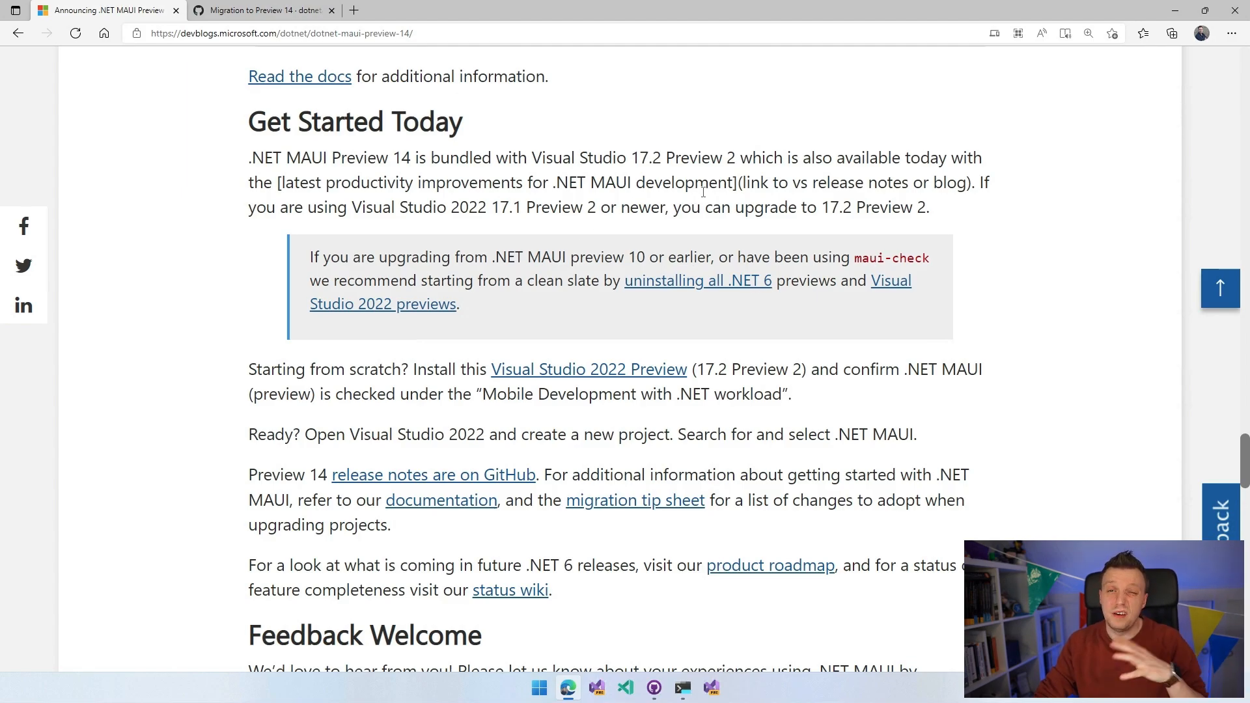
pyautogui.moveTo(710, 199)
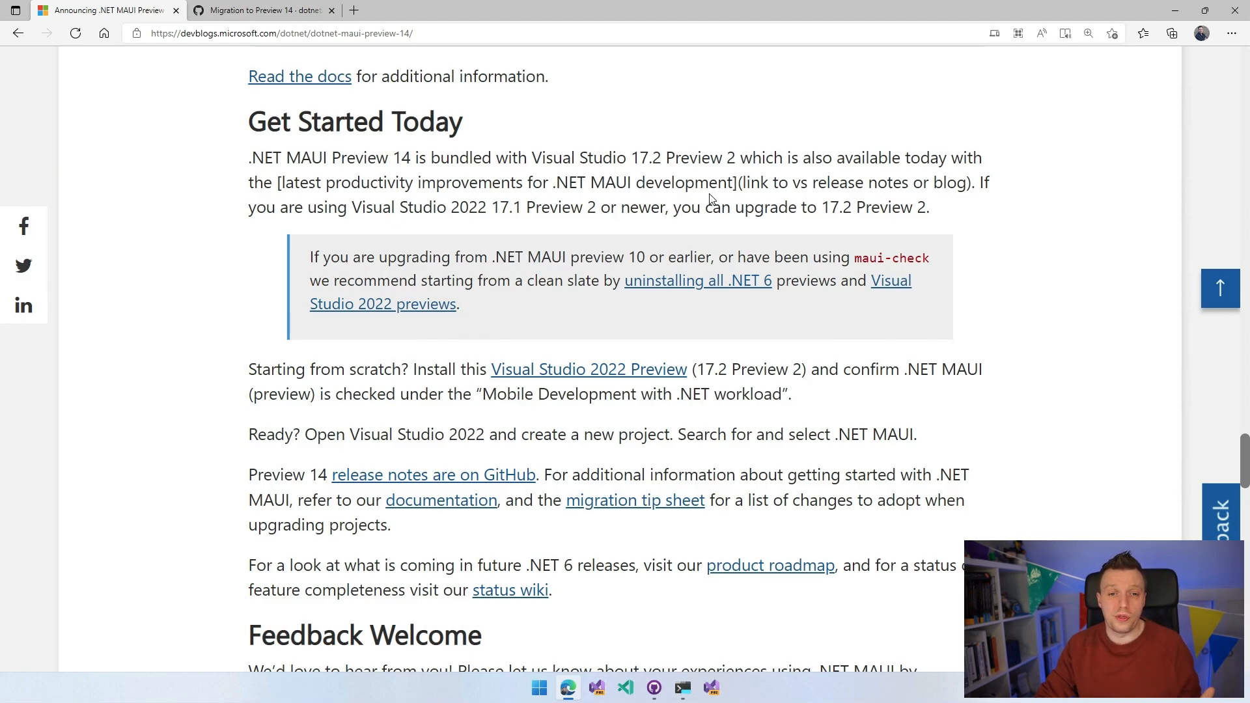
pyautogui.moveTo(310, 256); pyautogui.dragTo(460, 303)
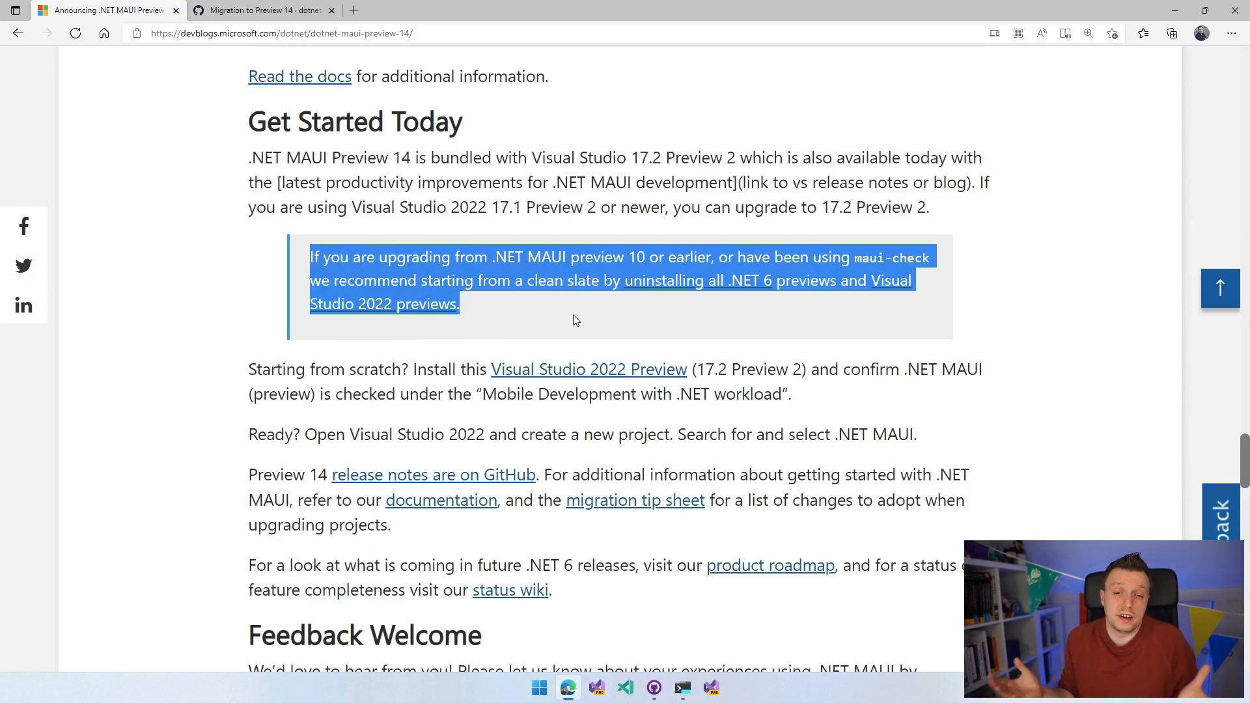
pyautogui.moveTo(581, 314)
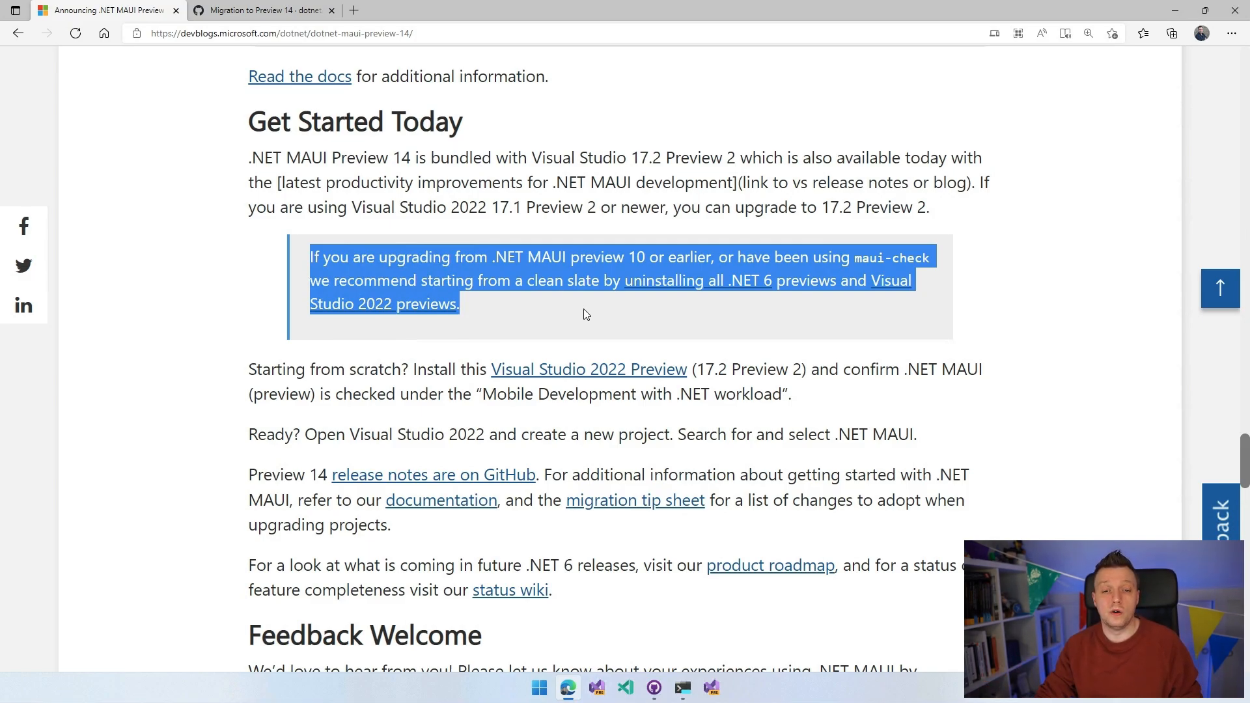
pyautogui.scroll(-3)
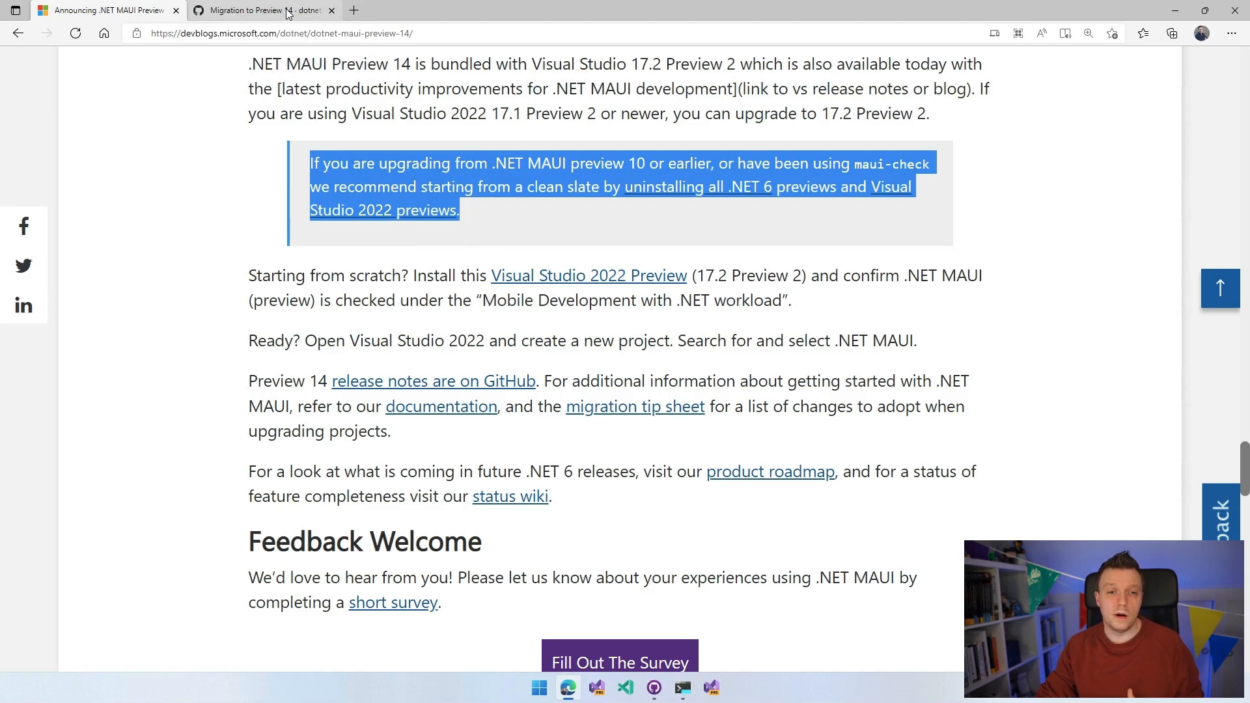
# Step: Switch to the Migration to Preview 14 wiki page and highlight the OSAppTheme rename note
pyautogui.click(263, 9)
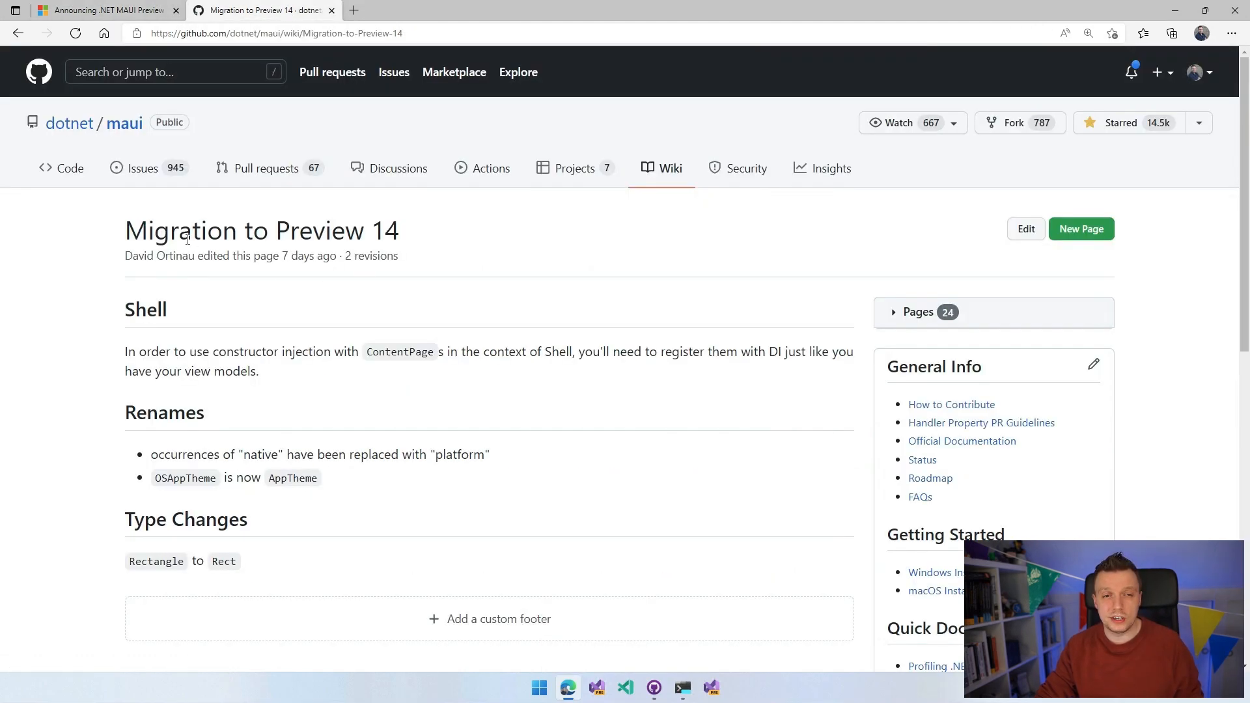
pyautogui.moveTo(232, 52)
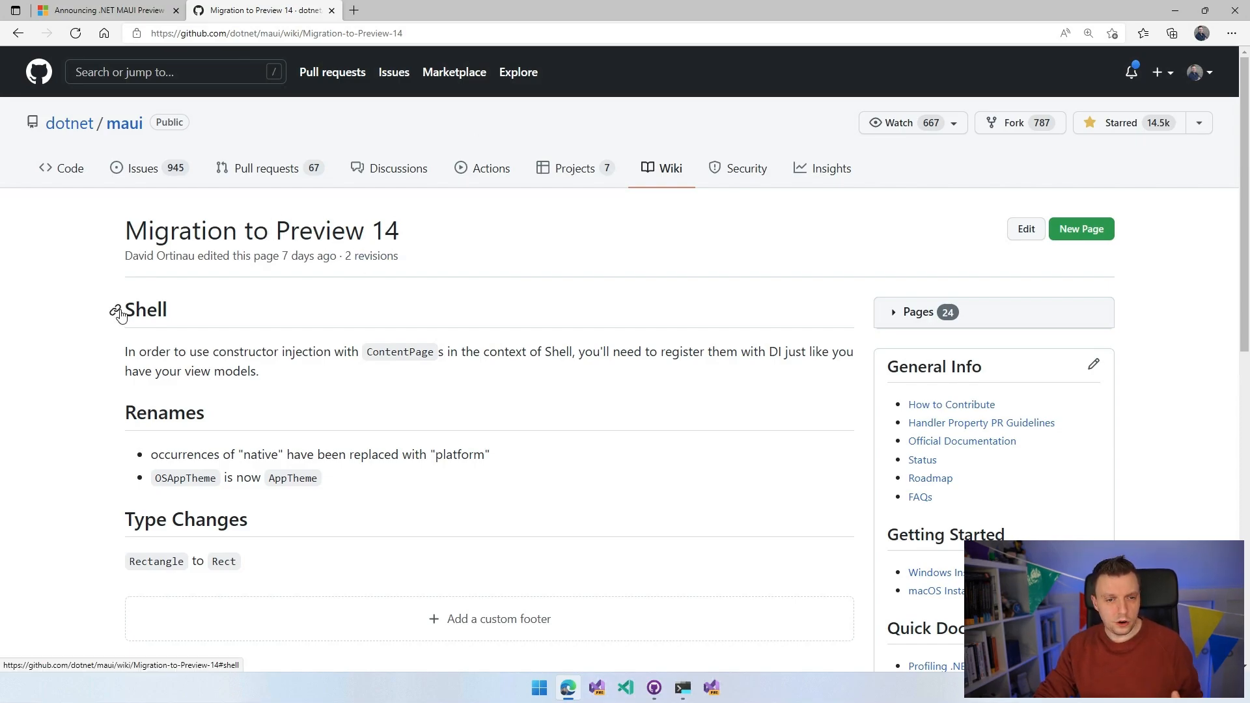
pyautogui.moveTo(125, 351); pyautogui.dragTo(324, 351)
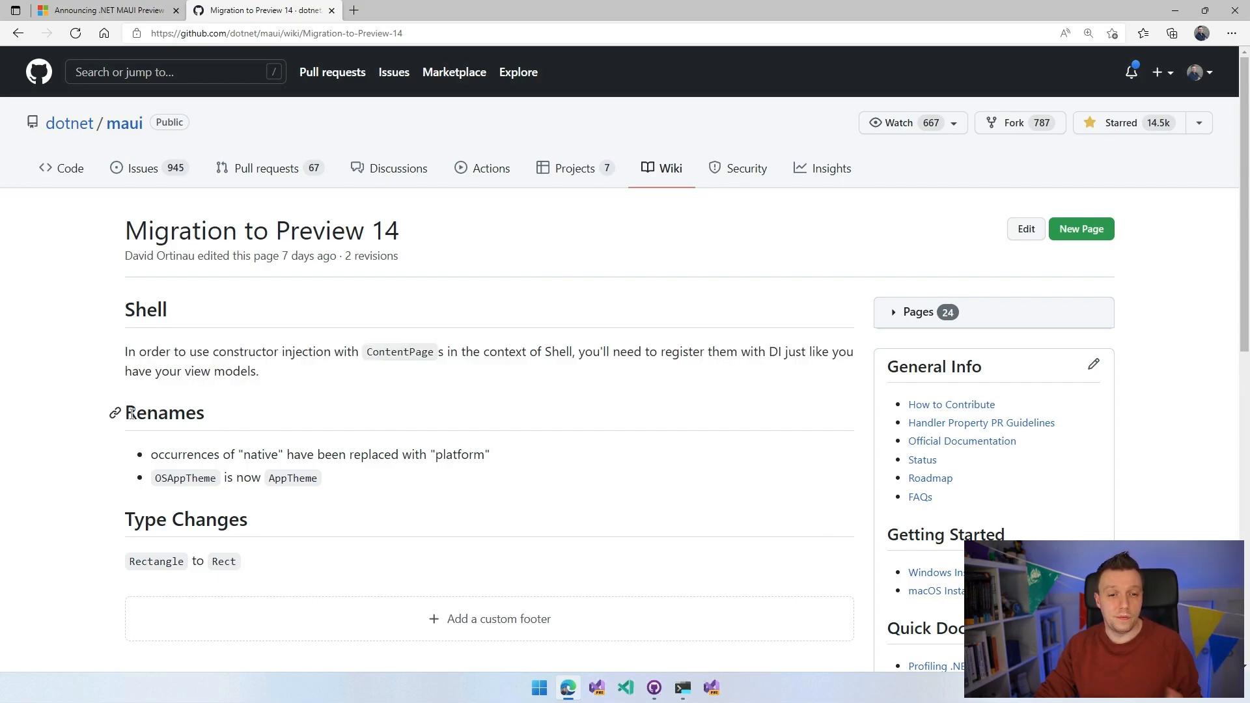
pyautogui.moveTo(187, 455); pyautogui.dragTo(299, 454)
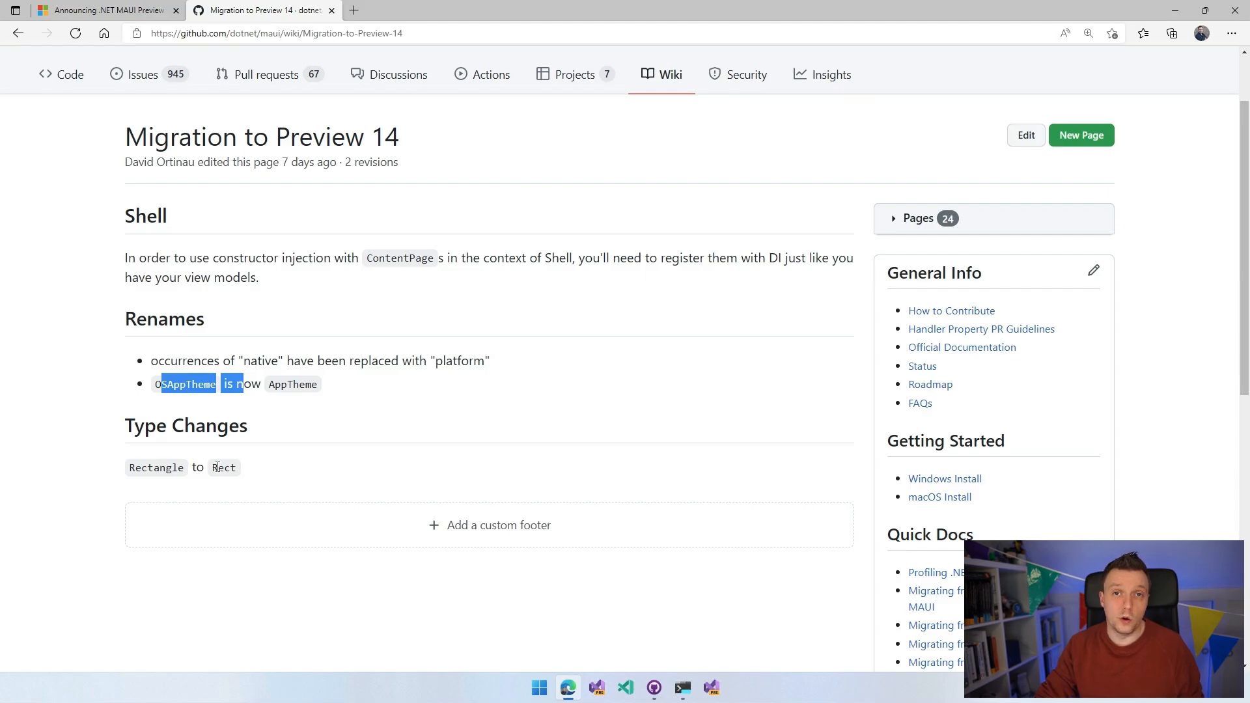
pyautogui.moveTo(555, 352)
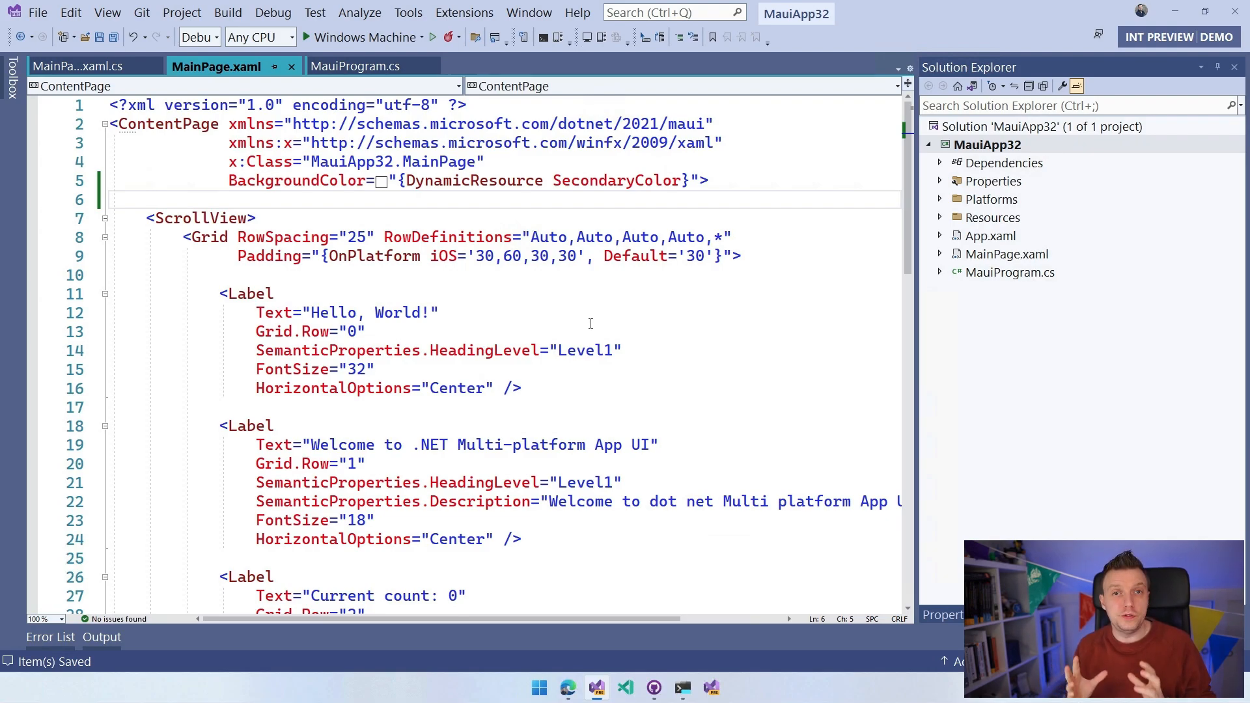
# Step: Place the cursor on blank line 6 of MainPage.xaml for new markup
pyautogui.click(145, 199)
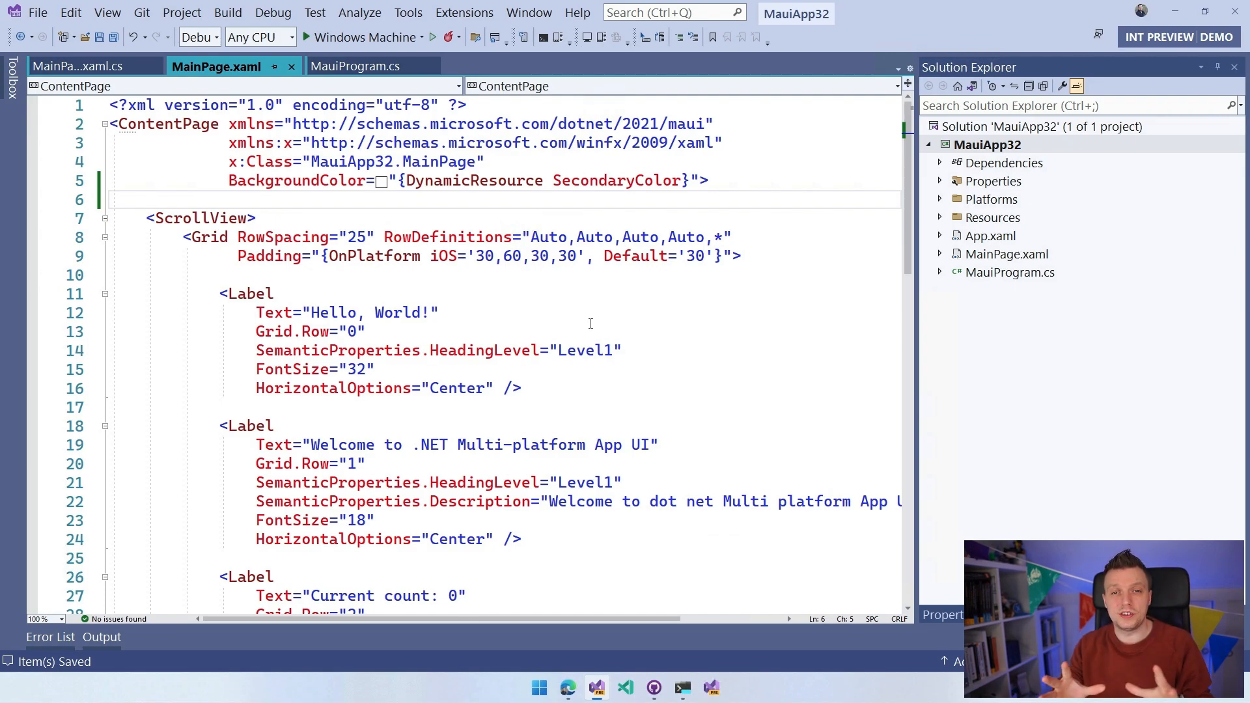
pyautogui.click(147, 199)
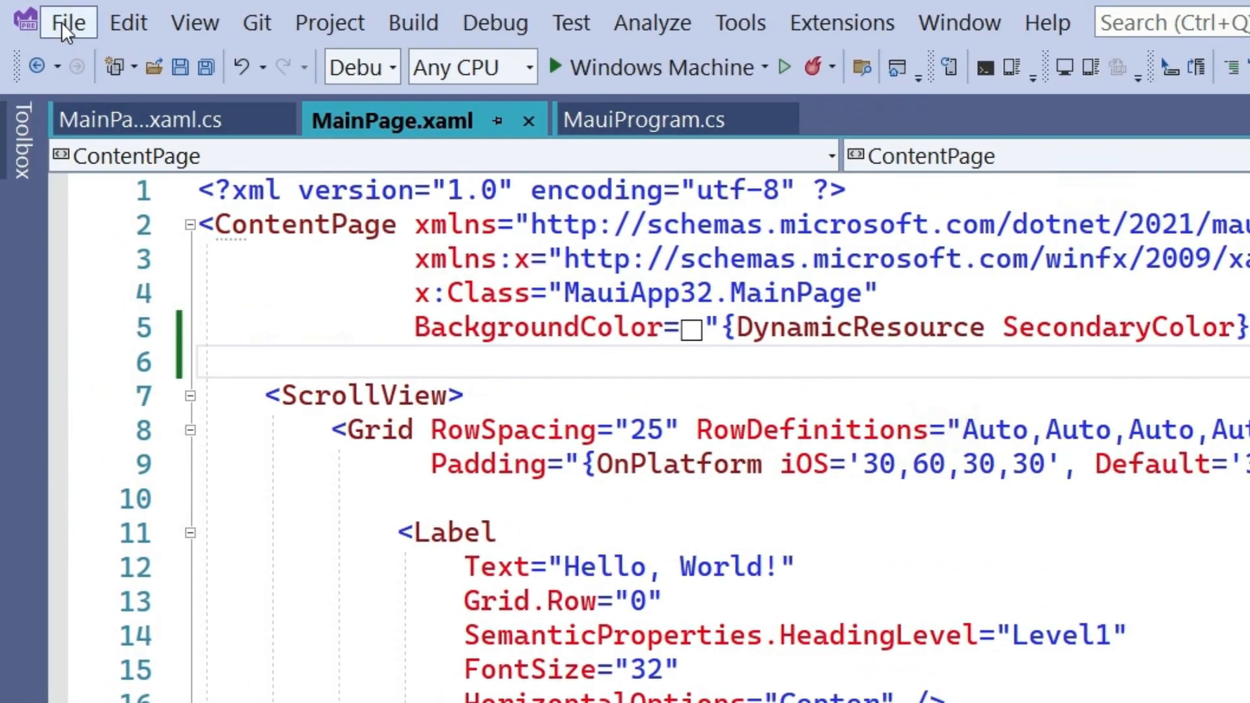
pyautogui.moveTo(328, 22)
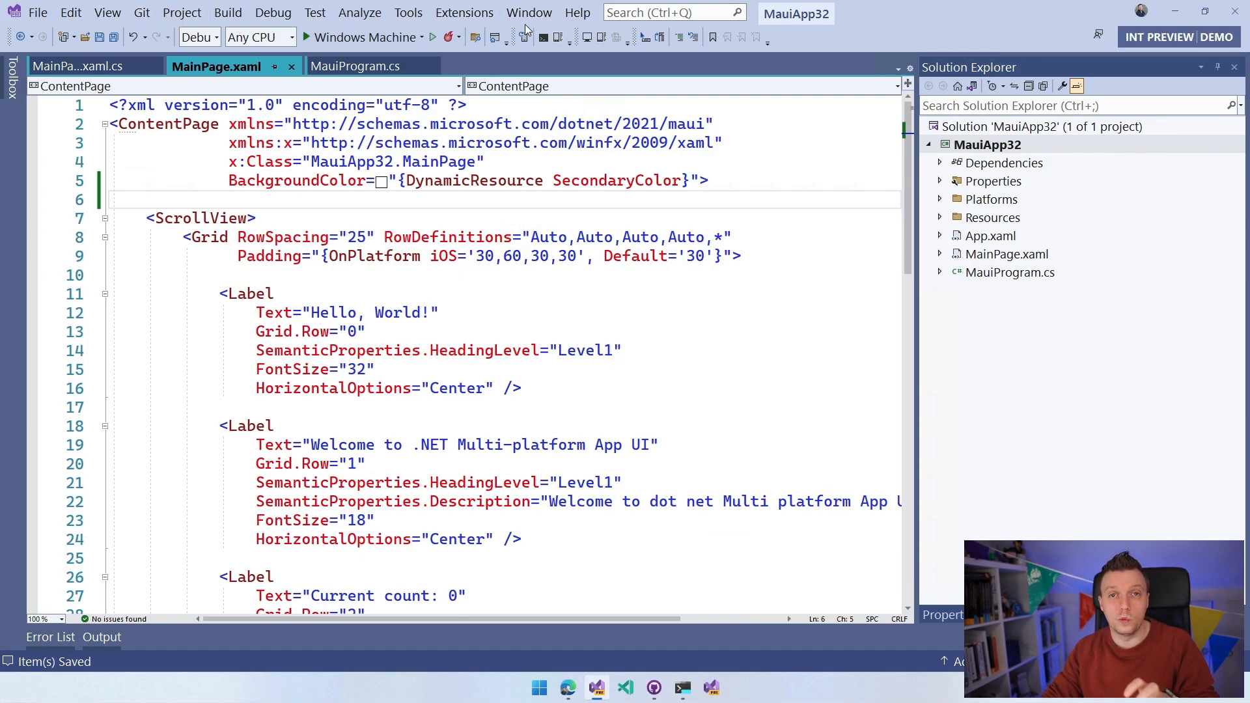
pyautogui.moveTo(496, 225)
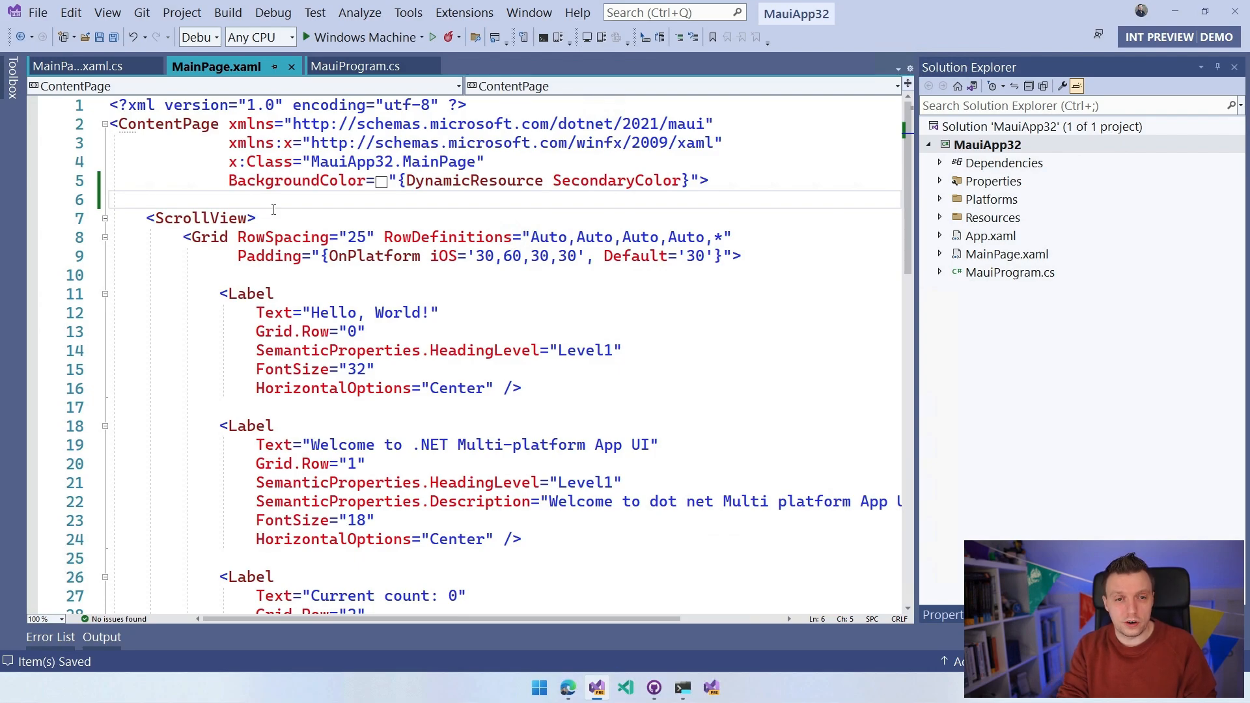
pyautogui.click(147, 199)
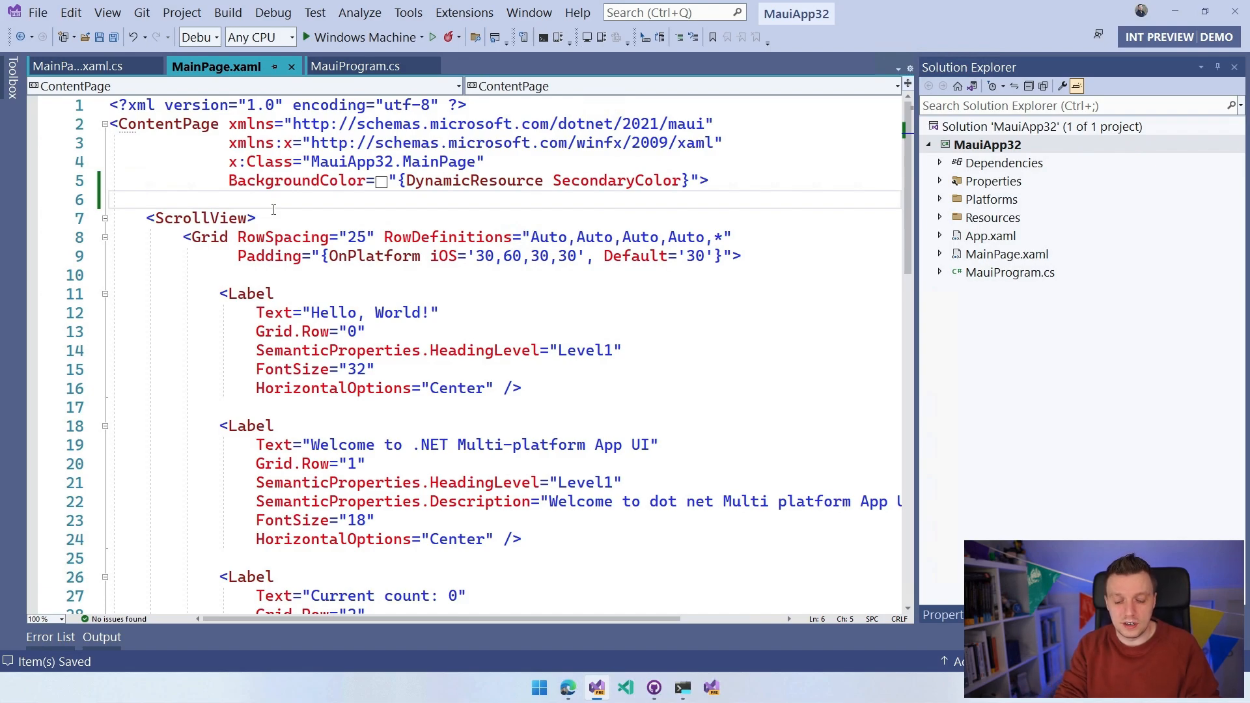
# Step: Add a ContentPage.MenuBarItems block containing a MenuBarItem with Text="File"
pyautogui.write('<')
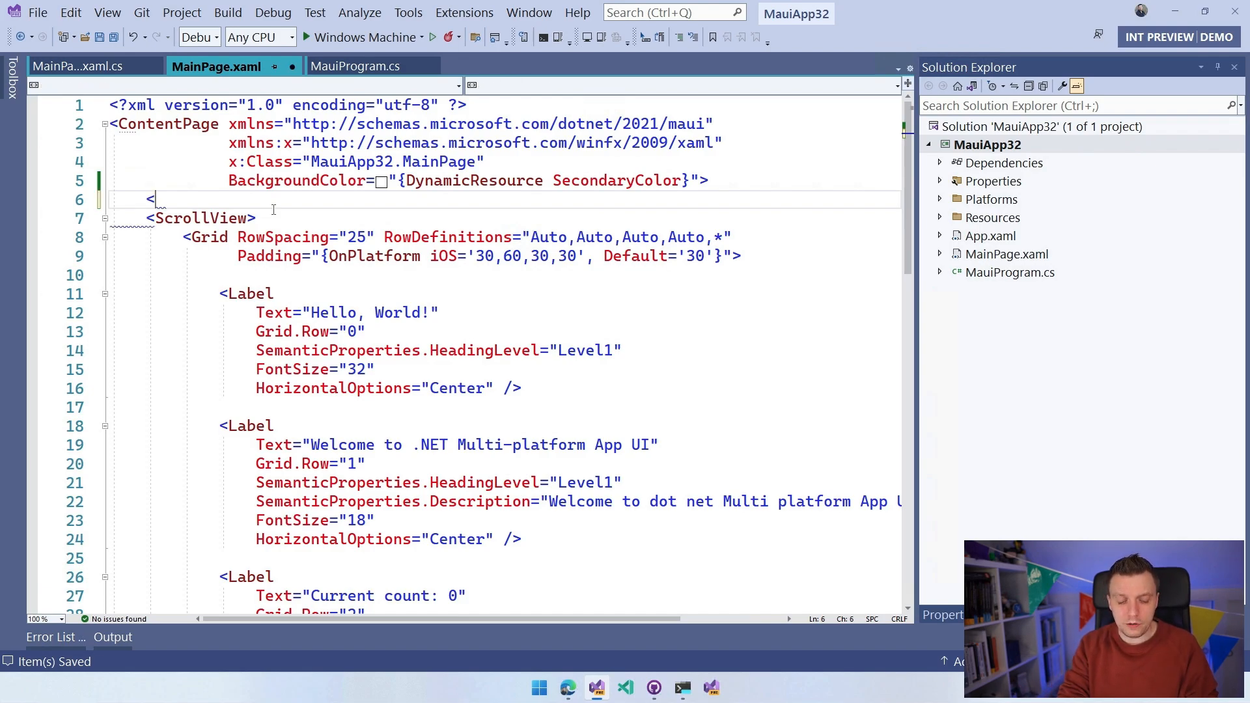
pyautogui.press('backspace')
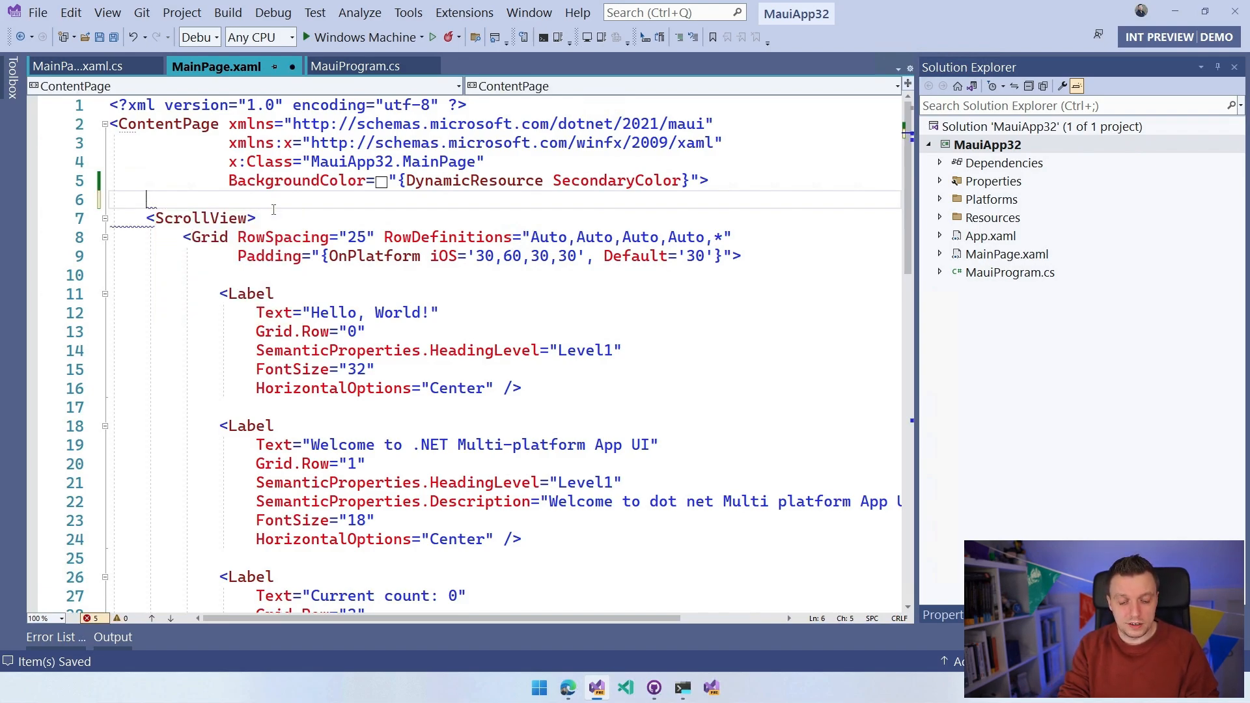
pyautogui.write('ContentPage.')
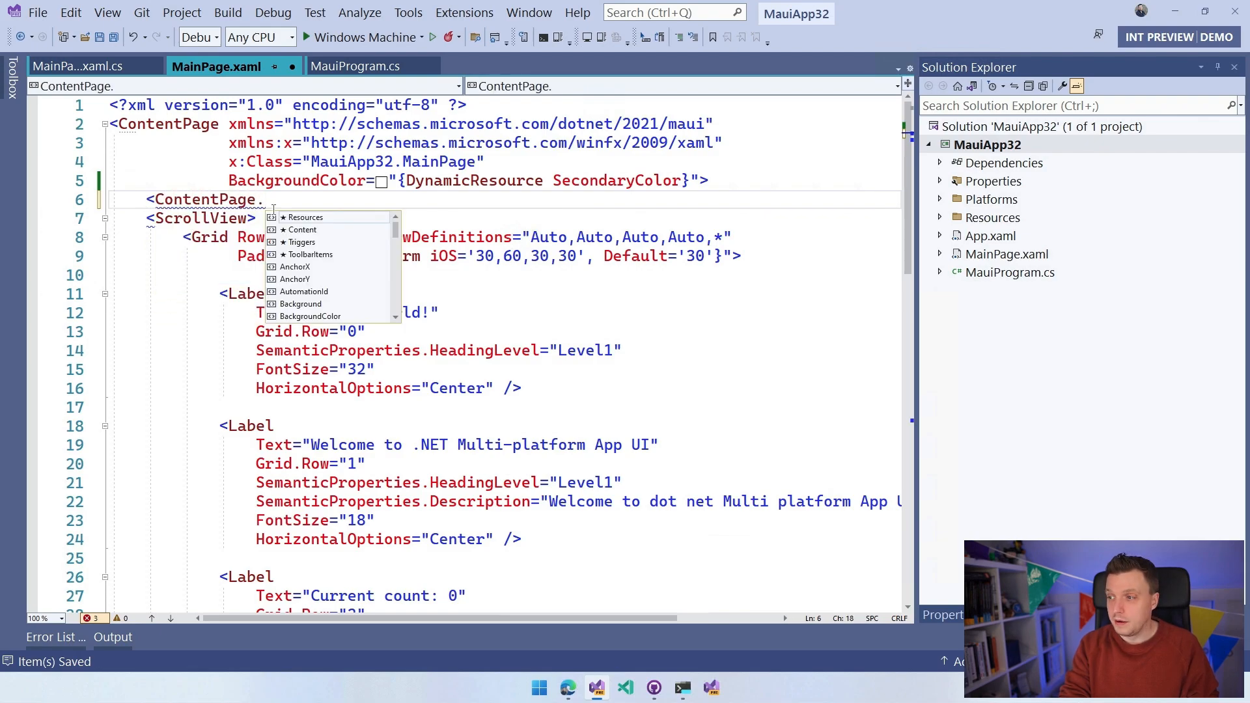
pyautogui.write('MenuBarItems>')
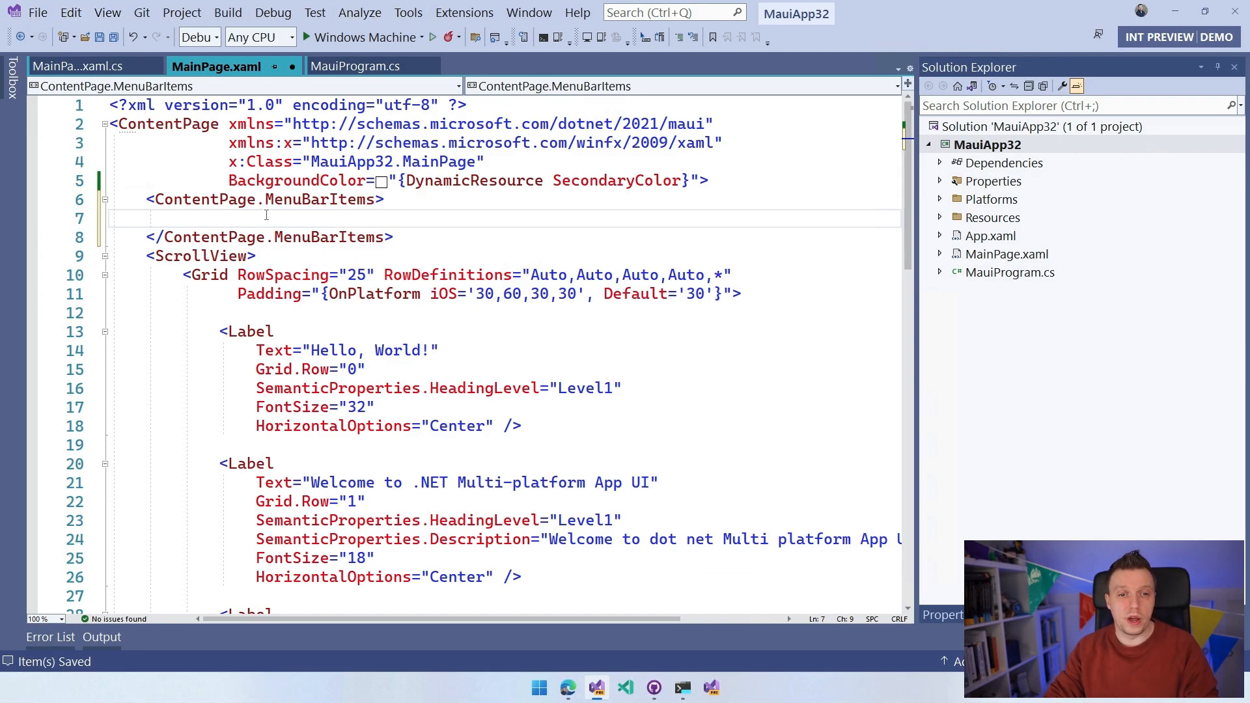
pyautogui.write('<')
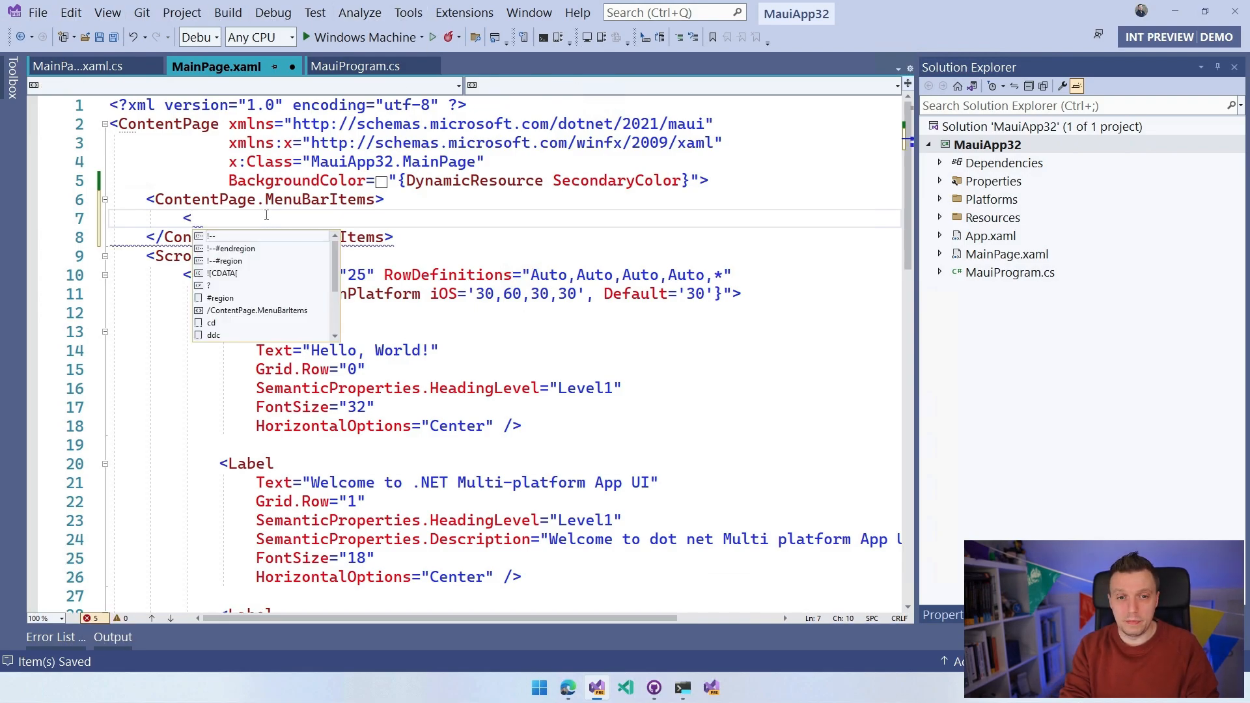
pyautogui.write('MenuBarItem')
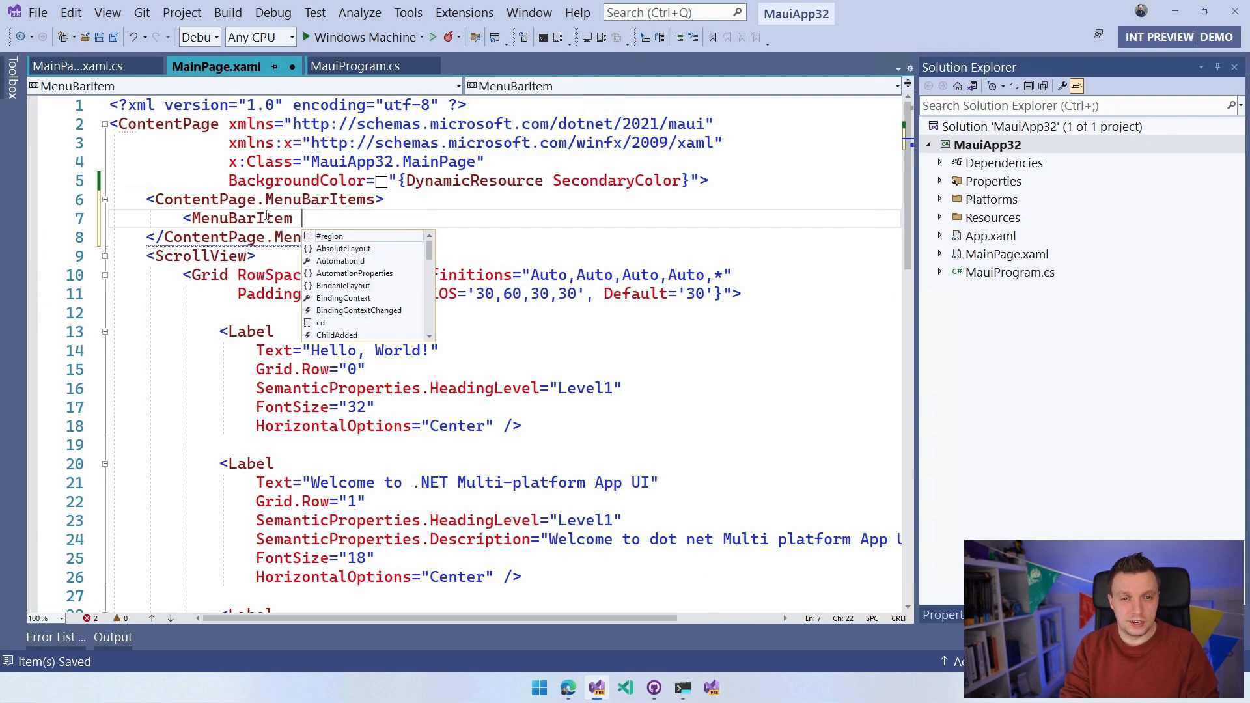
pyautogui.write('Text=""')
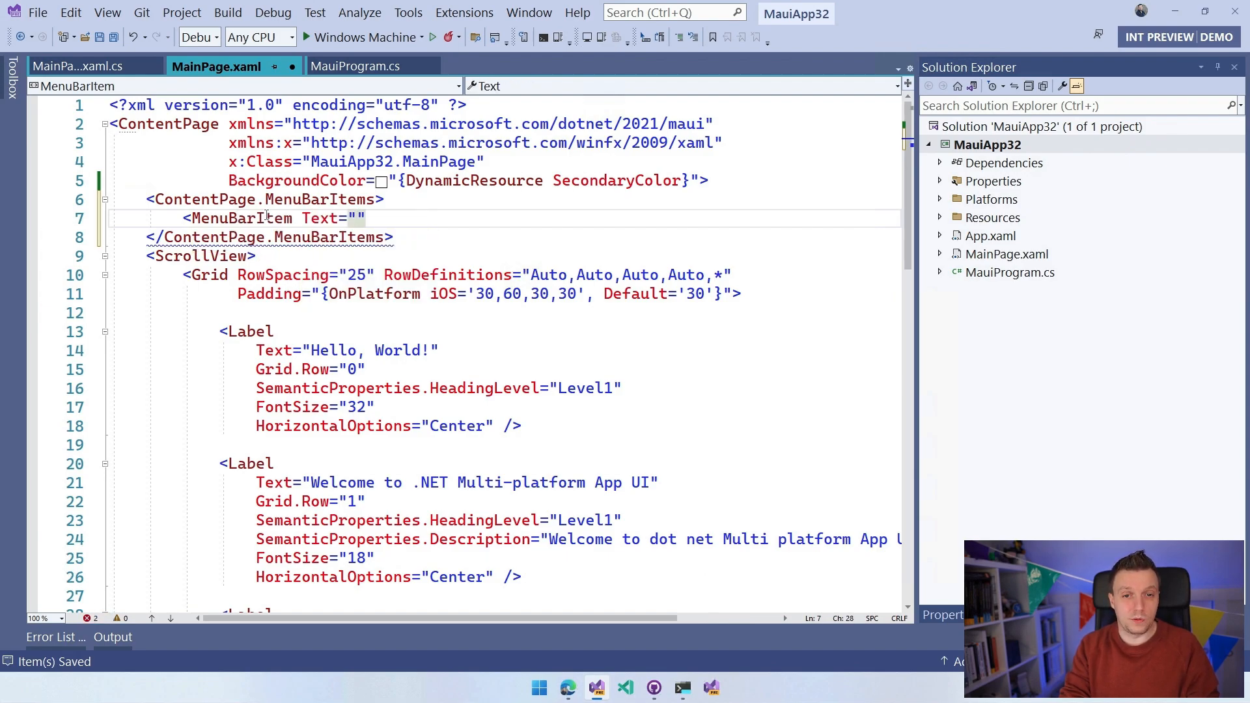
pyautogui.write('File')
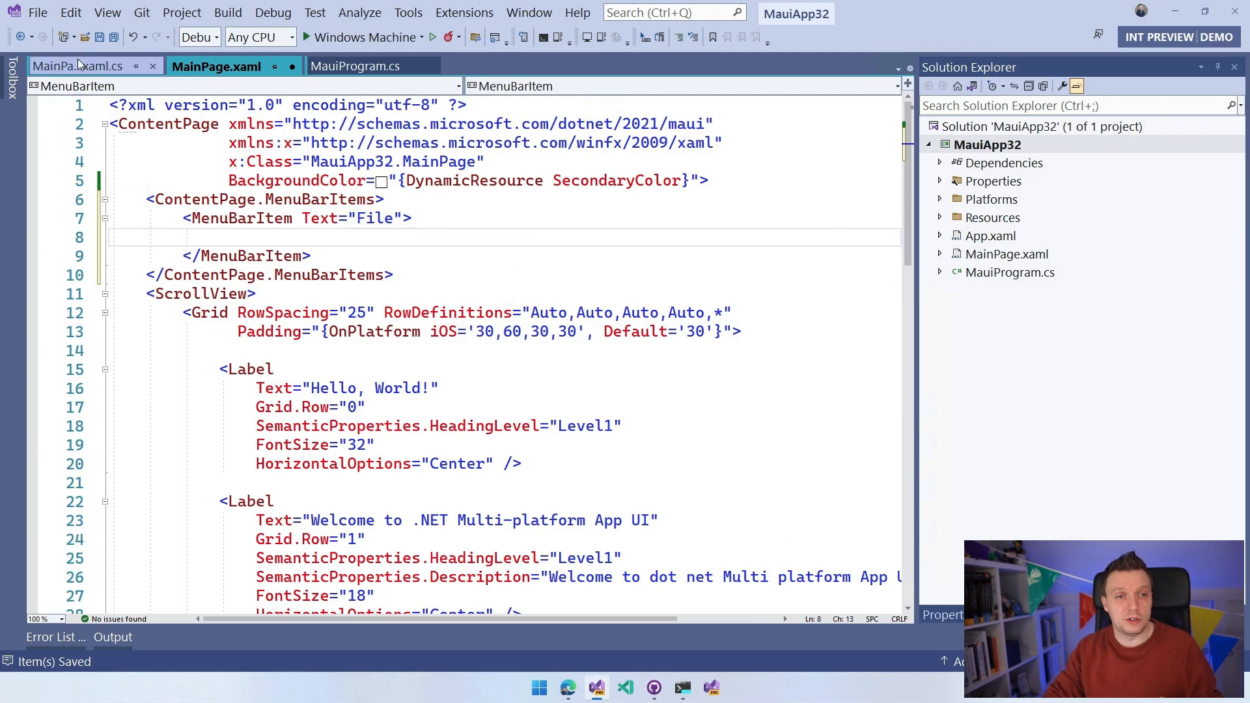
# Step: Add a MenuFlyoutItem "Do Something" with a new Clicked event handler and save the file
pyautogui.click(36, 12)
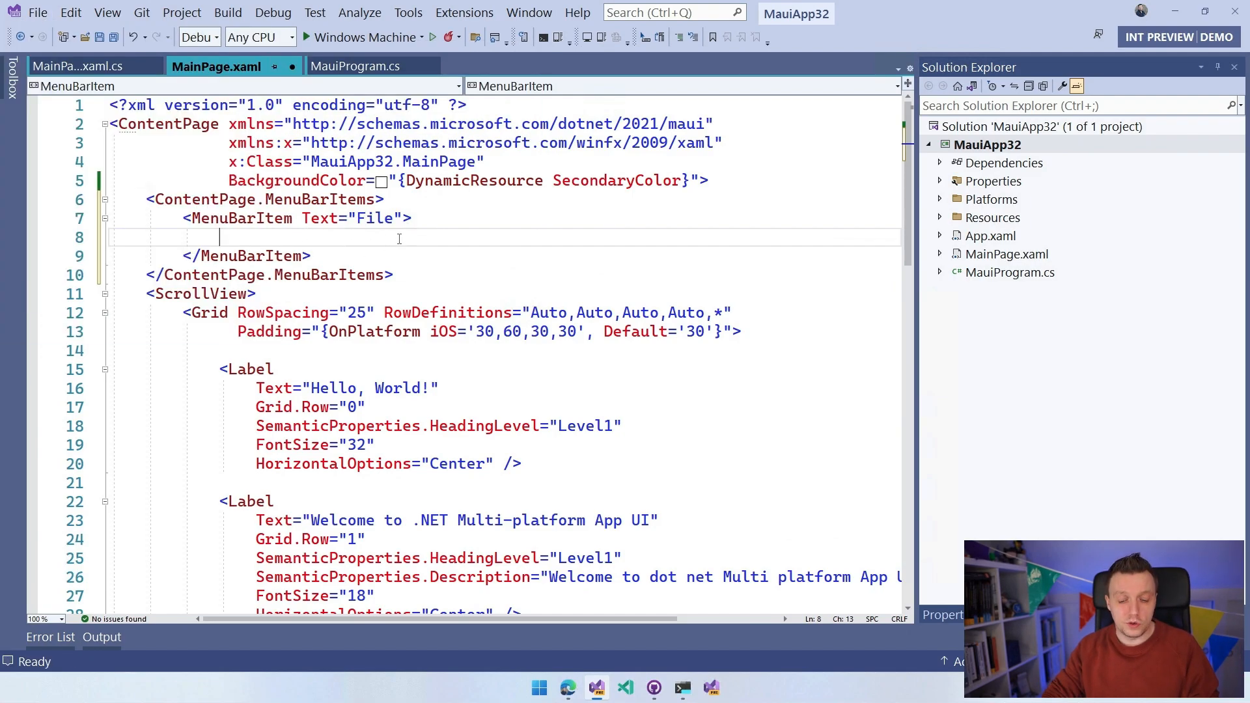
pyautogui.write('<')
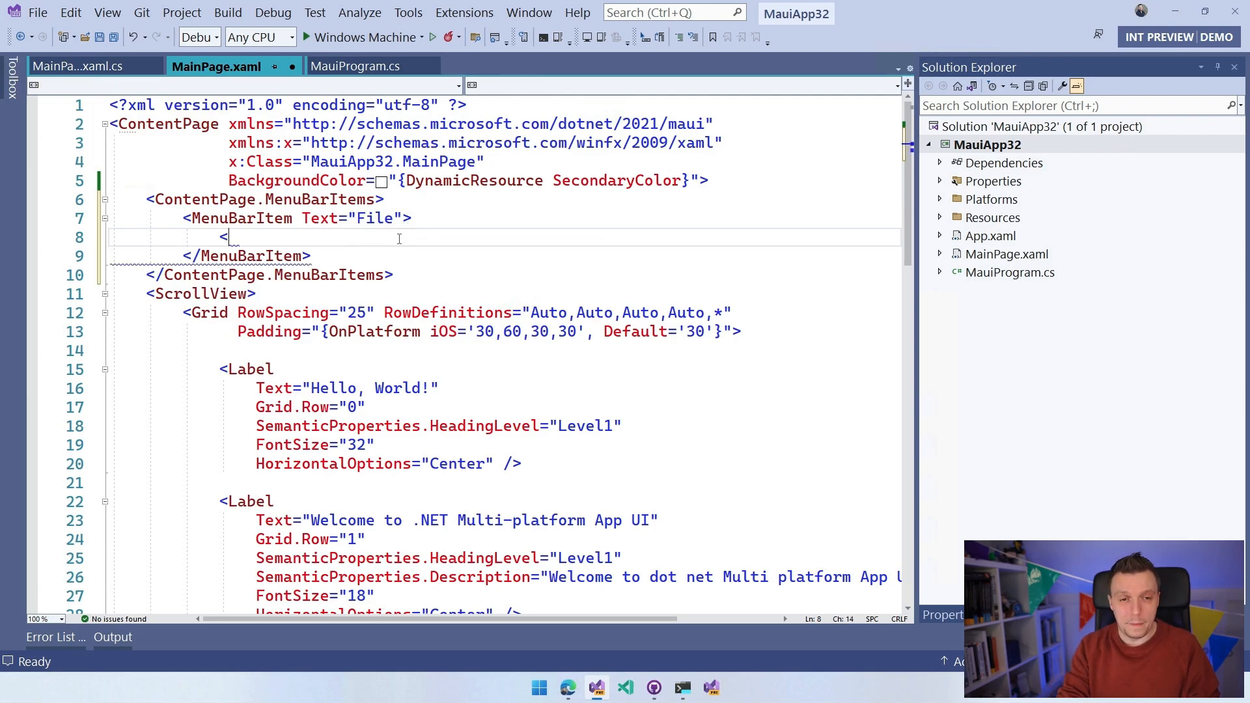
pyautogui.write('MenuFlyoutItem />')
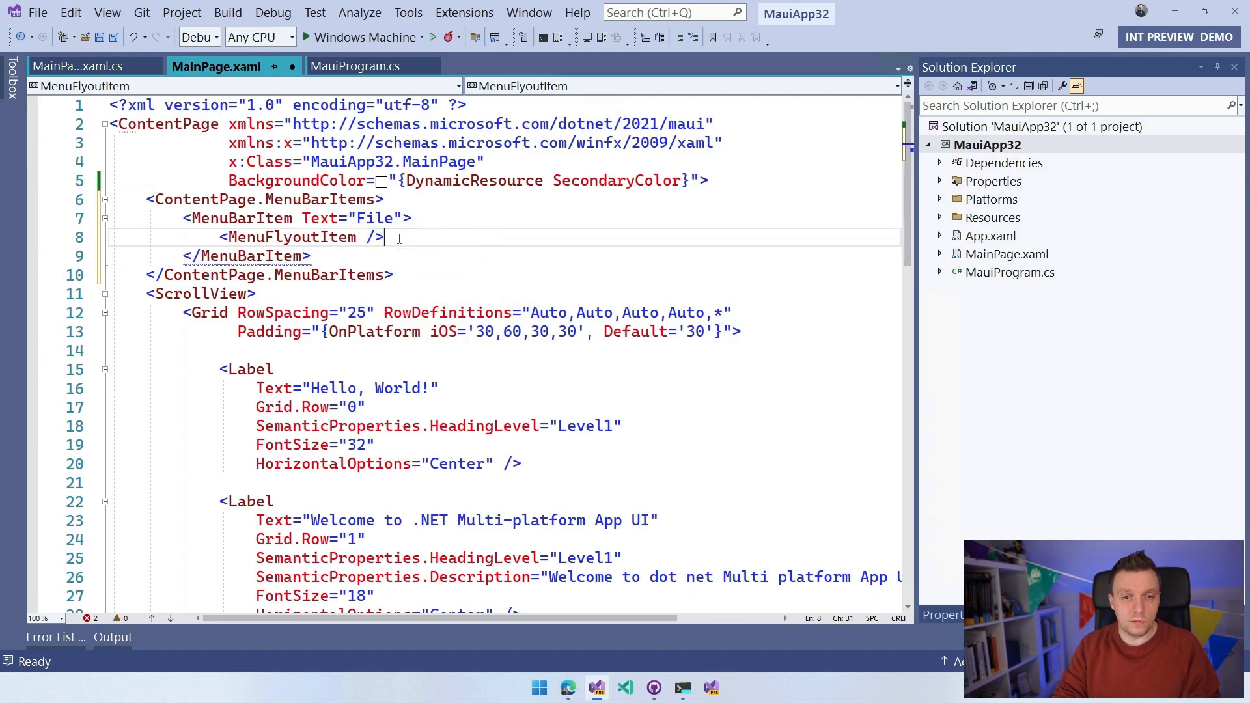
pyautogui.write('Text="')
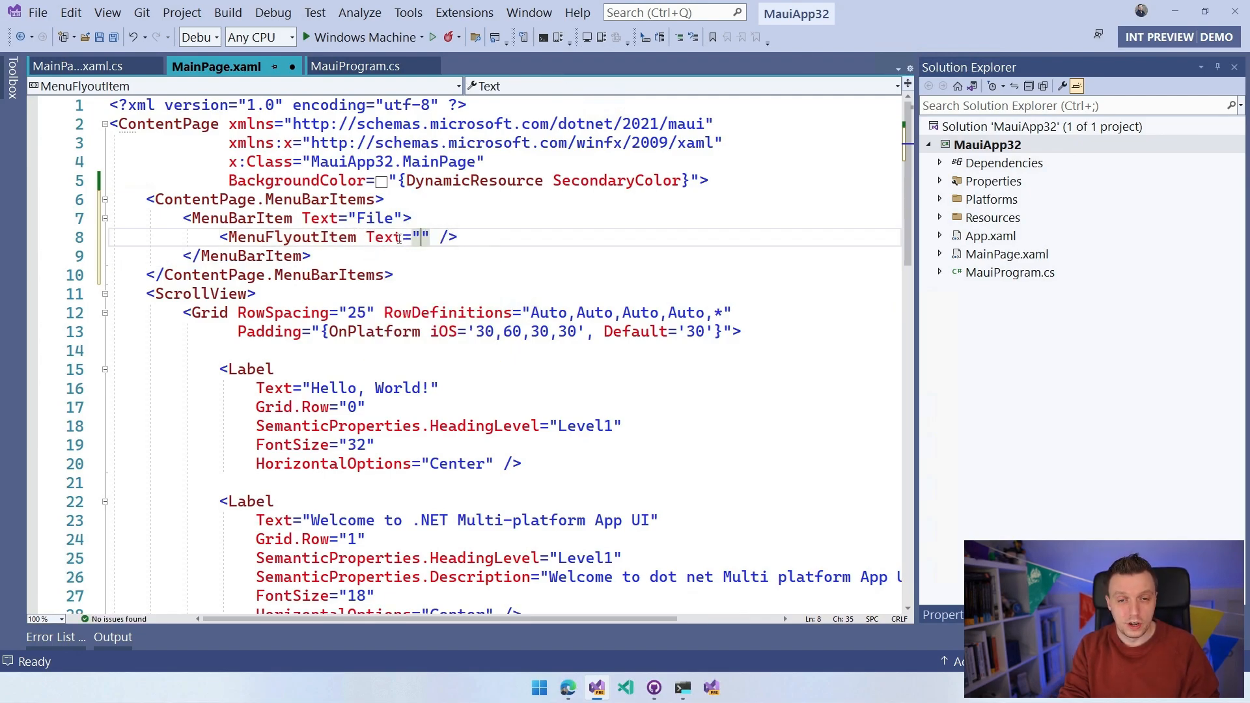
pyautogui.write('Do')
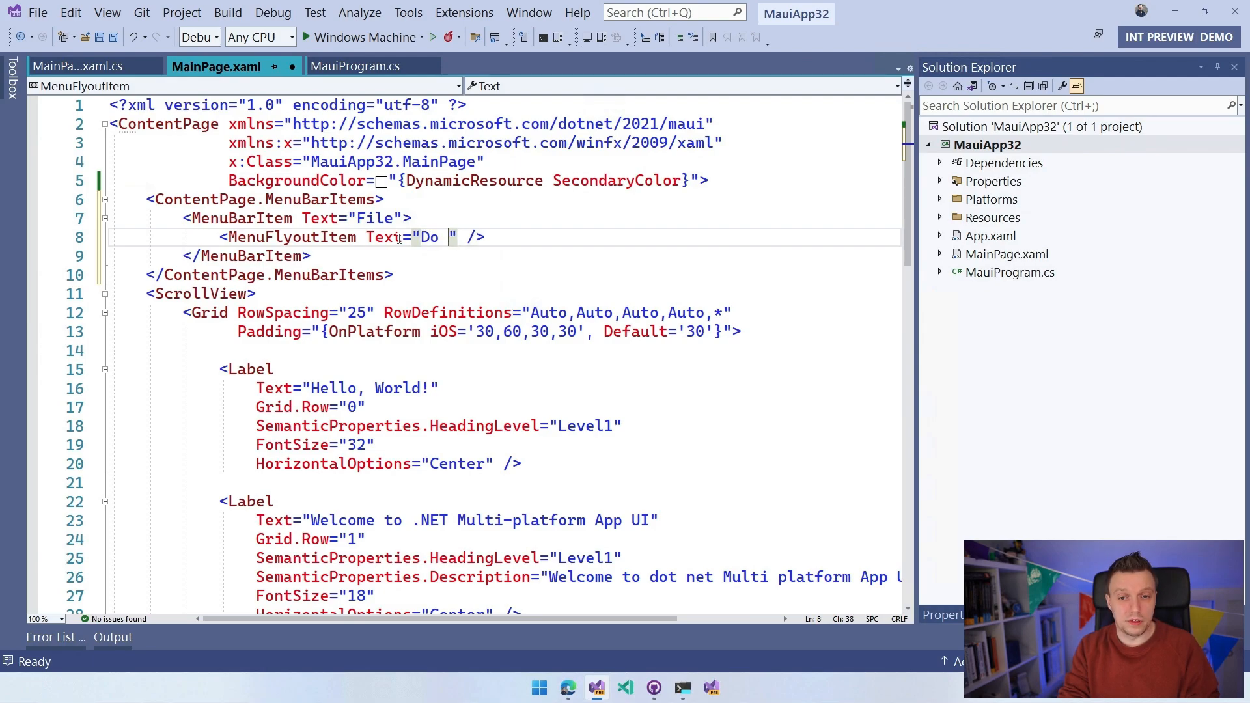
pyautogui.write('Something')
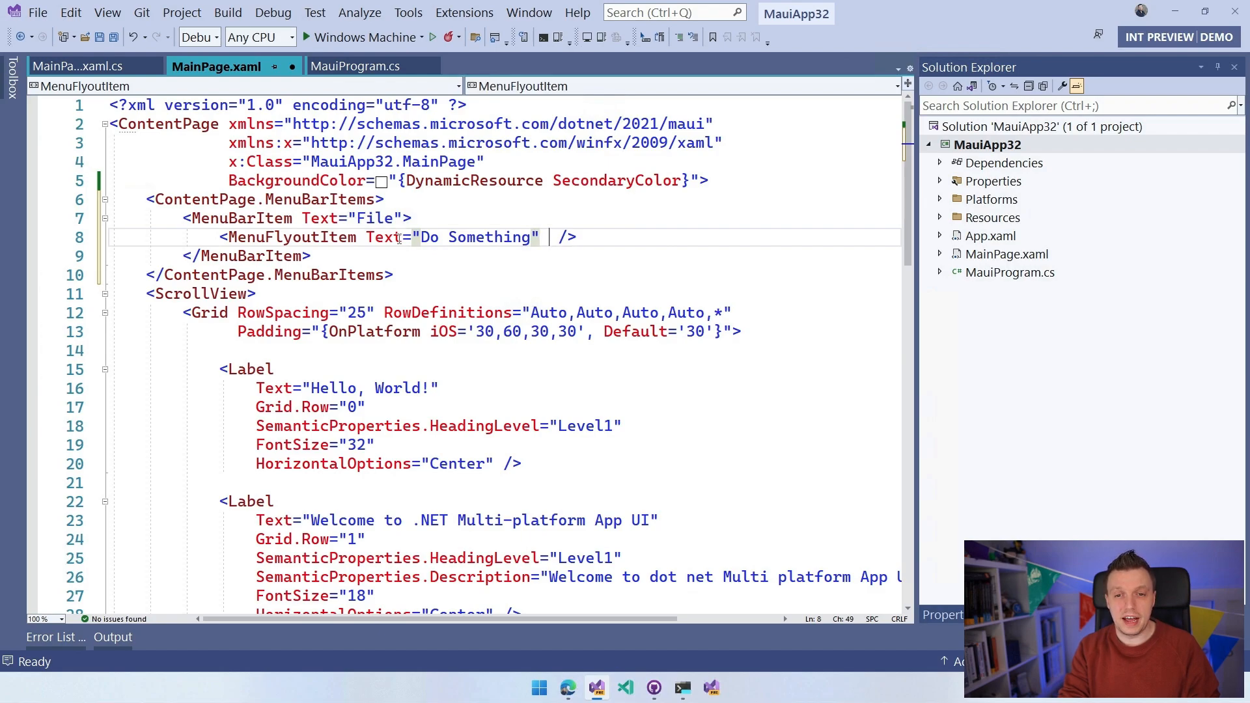
pyautogui.write('Clicked="')
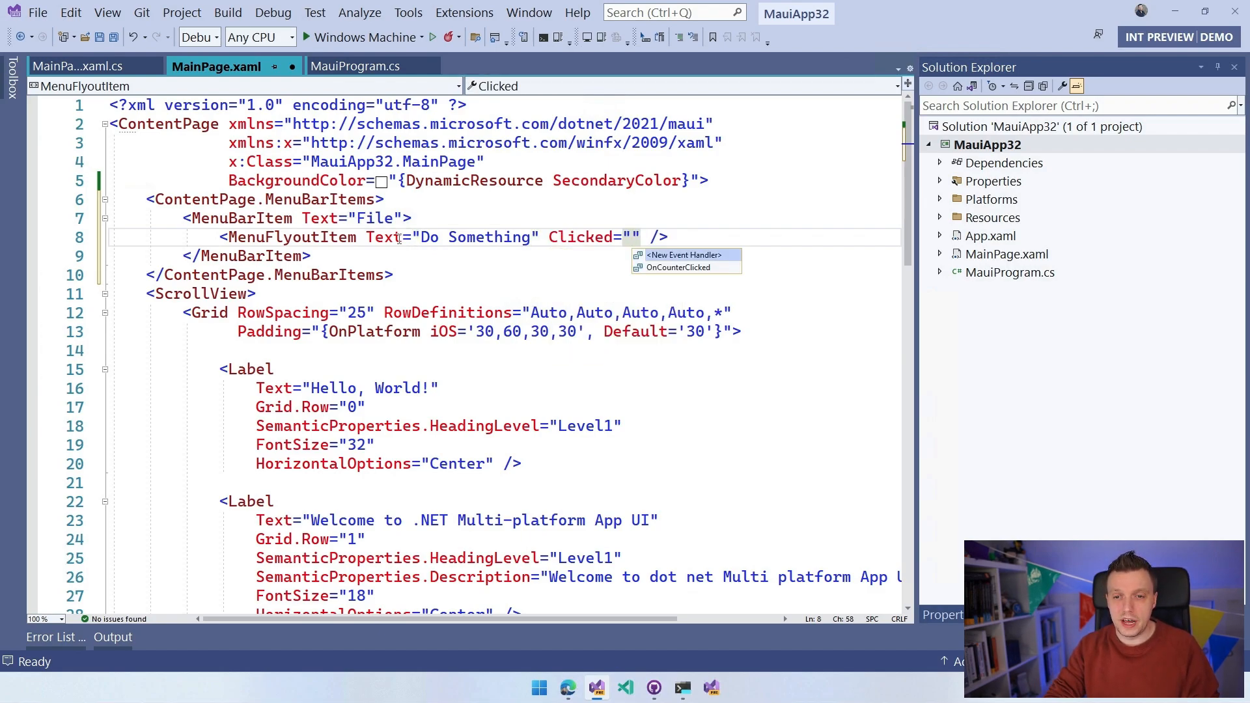
pyautogui.click(683, 253)
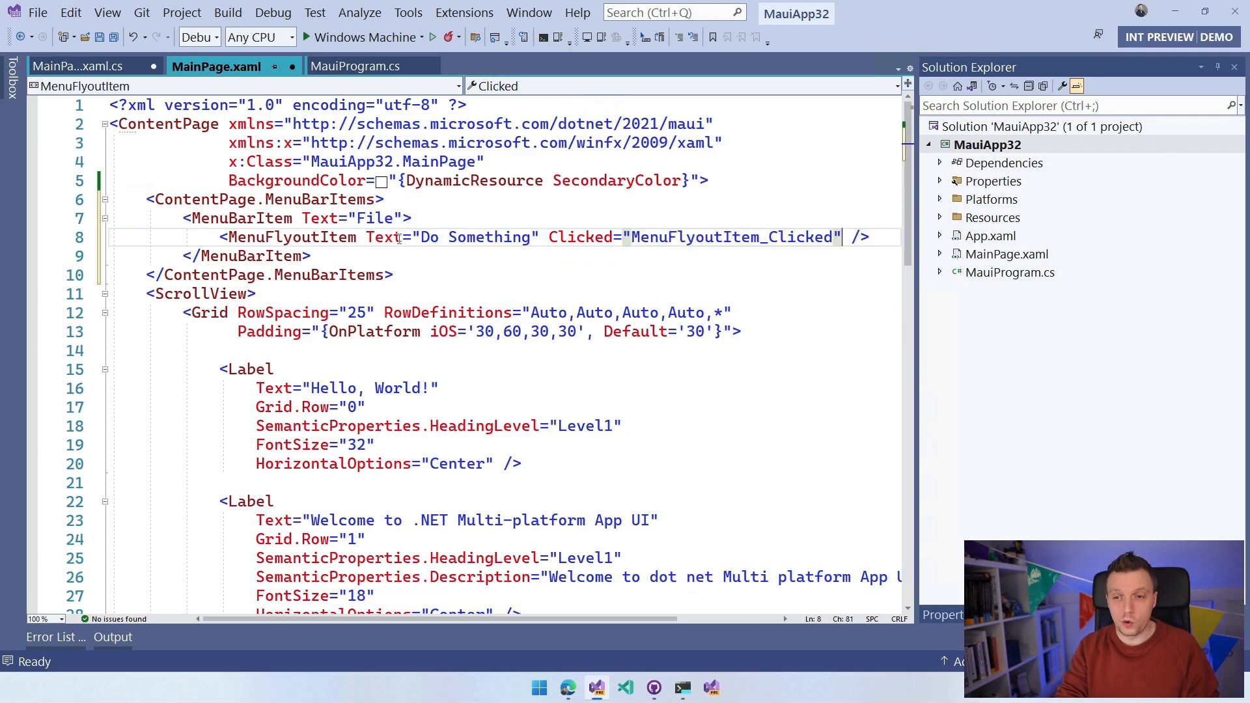
pyautogui.write('Com')
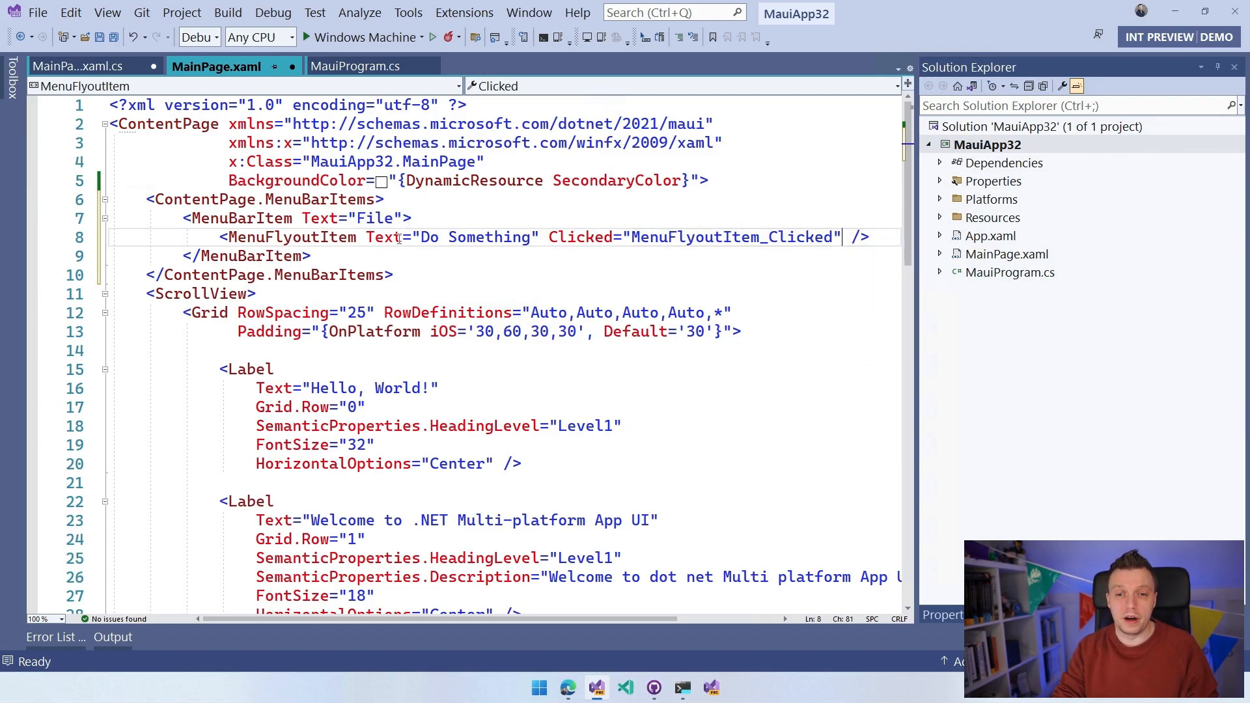
pyautogui.press('ctrl+s')
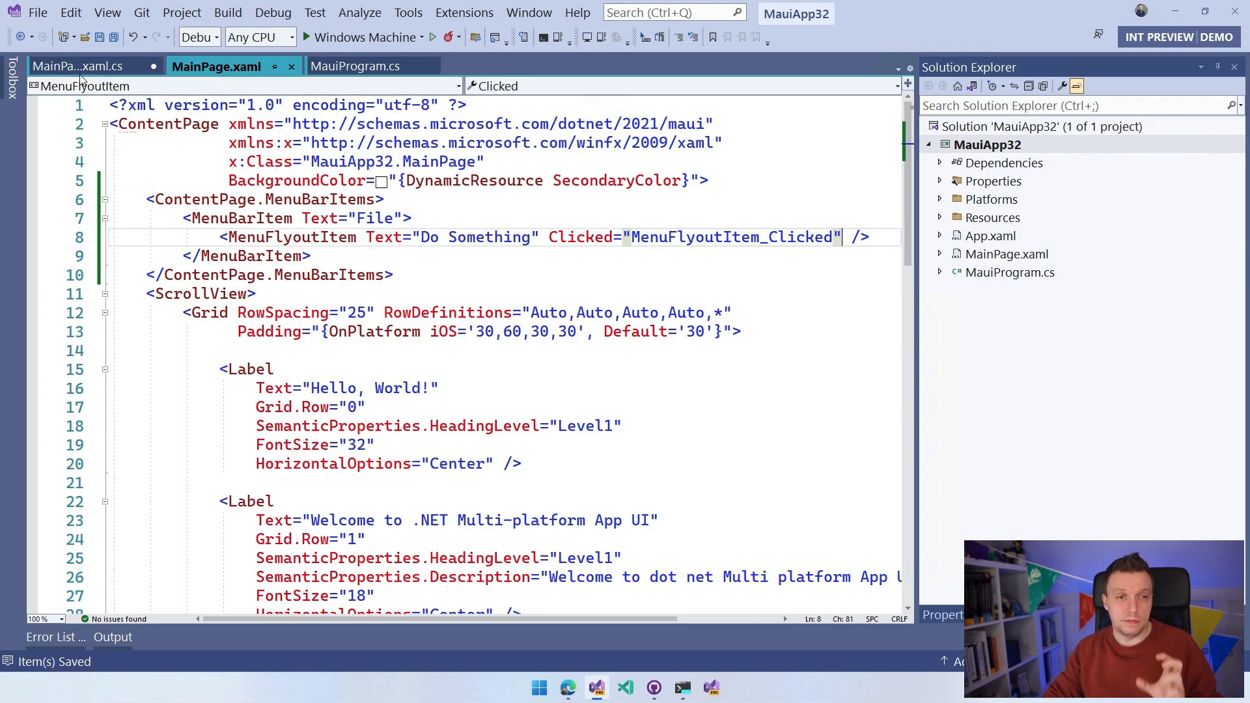
# Step: In MainPage.xaml.cs, make the handler call DisplayAlert("Hello from", "the menu item. ...")
pyautogui.click(79, 66)
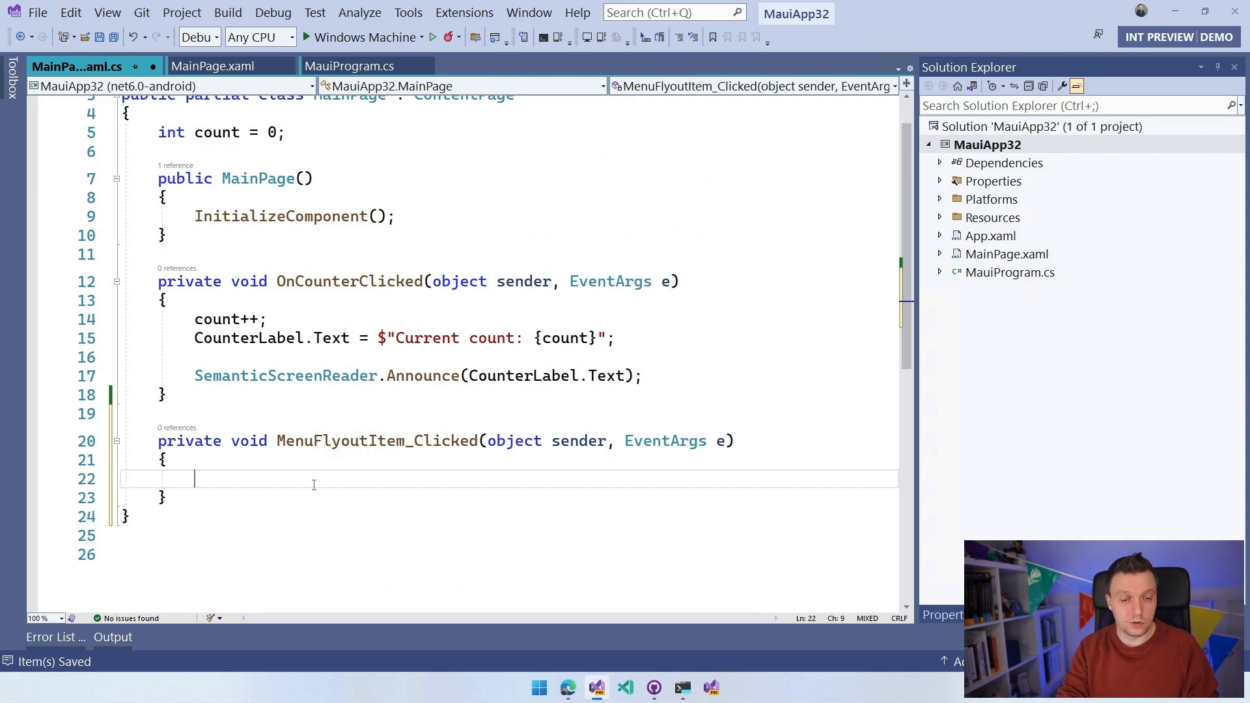
pyautogui.write('DisplayAlert(')
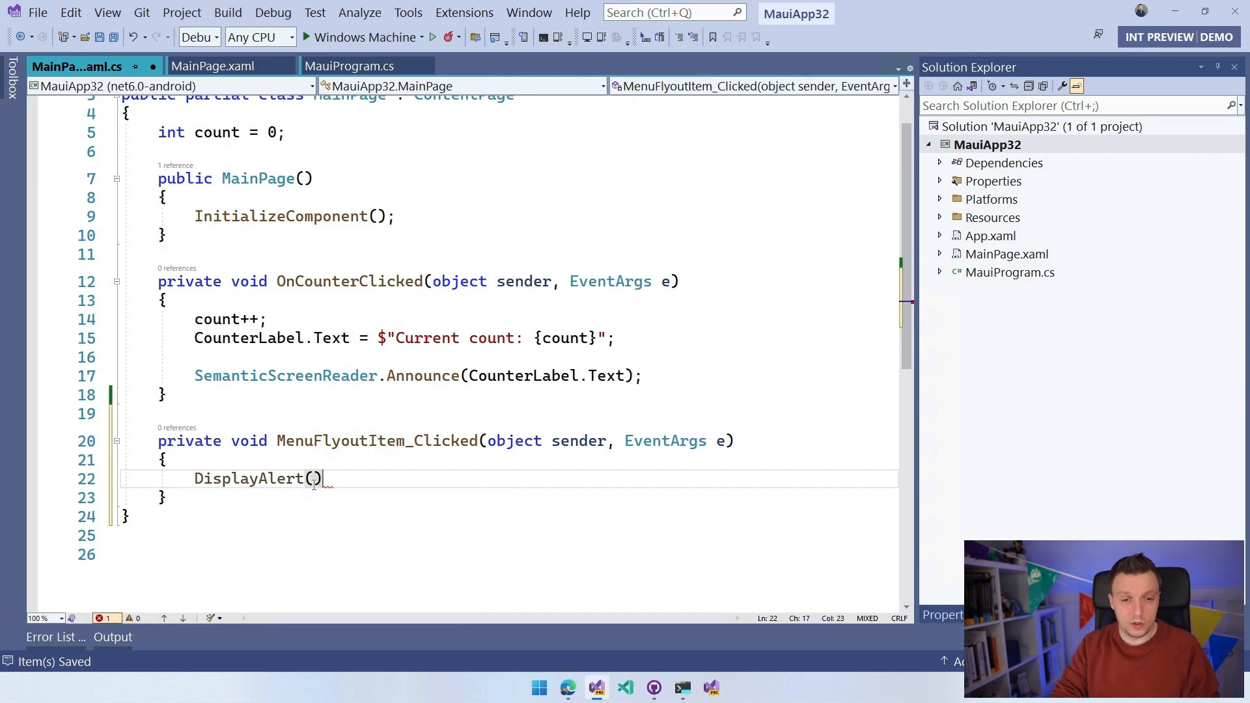
pyautogui.write('"H"')
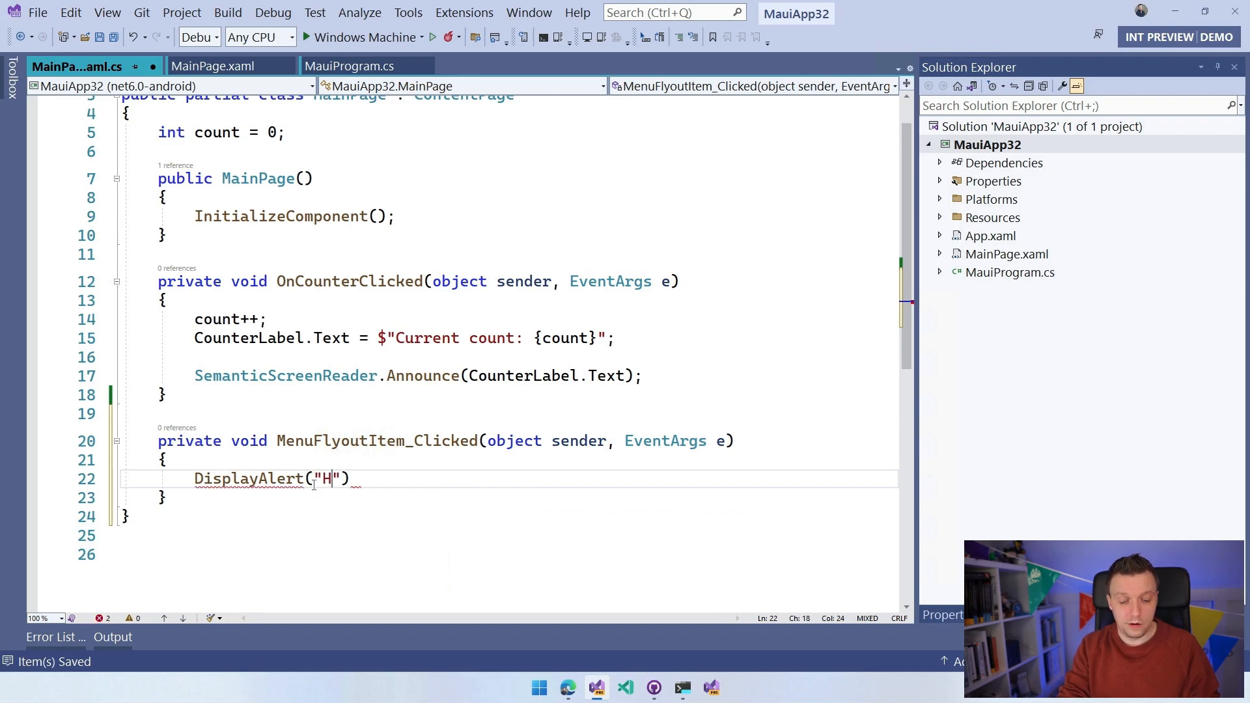
pyautogui.write('ello from')
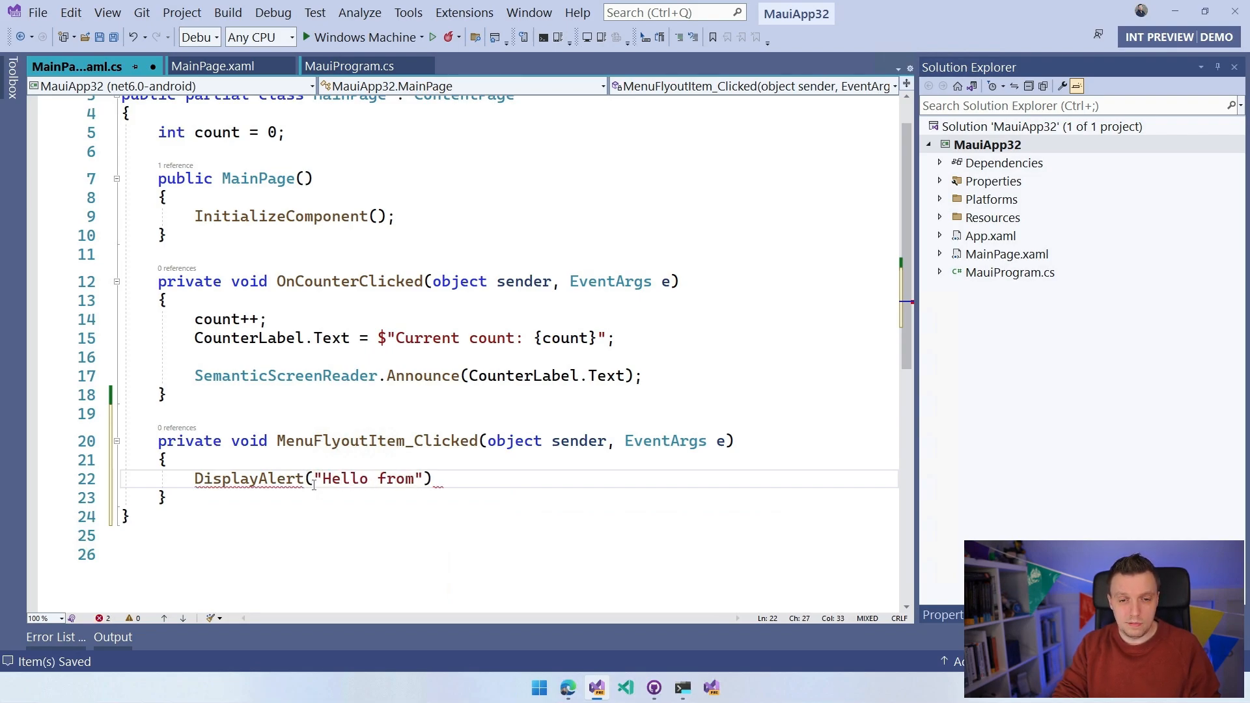
pyautogui.write(', ""')
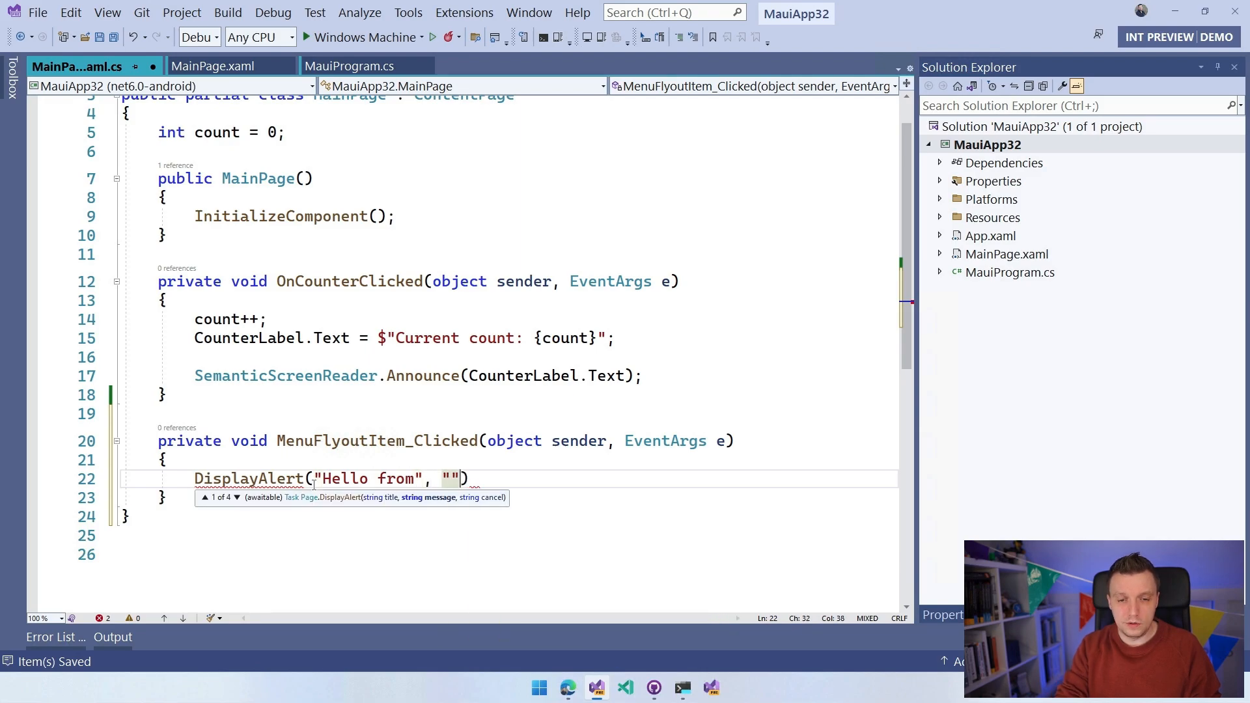
pyautogui.write('the menu i')
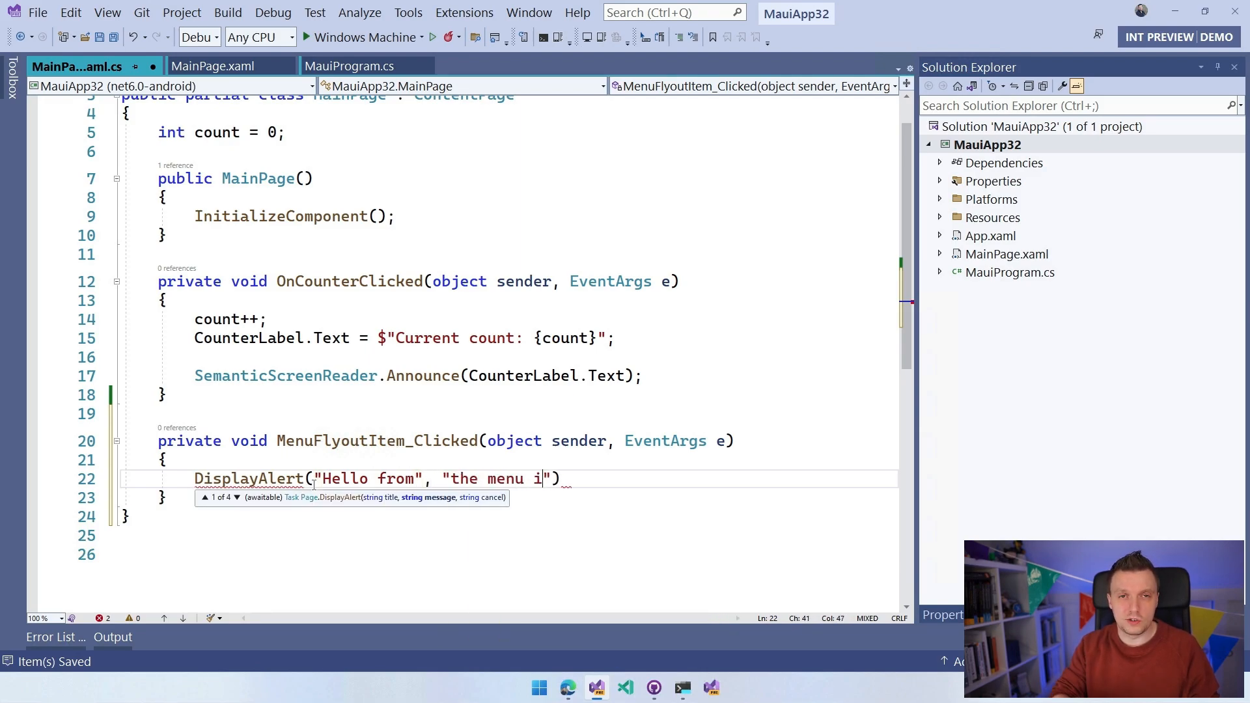
pyautogui.write('tem')
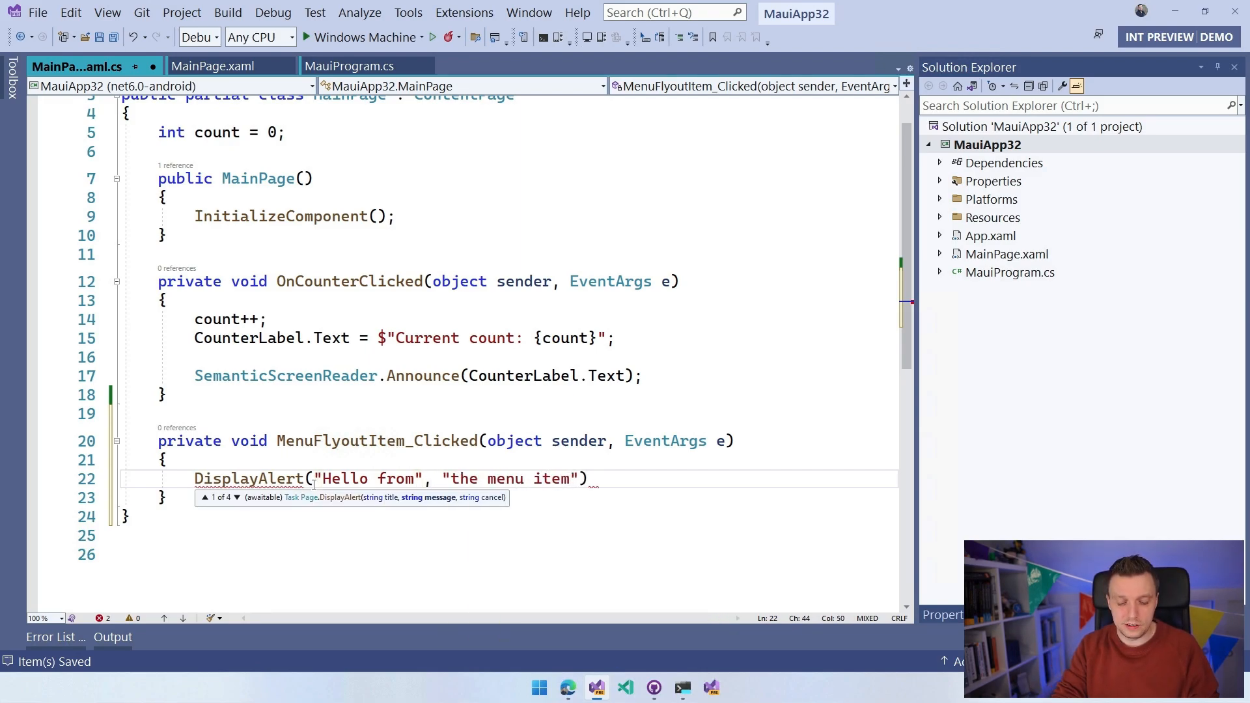
pyautogui.write('. H')
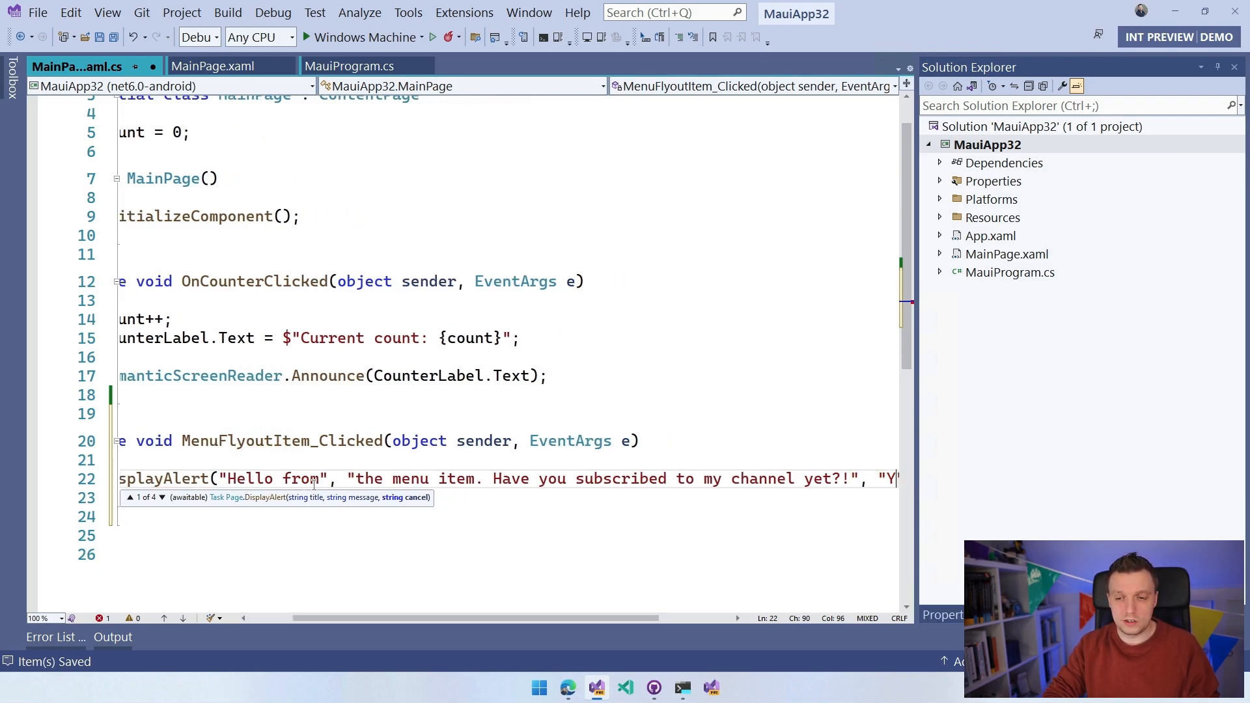
pyautogui.write('es')
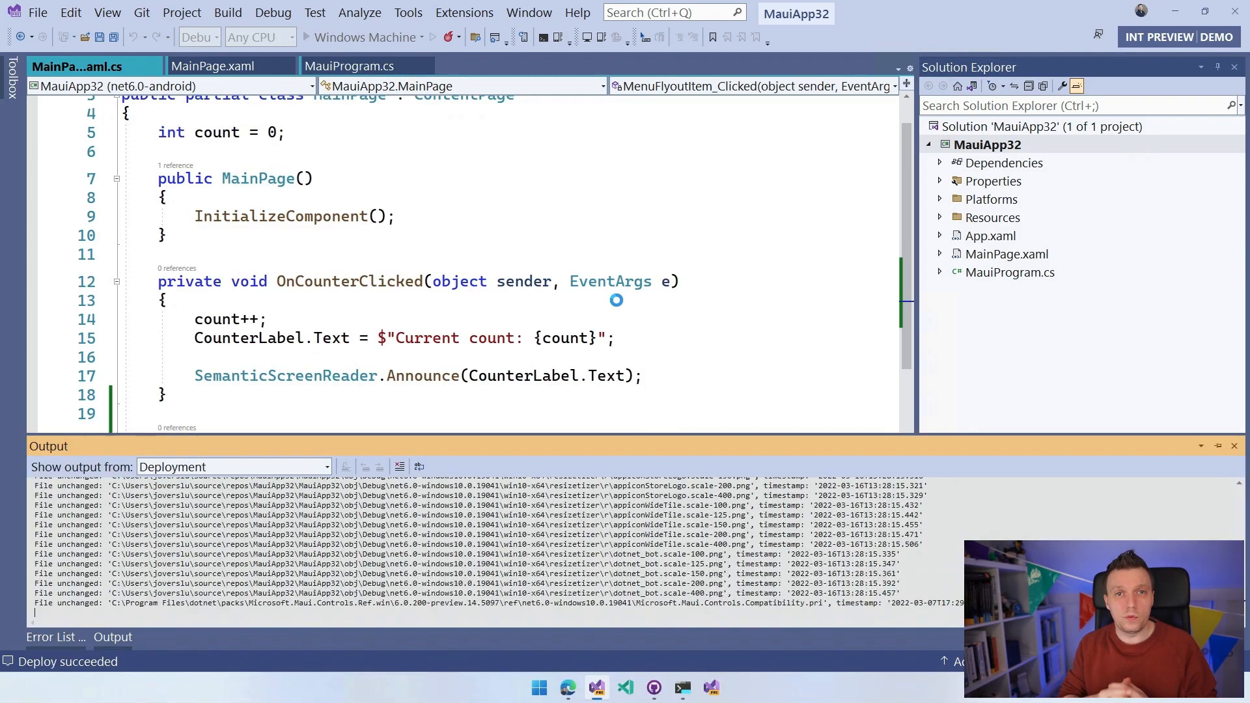
# Step: Launch the MAUI app on Windows Machine so its Hello, World! start page appears
pyautogui.click(446, 37)
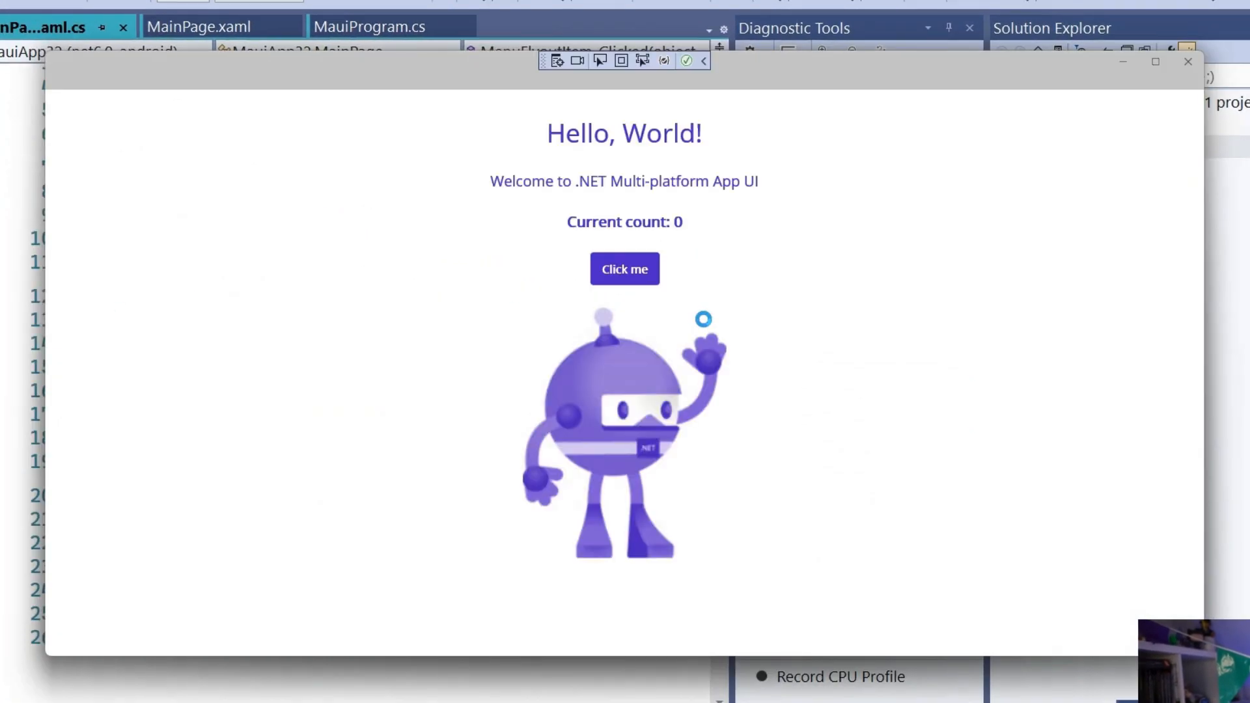
pyautogui.moveTo(68, 96)
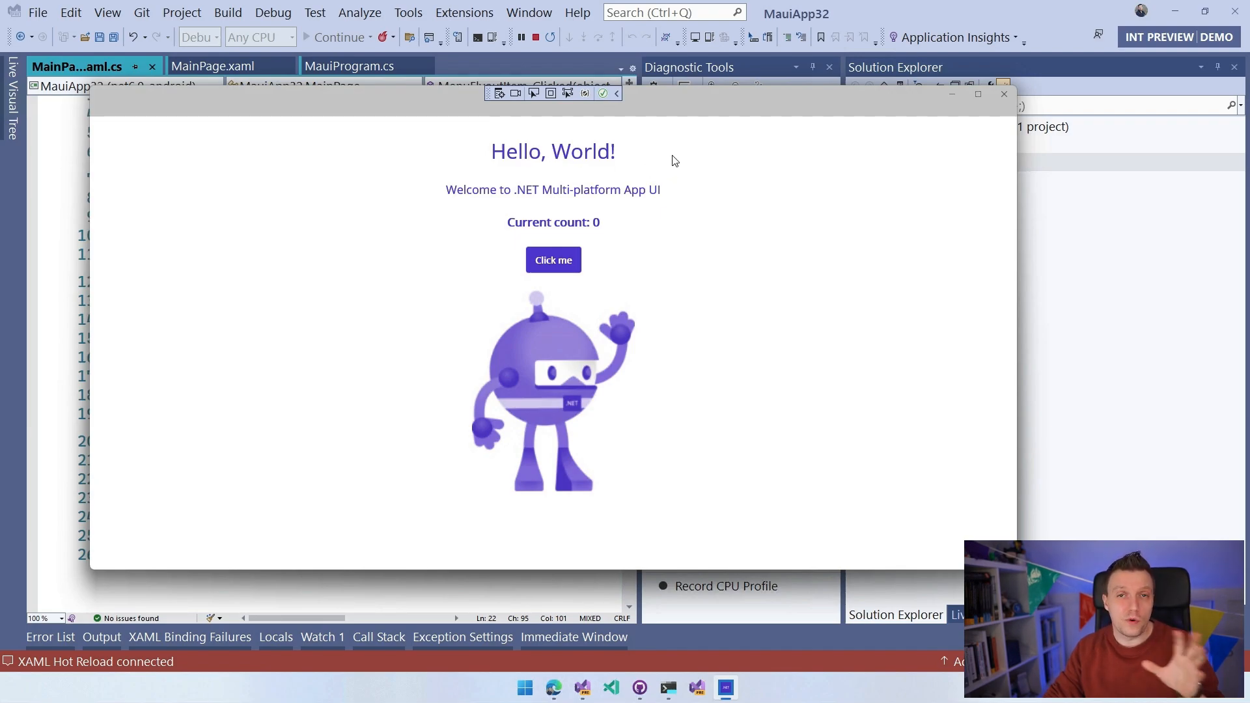
pyautogui.moveTo(815, 176)
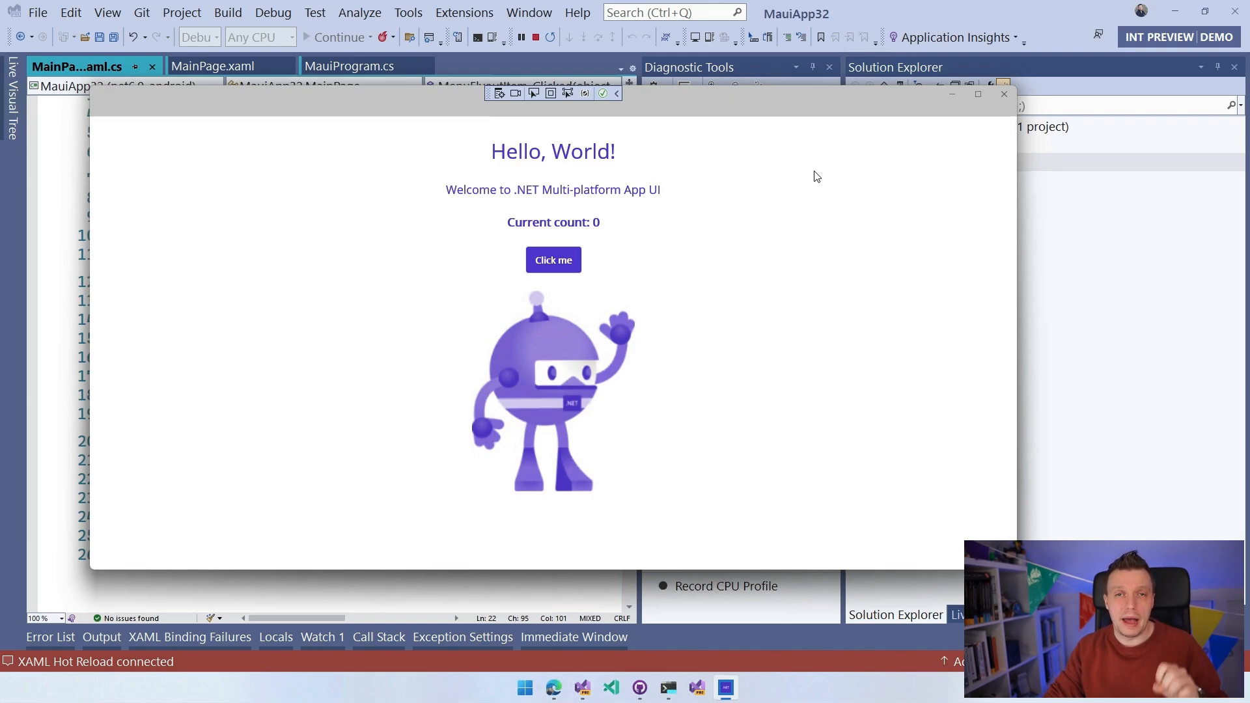
pyautogui.moveTo(828, 153)
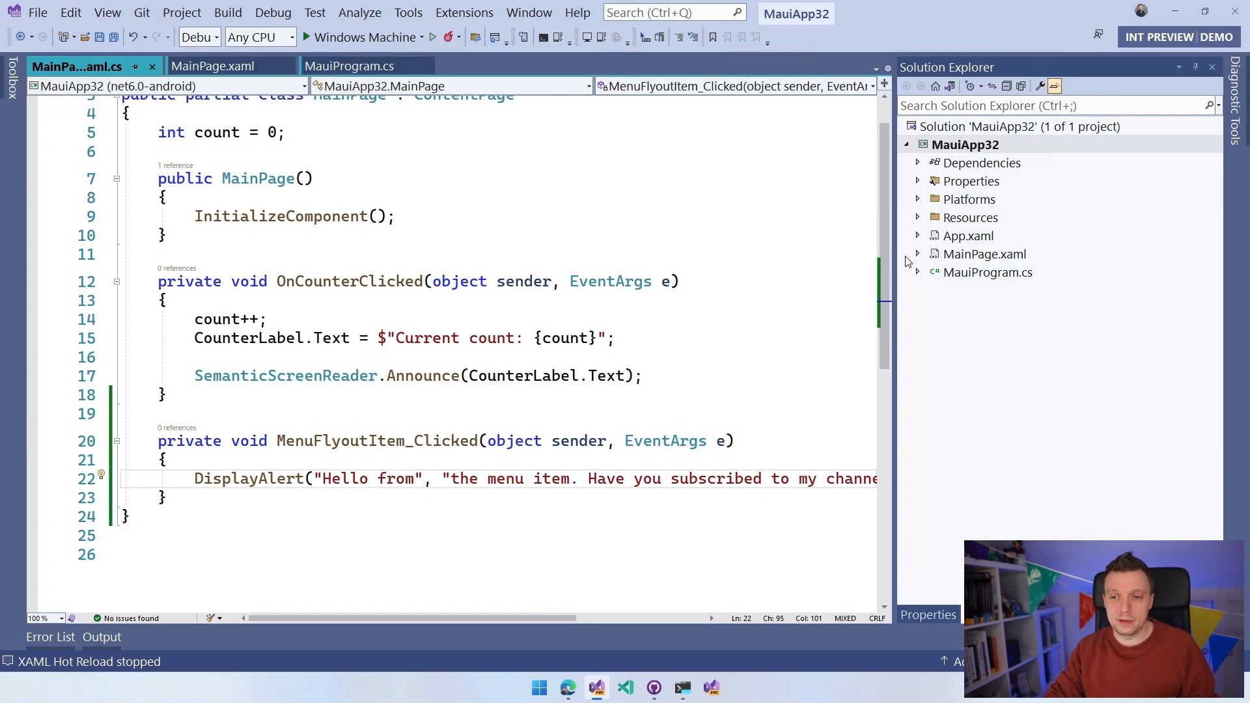
# Step: Edit App.xaml.cs so MainPage = new NavigationPage(new MainPage())
pyautogui.click(916, 236)
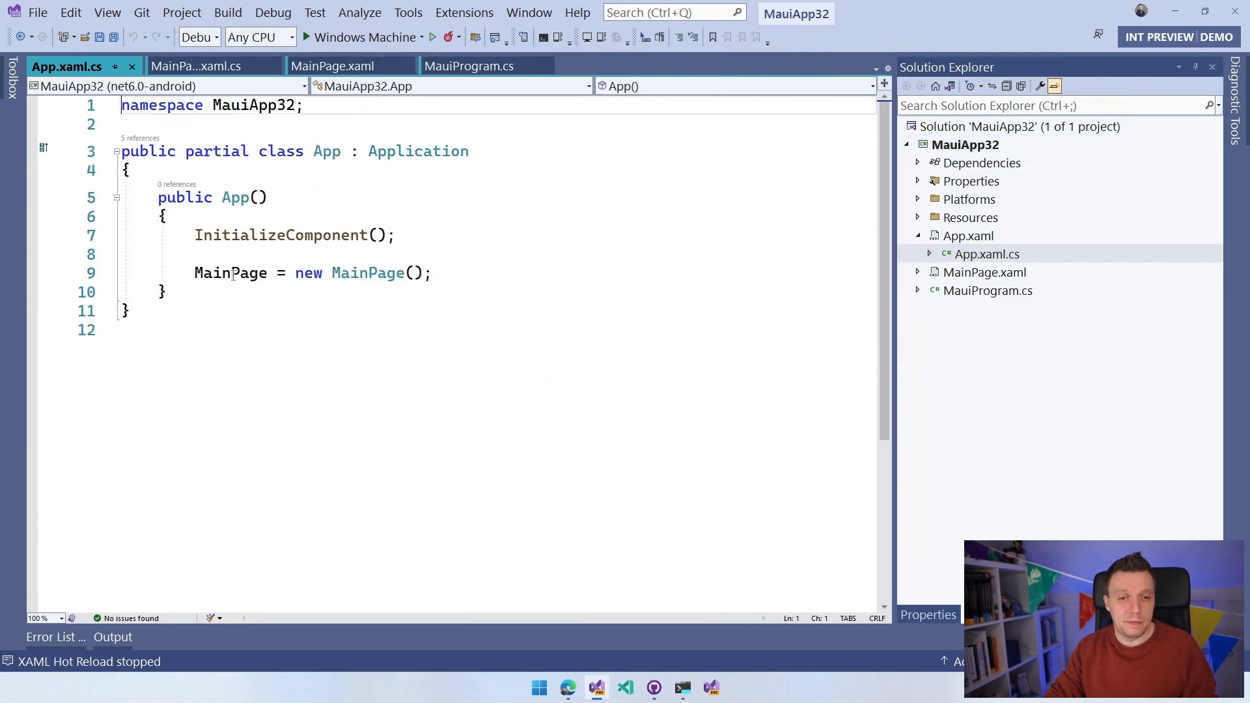
pyautogui.write('new')
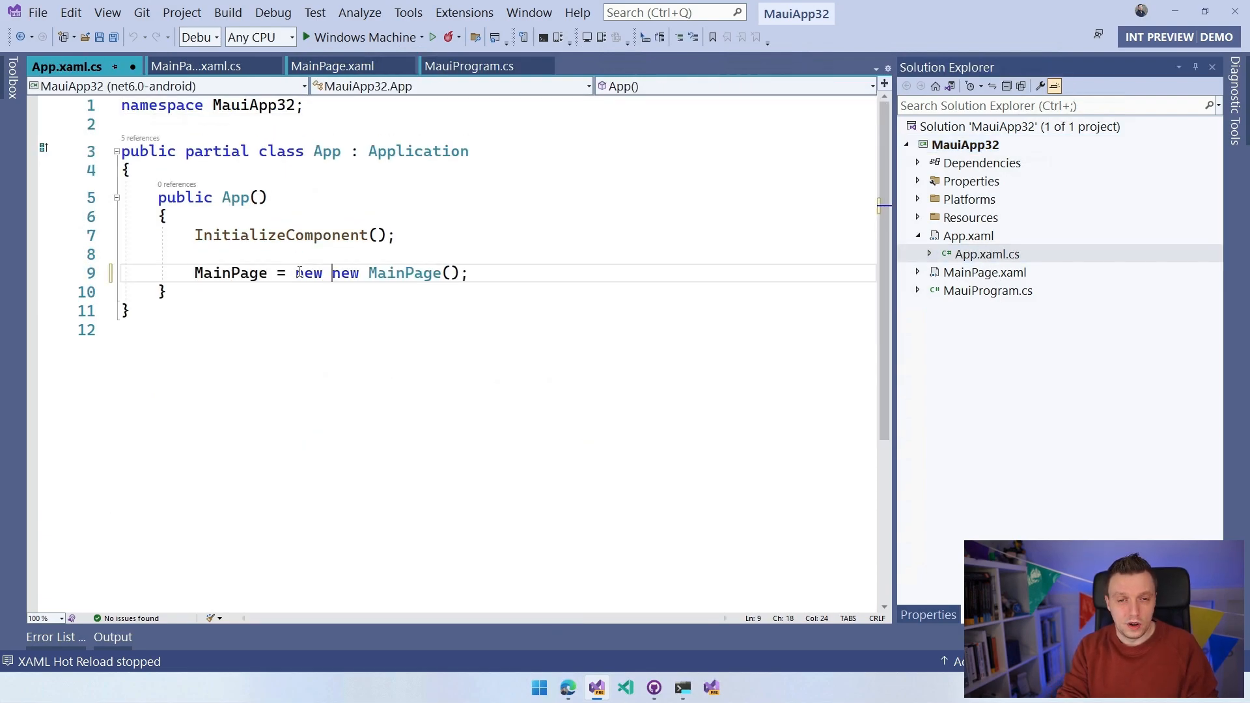
pyautogui.write('NavigationPage')
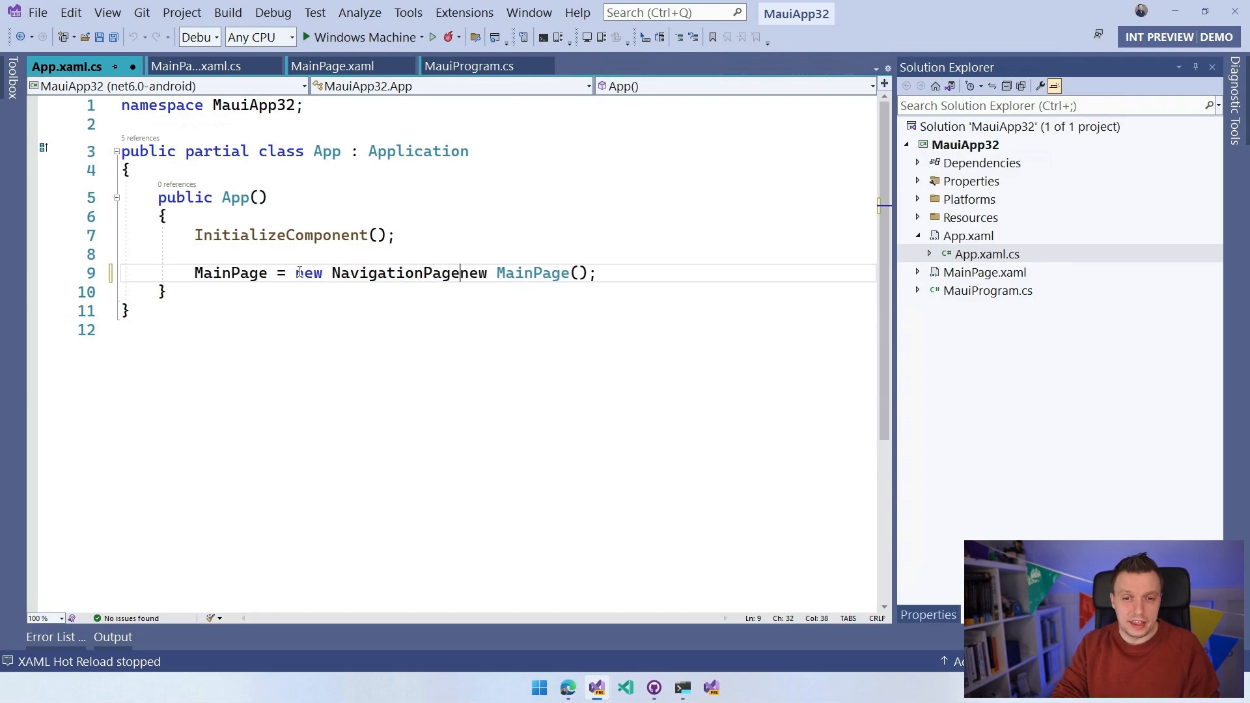
pyautogui.write('()')
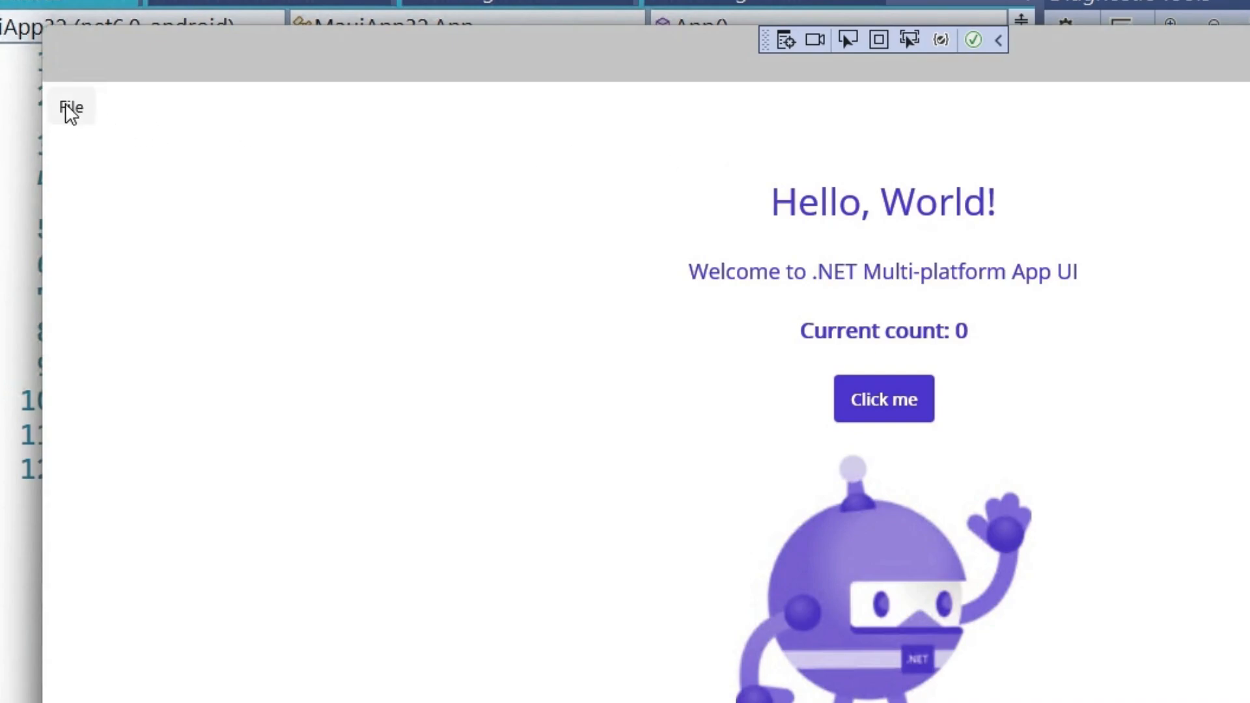
pyautogui.moveTo(83, 124)
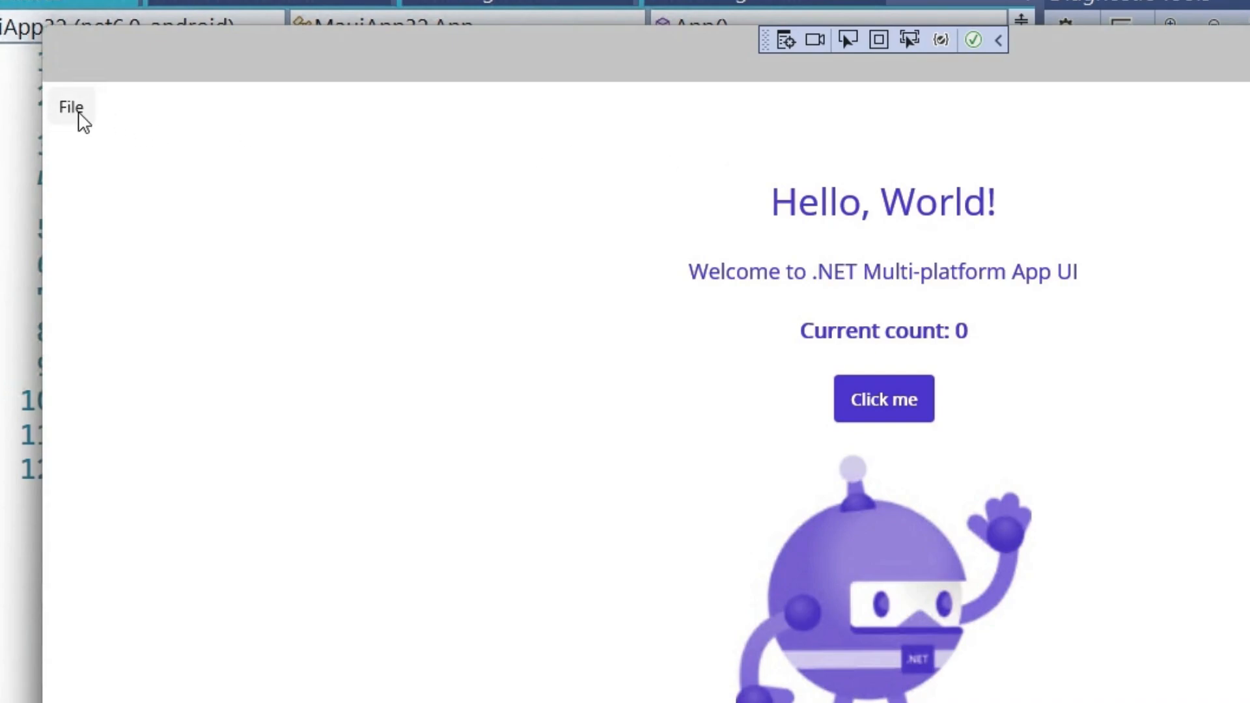
# Step: Choose File > Do Something in the running app and dismiss the 'Hello from' alert
pyautogui.click(70, 107)
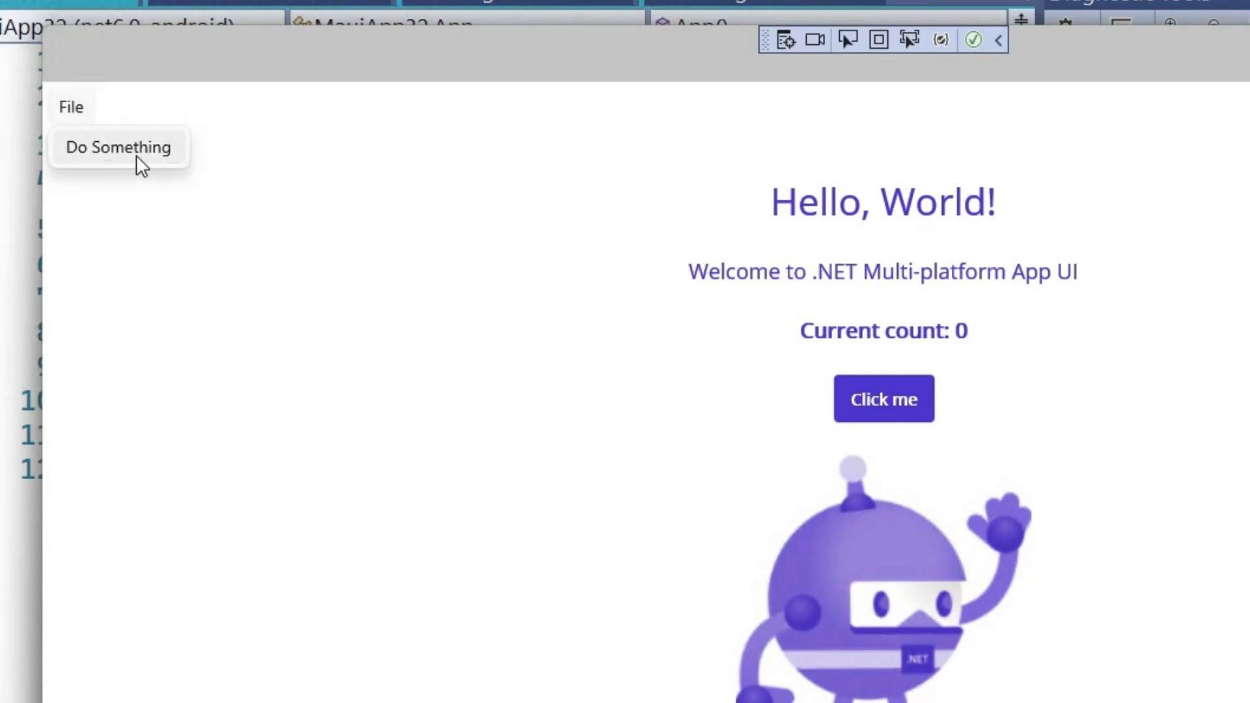
pyautogui.click(119, 147)
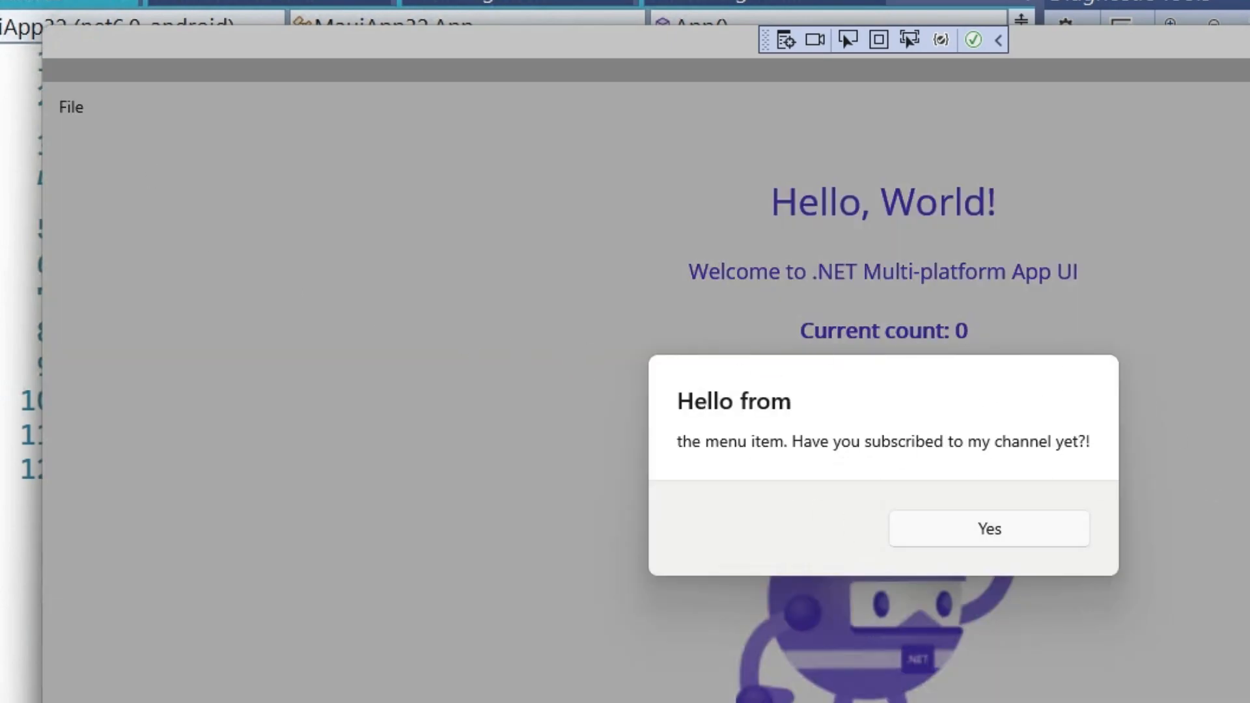
pyautogui.moveTo(837, 420)
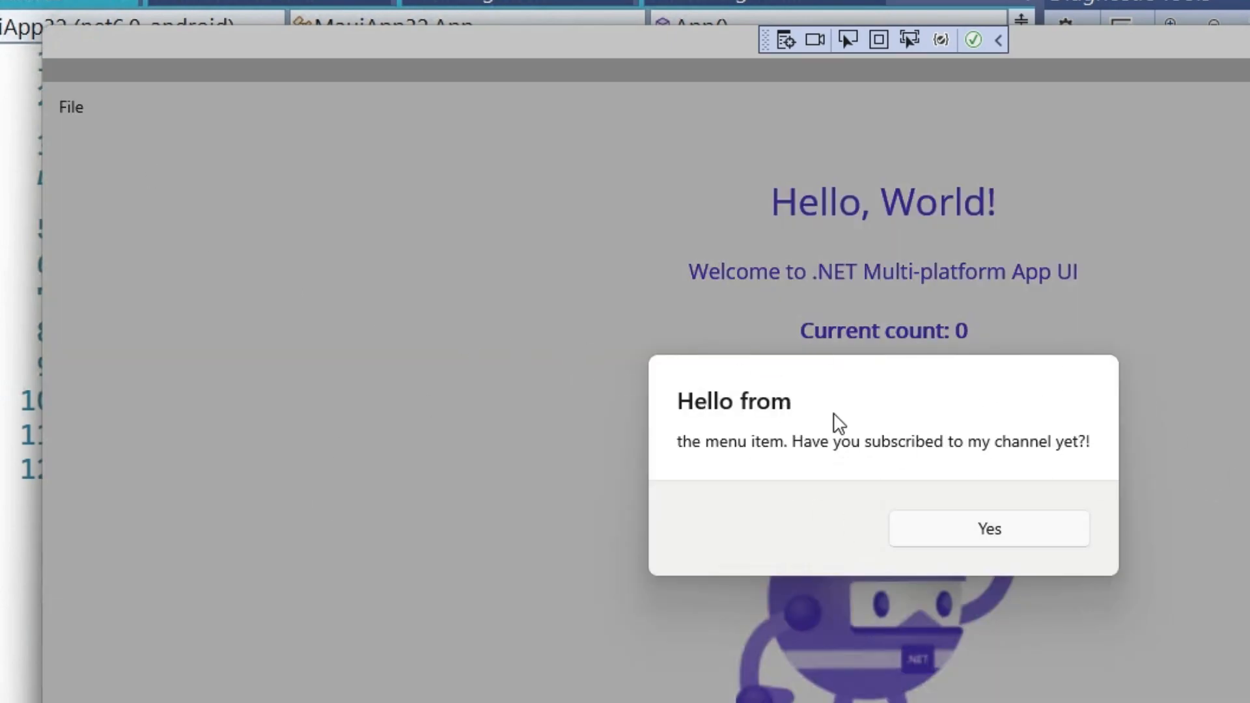
pyautogui.moveTo(899, 493)
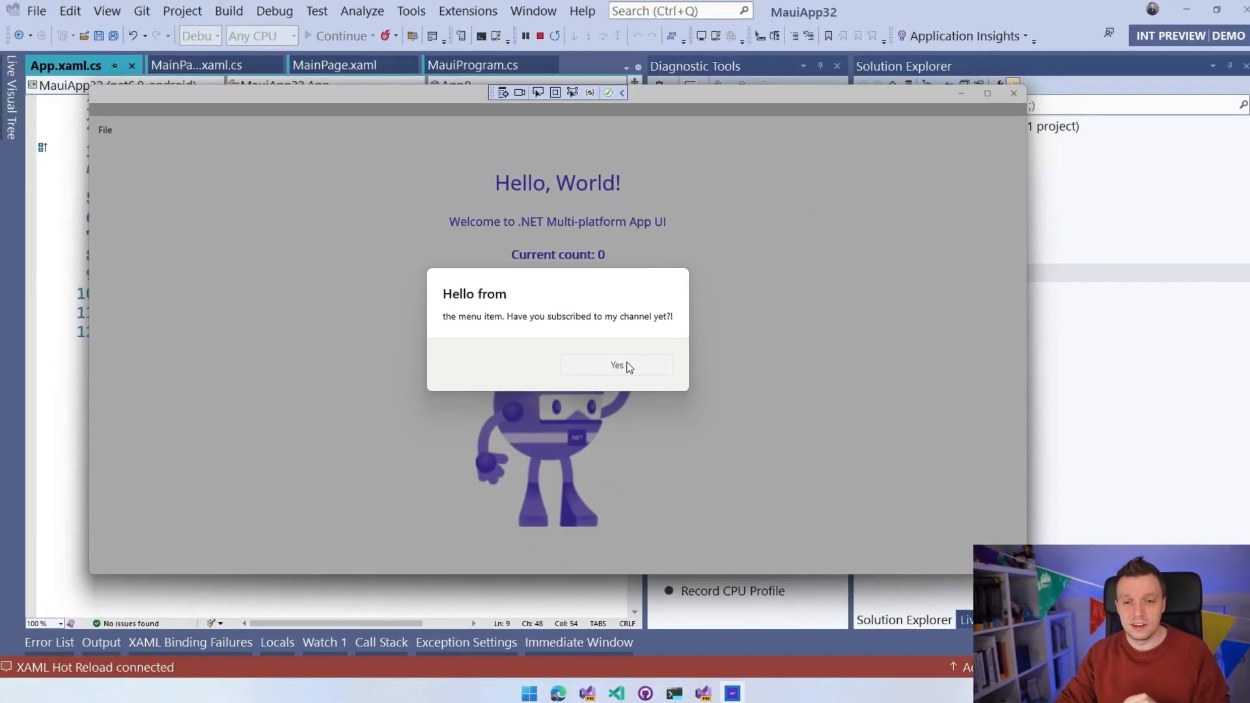
pyautogui.click(616, 364)
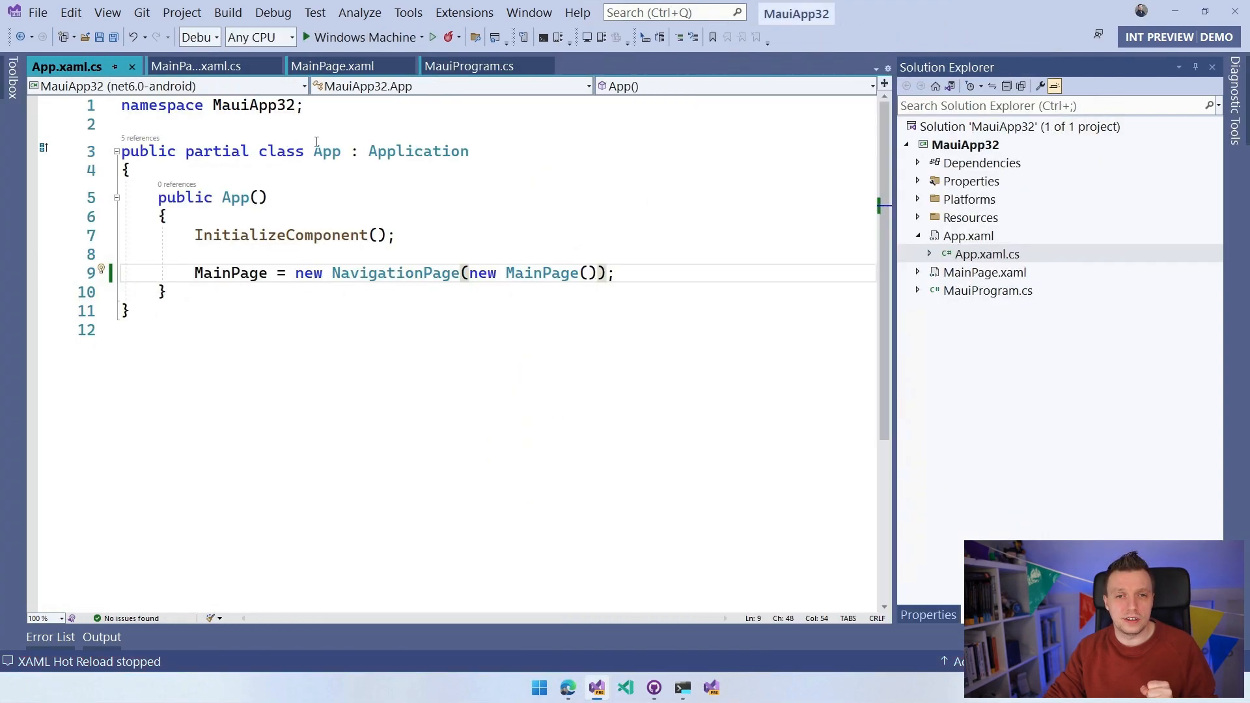
pyautogui.moveTo(469, 65)
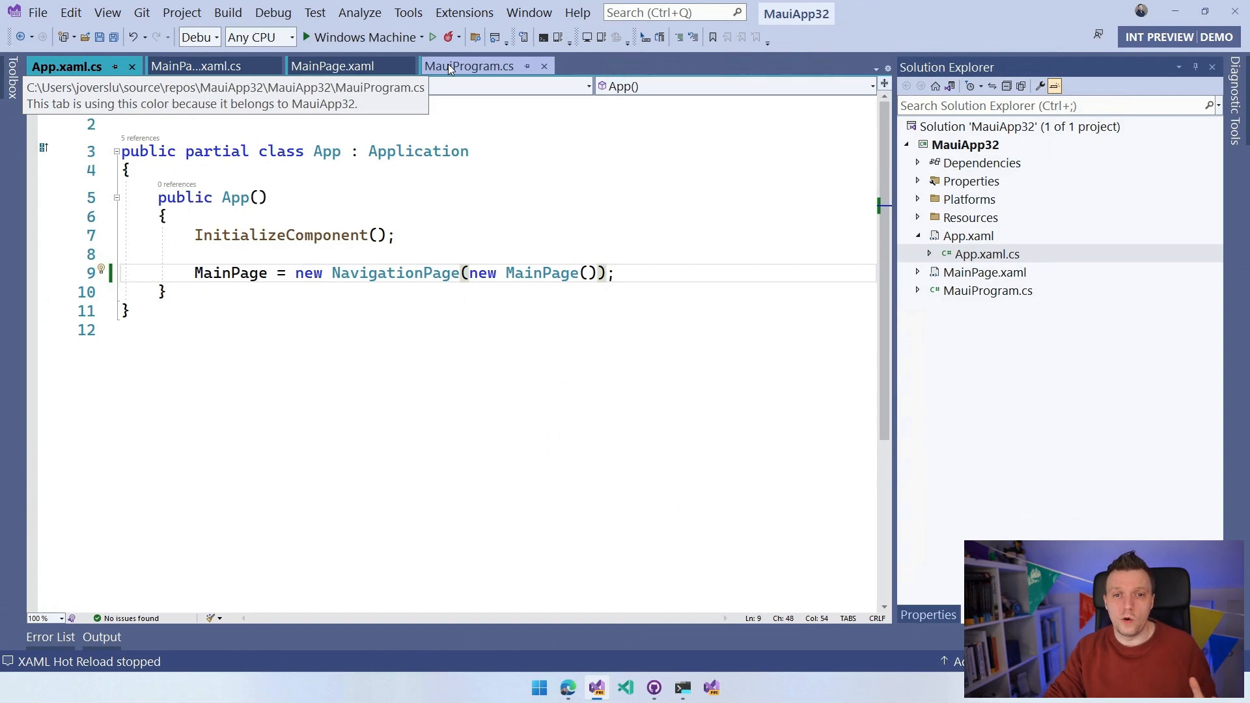
pyautogui.moveTo(195, 65)
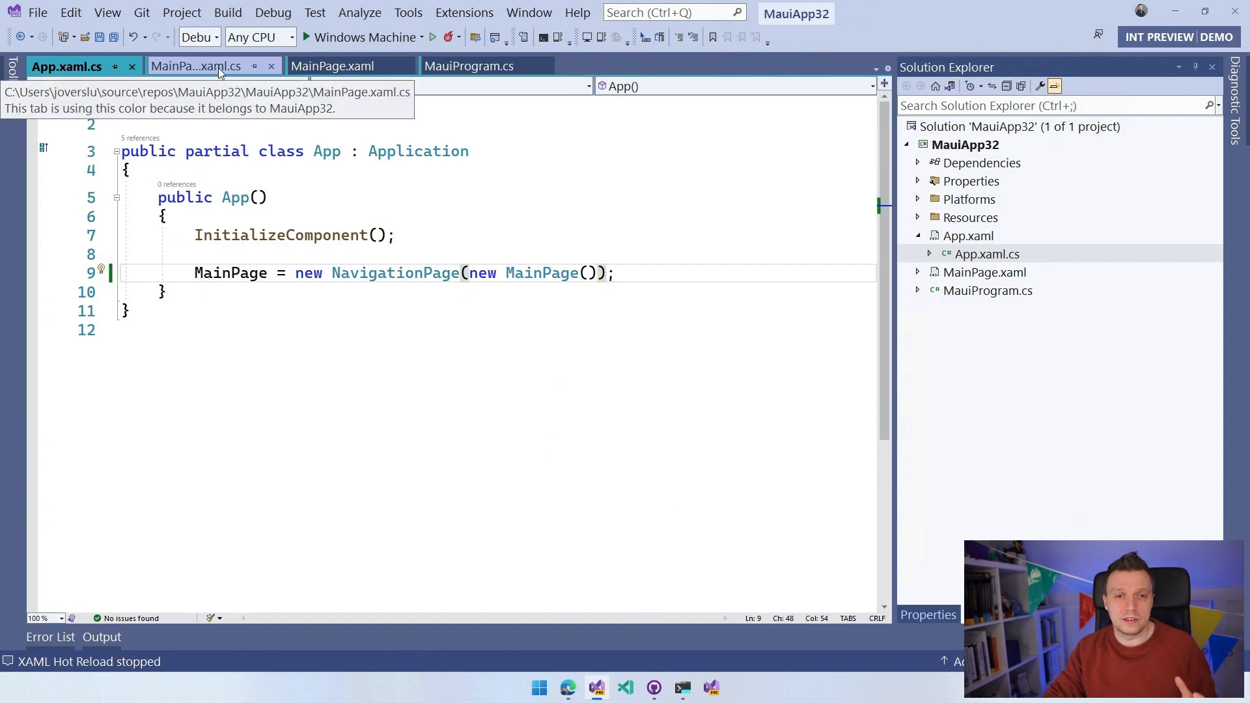
# Step: Nest the Do Something MenuFlyoutItem inside a 'This first' MenuFlyoutSubItem under File in MainPage.xaml
pyautogui.click(330, 65)
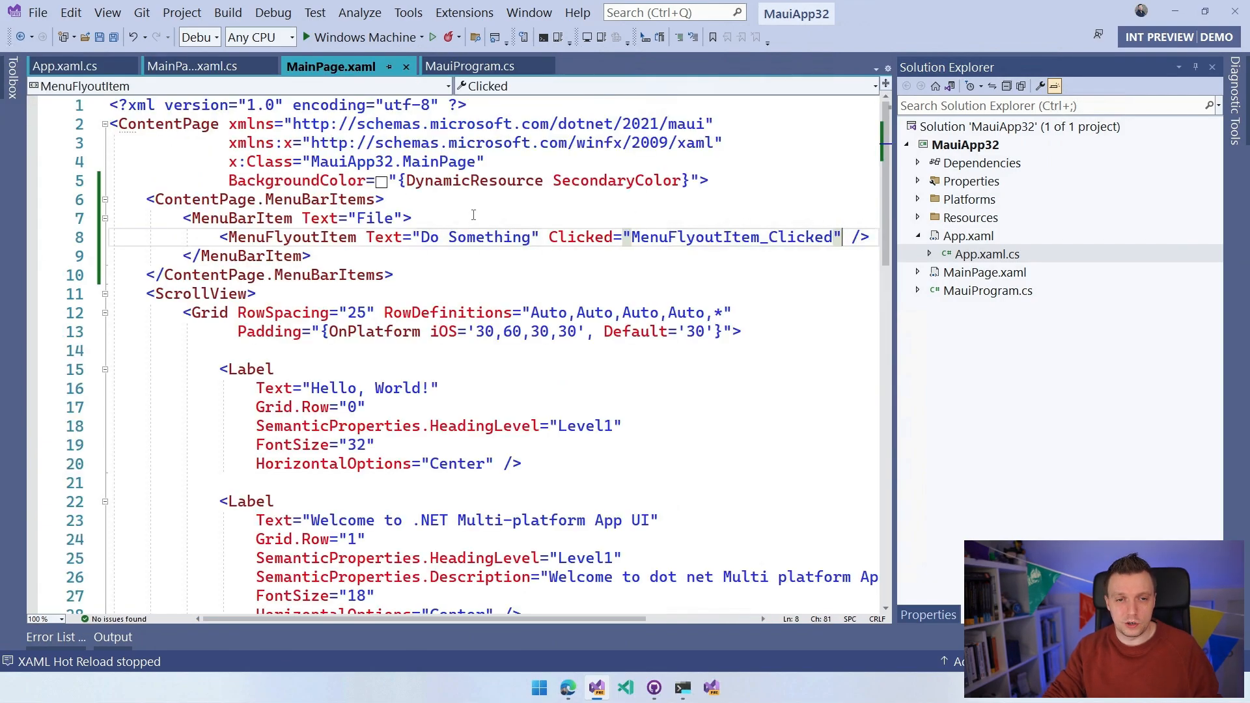
pyautogui.write('<MenuFlyoutSubItem')
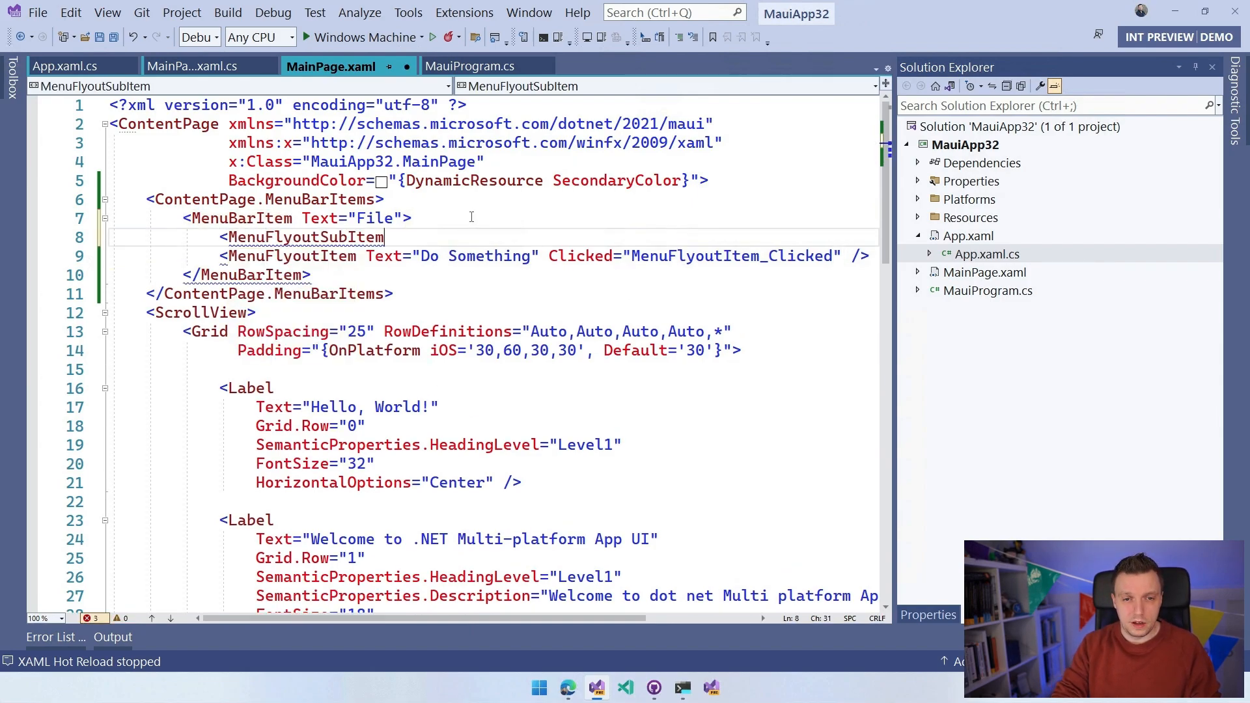
pyautogui.write('Text=""')
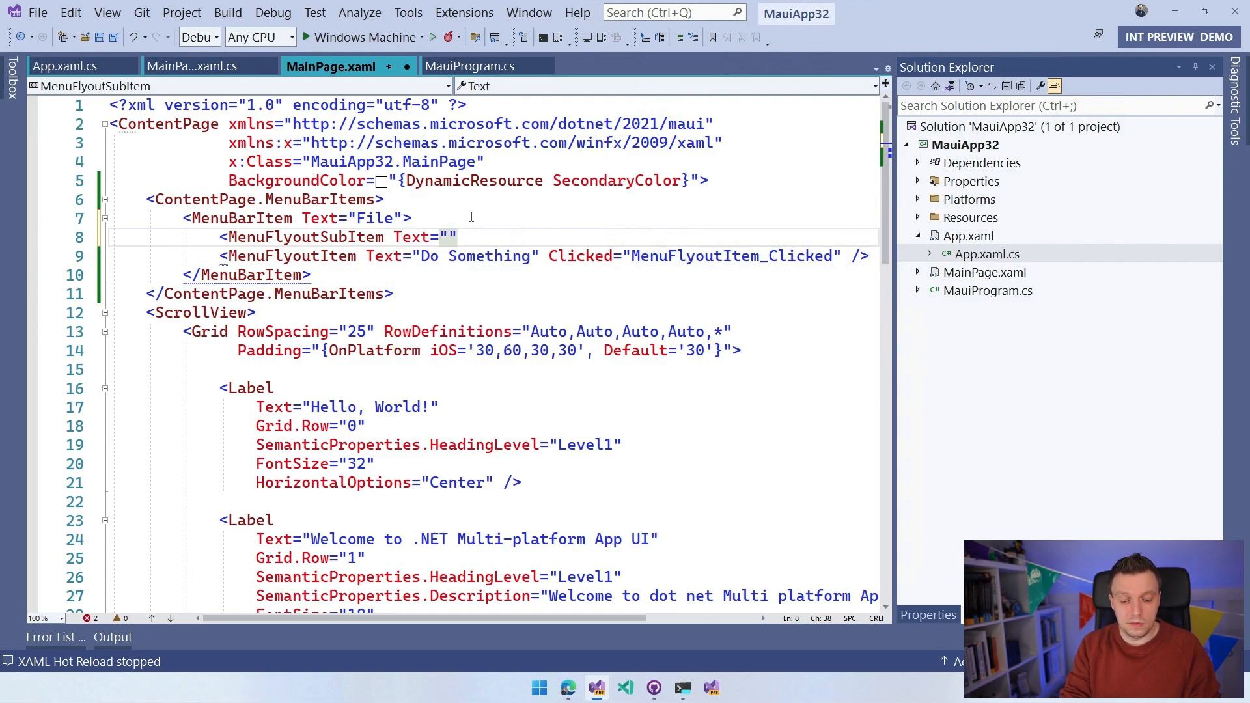
pyautogui.write('This first')
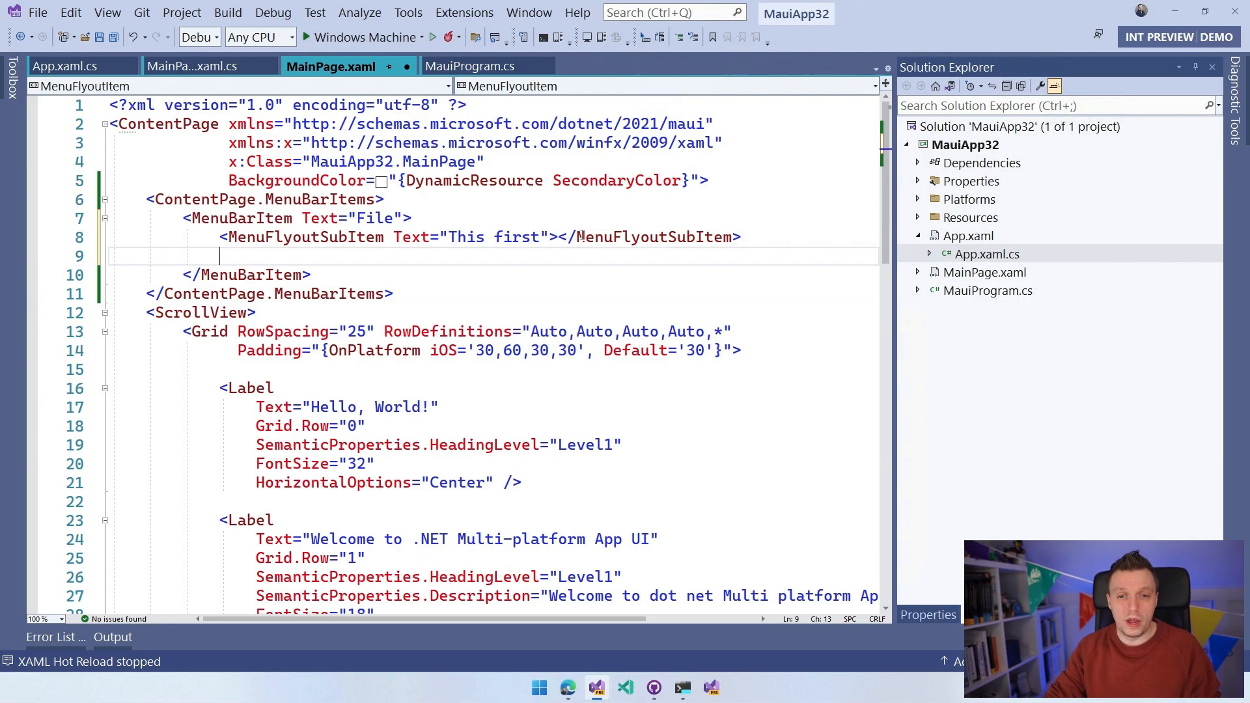
pyautogui.write('<MenuFlyoutItem Text="Do Something" Clicked="MenuFlyoutItem_Clicked" />')
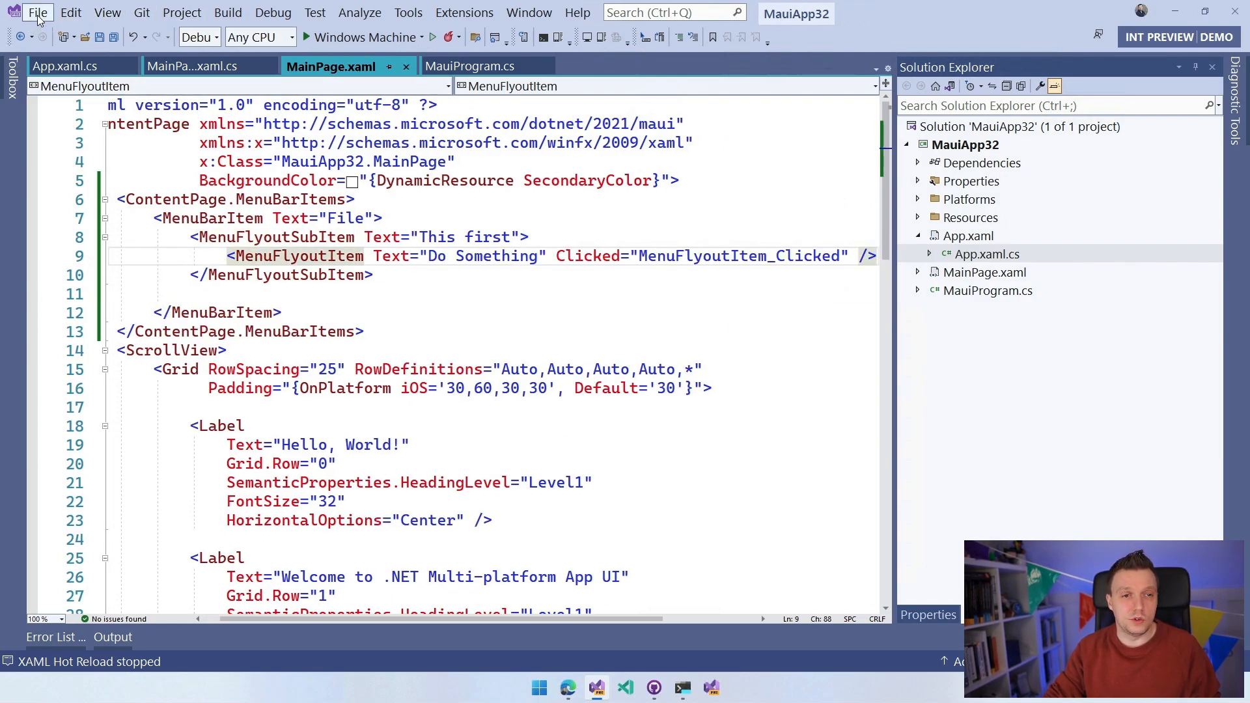
pyautogui.click(36, 12)
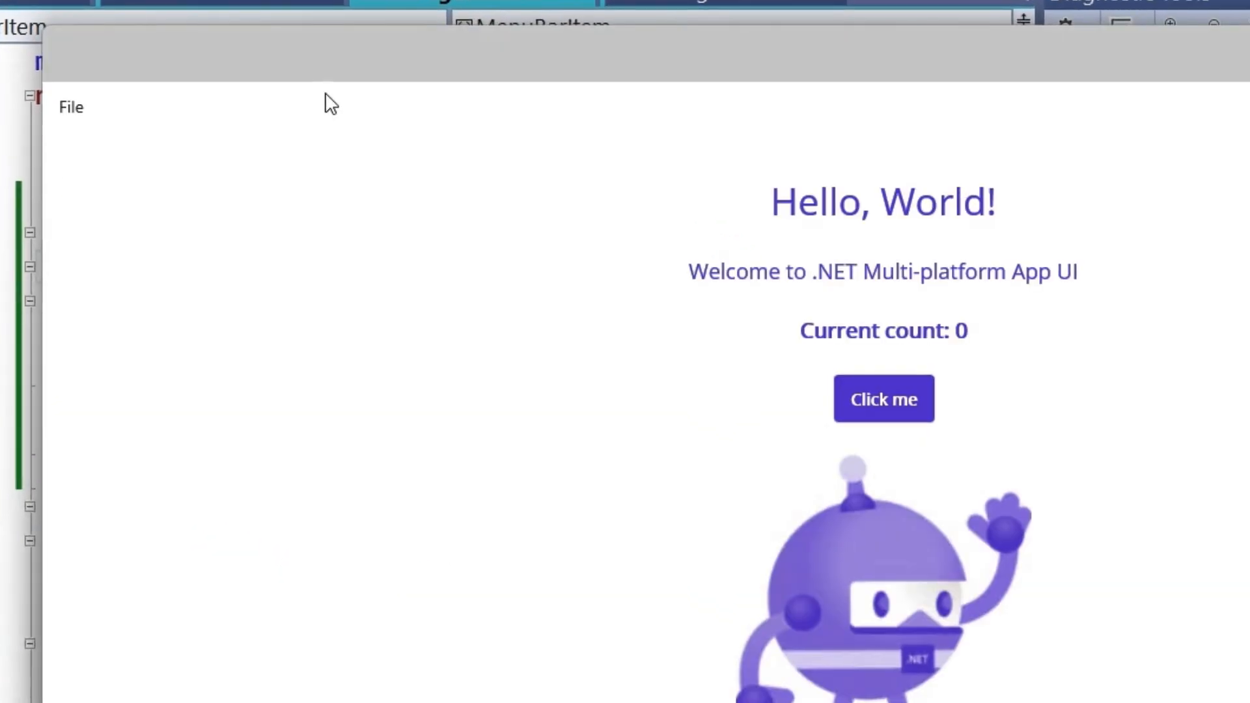
pyautogui.click(71, 107)
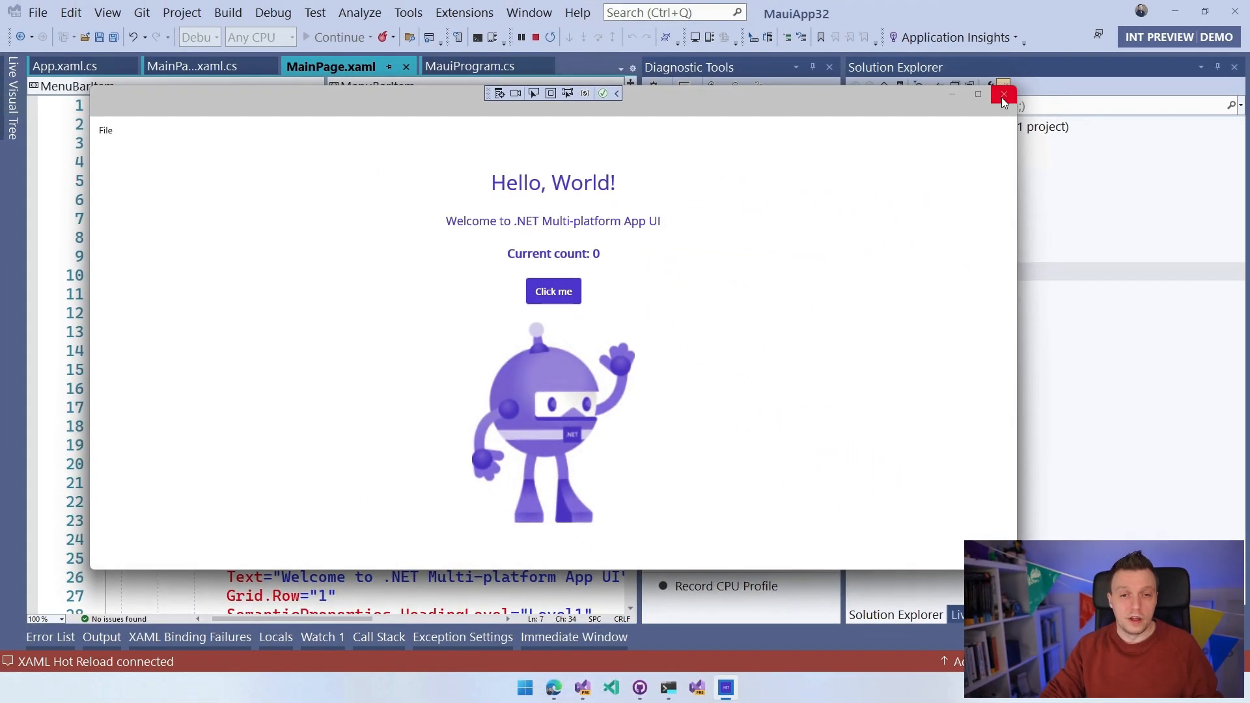
pyautogui.click(1002, 94)
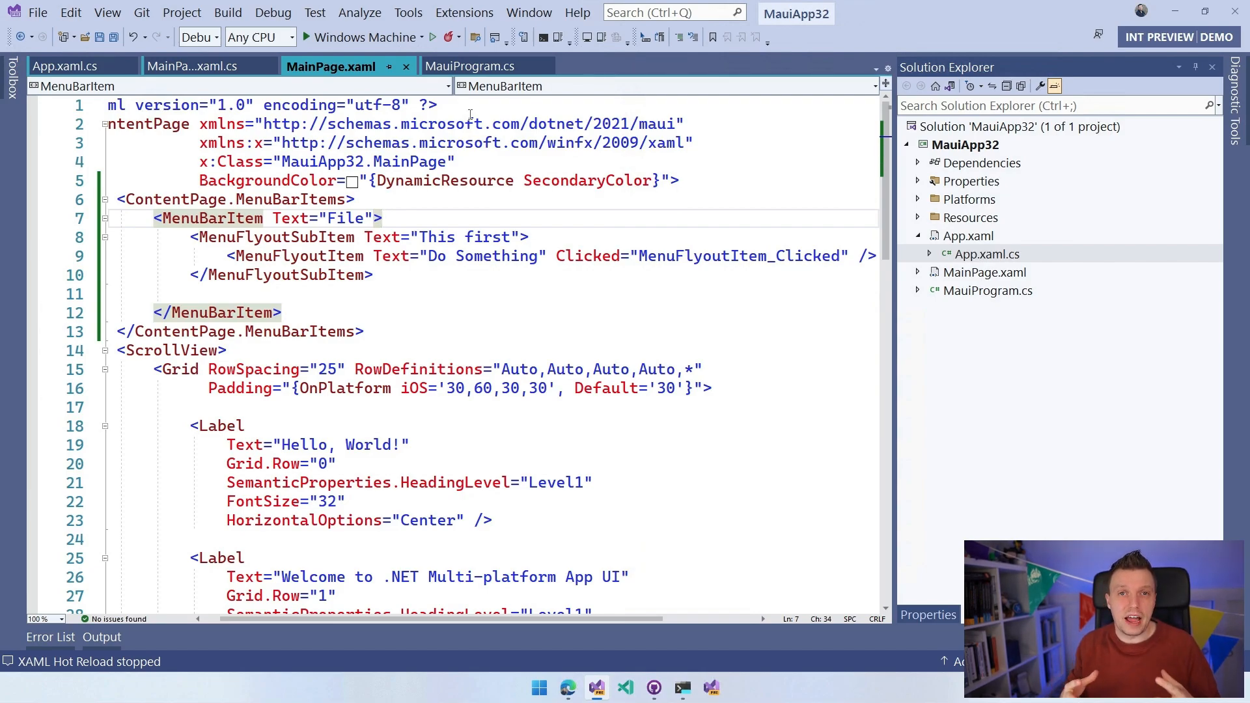
# Step: Switch from the MenuBarItem markup to the MainPage.xaml.cs code-behind handler
pyautogui.click(383, 217)
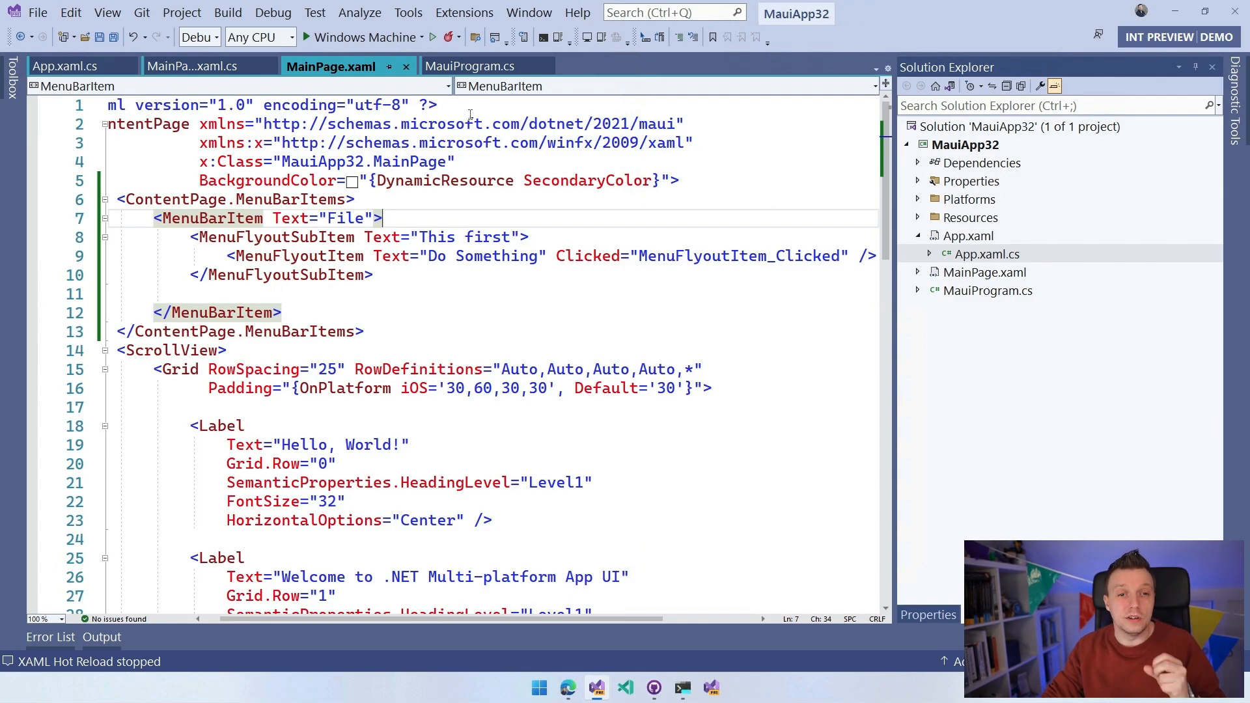
pyautogui.click(191, 65)
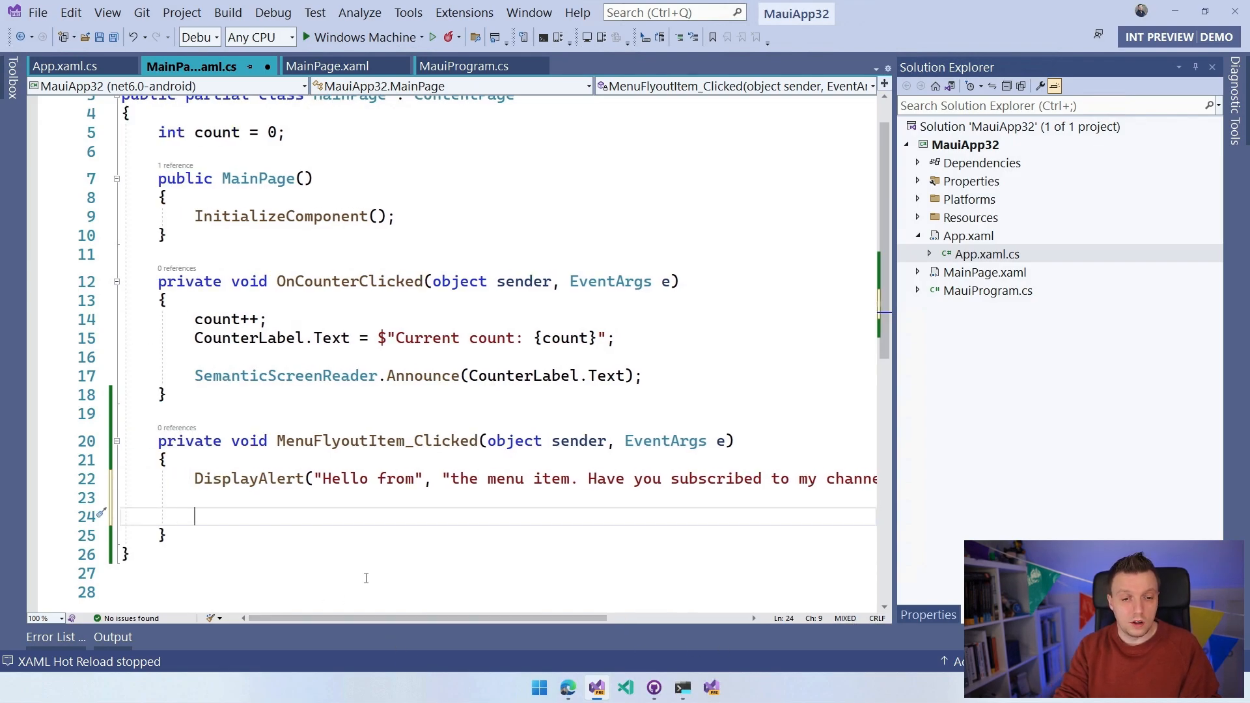
# Step: Add a Geolocation. reference on a new line in MenuFlyoutItem_Clicked
pyautogui.write('Geolocation')
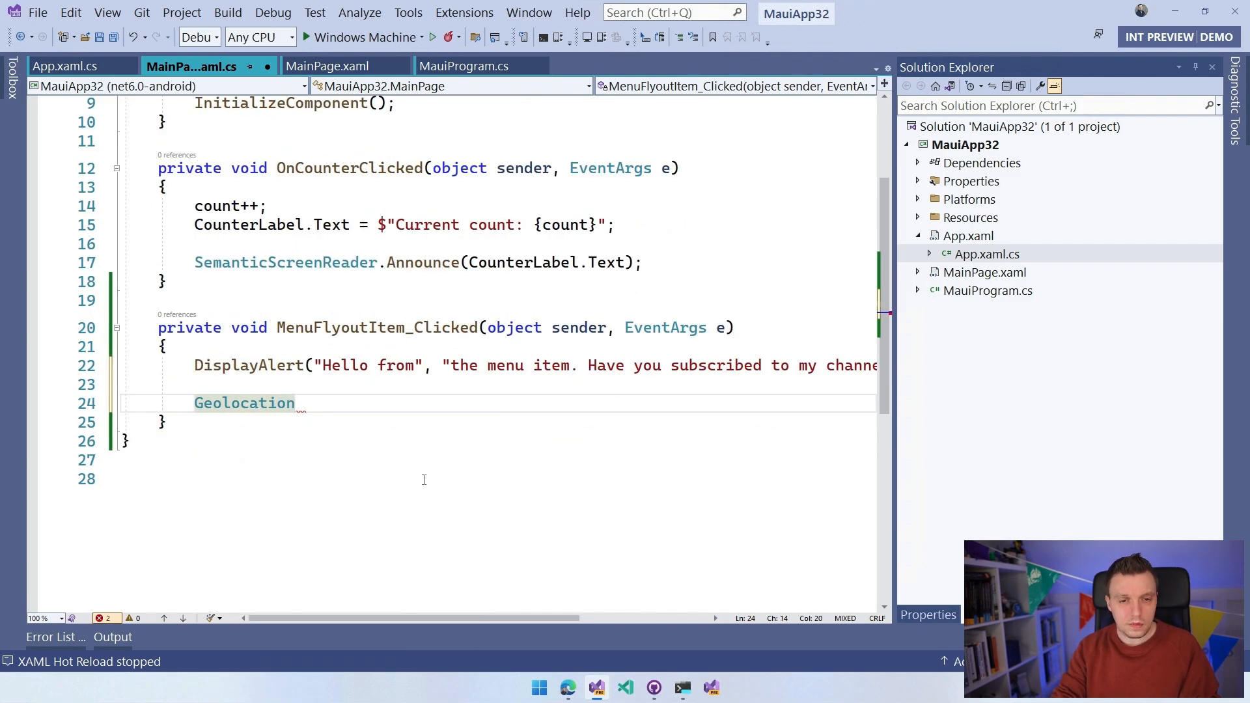
pyautogui.write('.')
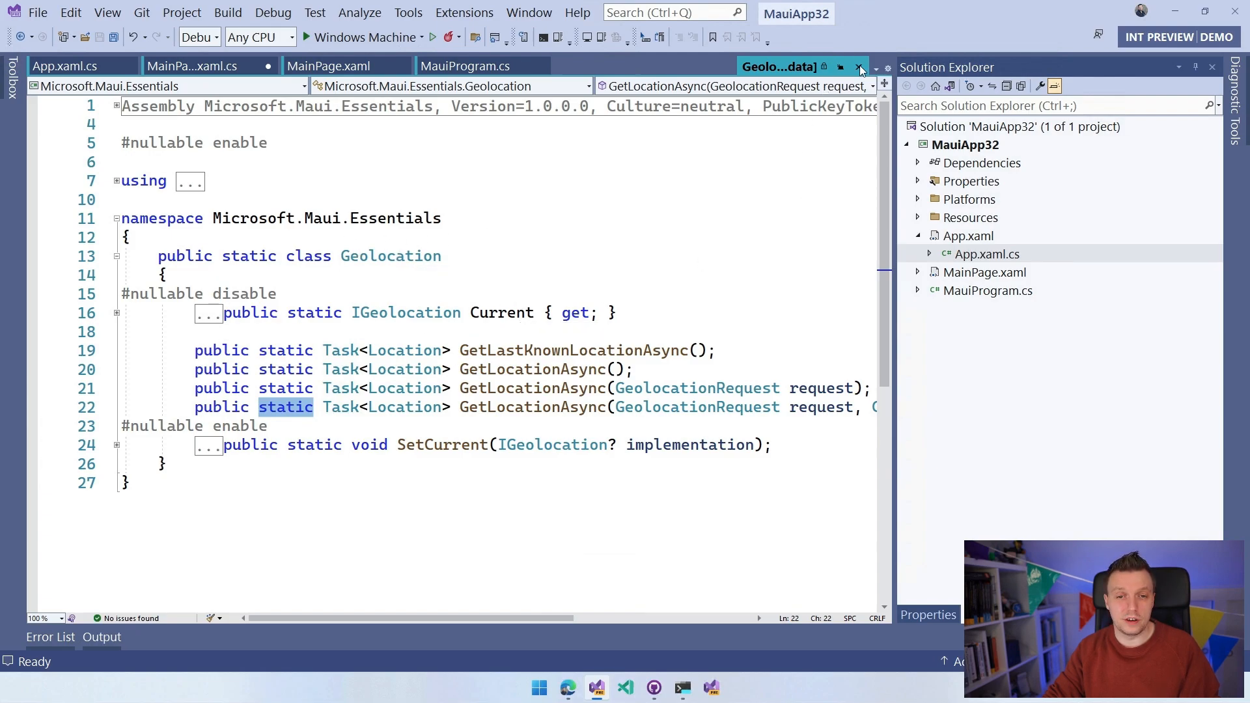
# Step: Close the Geolocation metadata view to return to the click handler
pyautogui.click(860, 66)
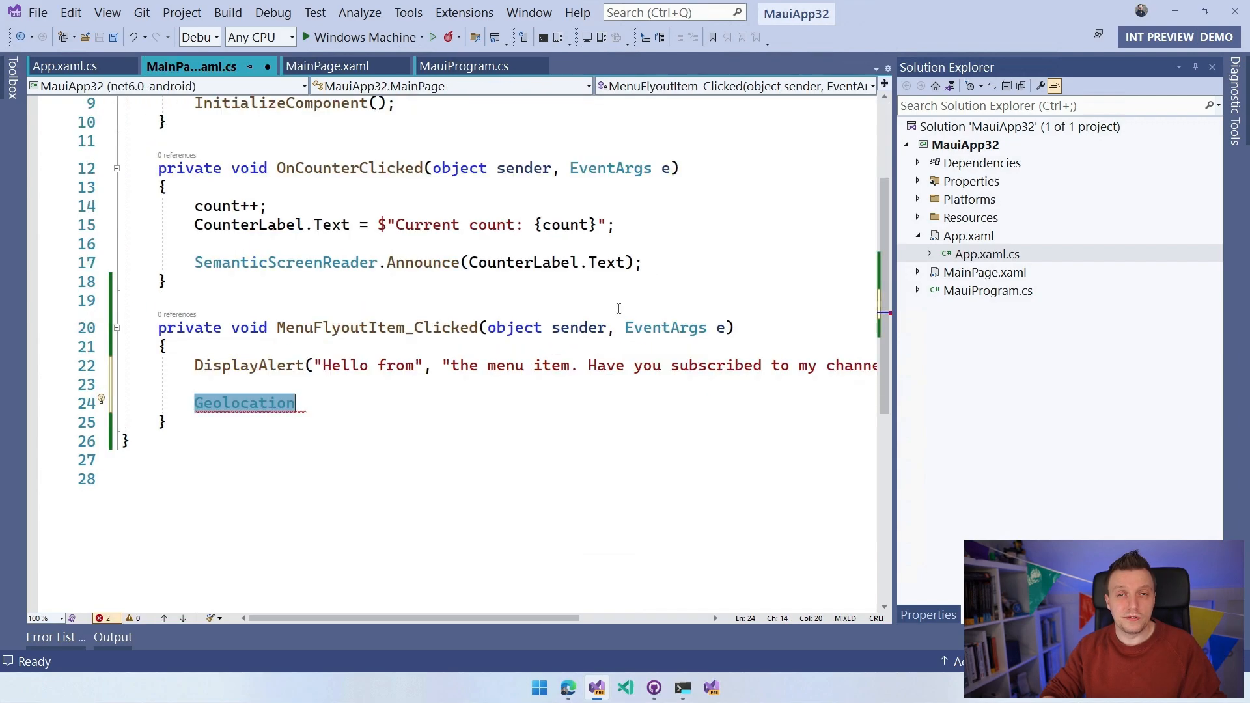
pyautogui.moveTo(612, 299)
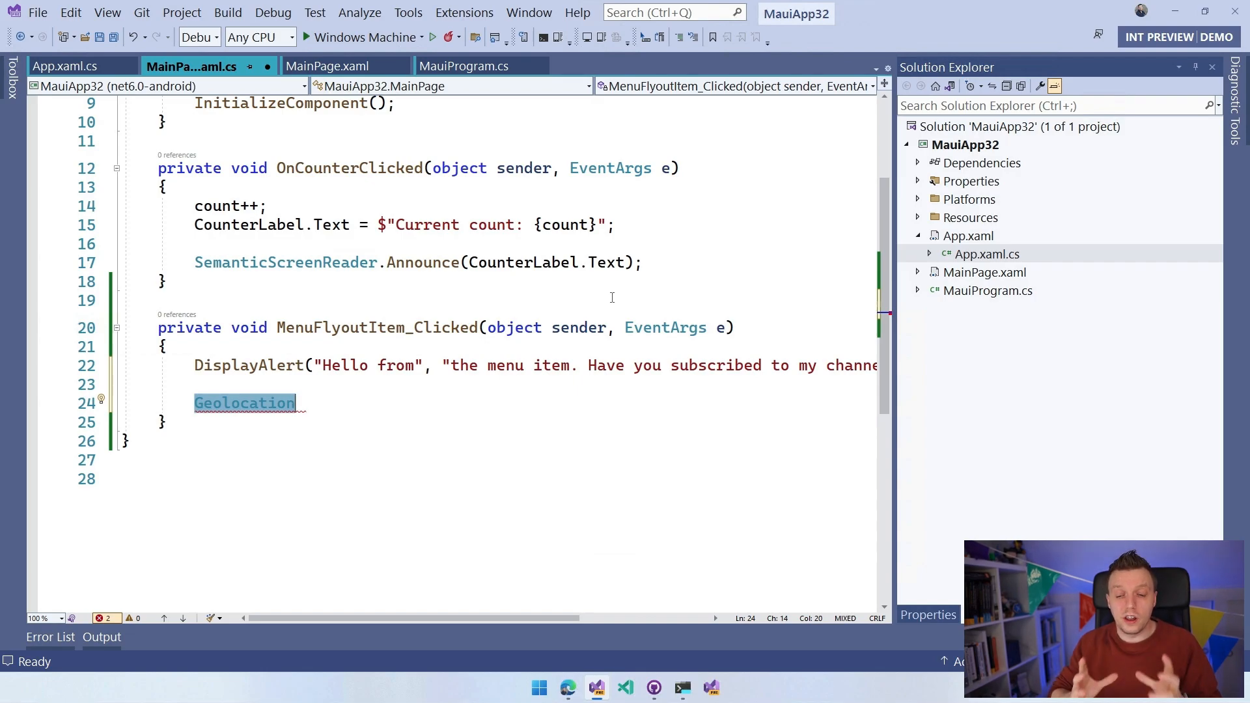
# Step: Replace Geolocation with the qualified prefix Microsoft.Maui.Essentials. awaiting a member
pyautogui.press('Delete')
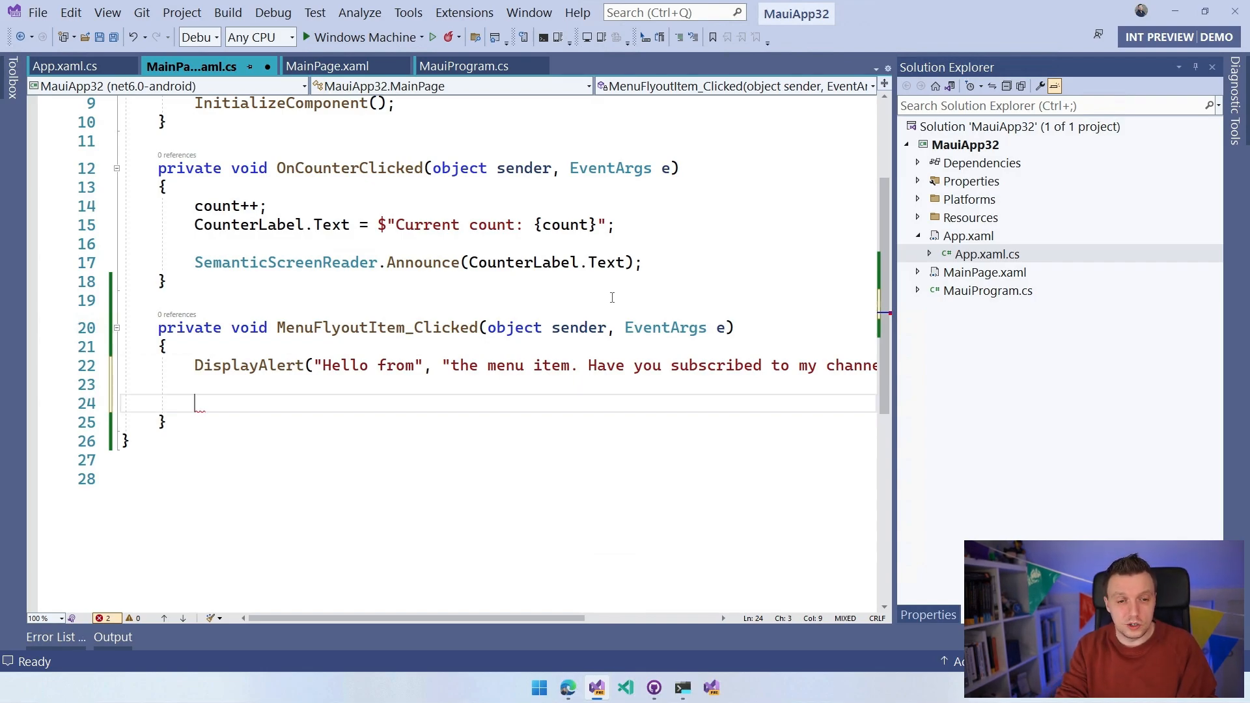
pyautogui.write('Microsoft.Mau')
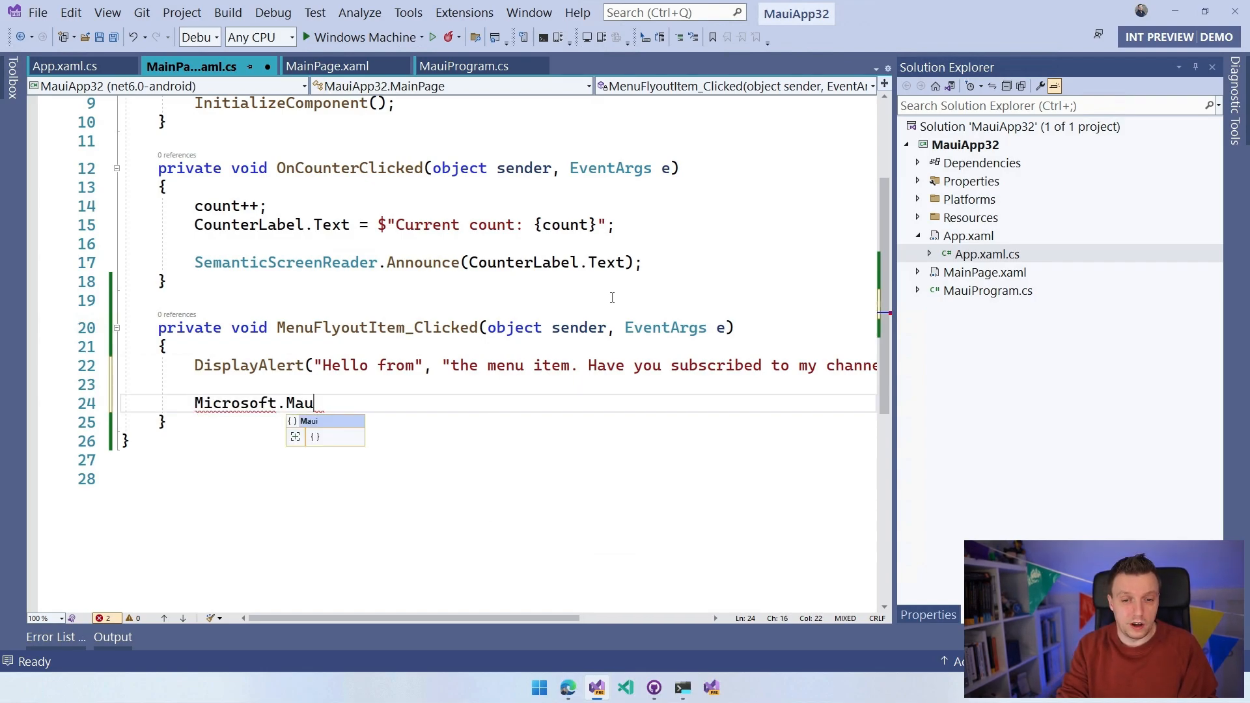
pyautogui.write('i.Essentials.')
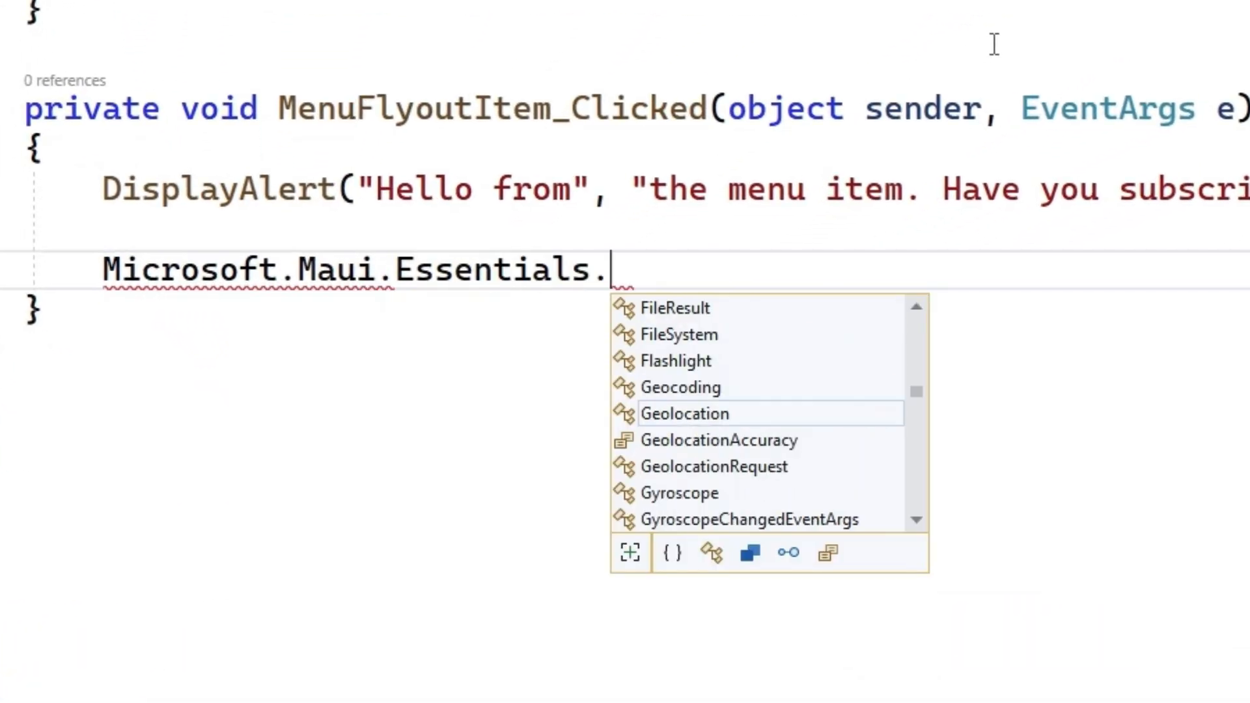